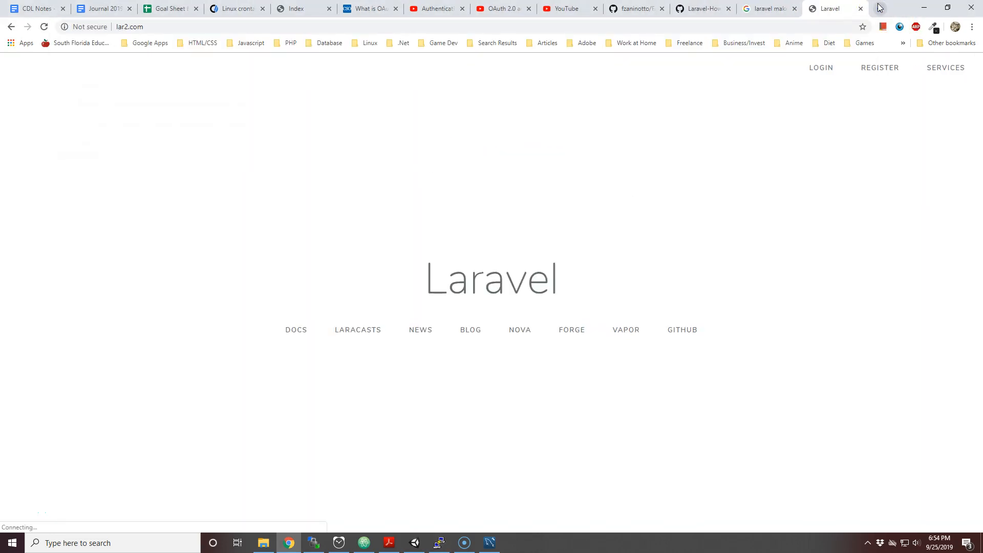
Generate the FootballRoster model and its migration with php artisan make:model FootballRoster -m
{"action": "left_click", "coordinate": [363, 542]}
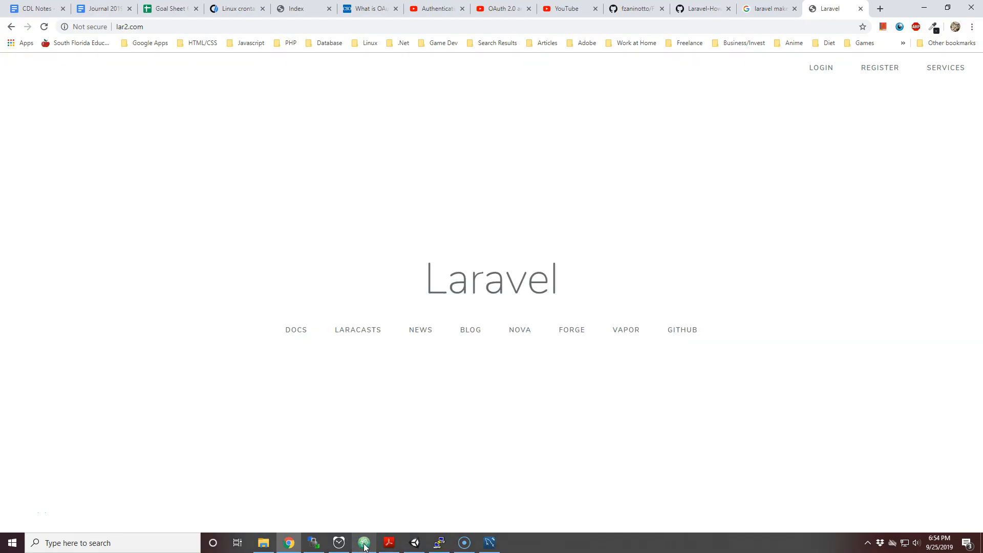
{"action": "left_click", "coordinate": [439, 543]}
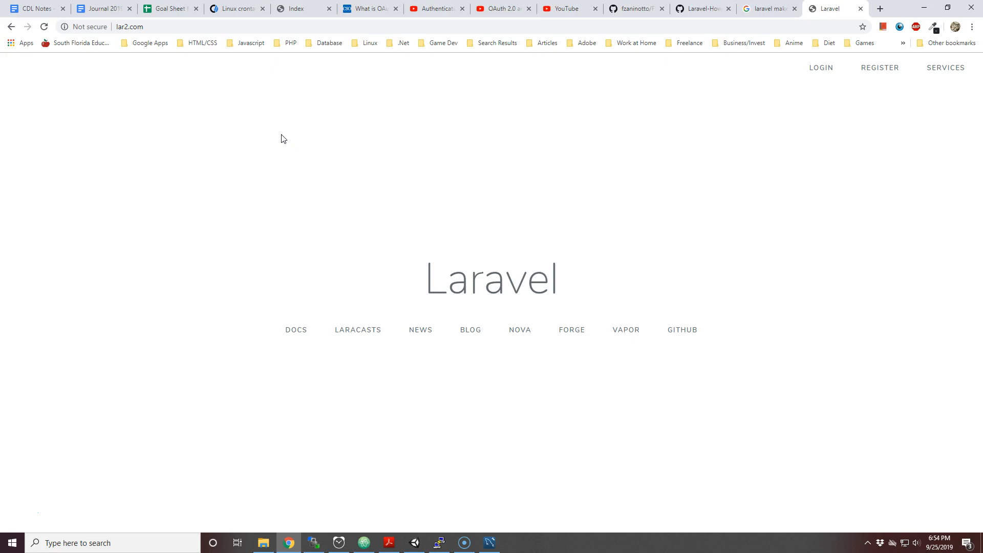
{"action": "mouse_move", "coordinate": [302, 316]}
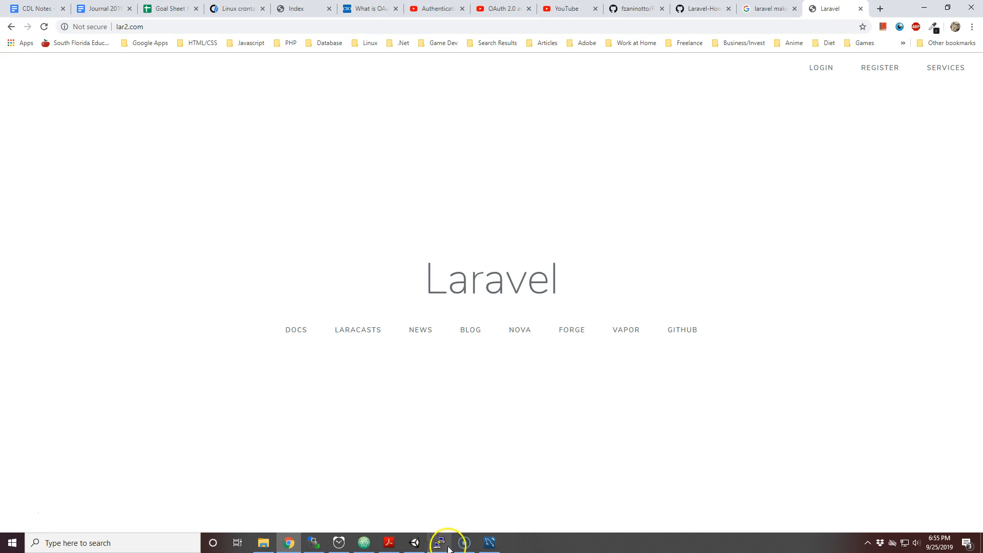
{"action": "left_click", "coordinate": [439, 542]}
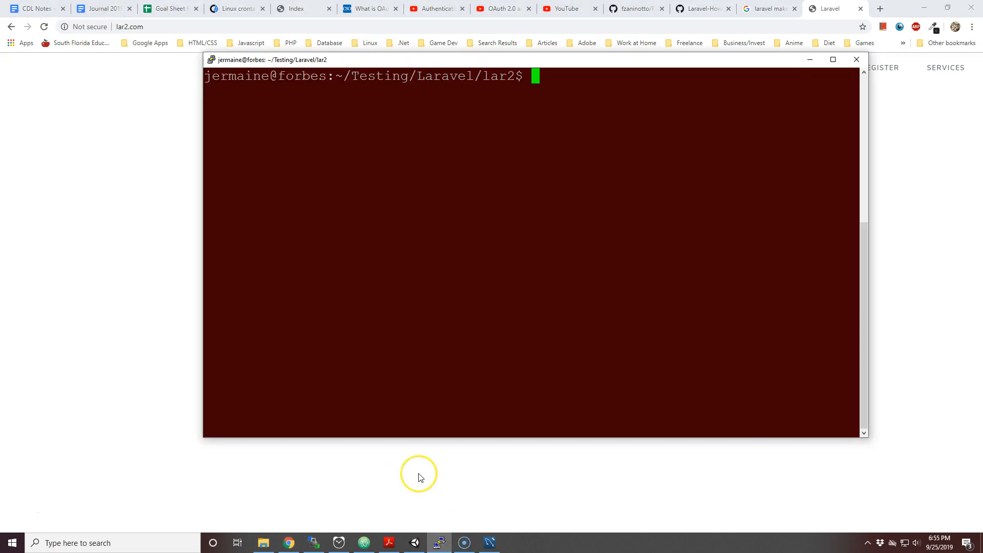
{"action": "type", "text": "php a"}
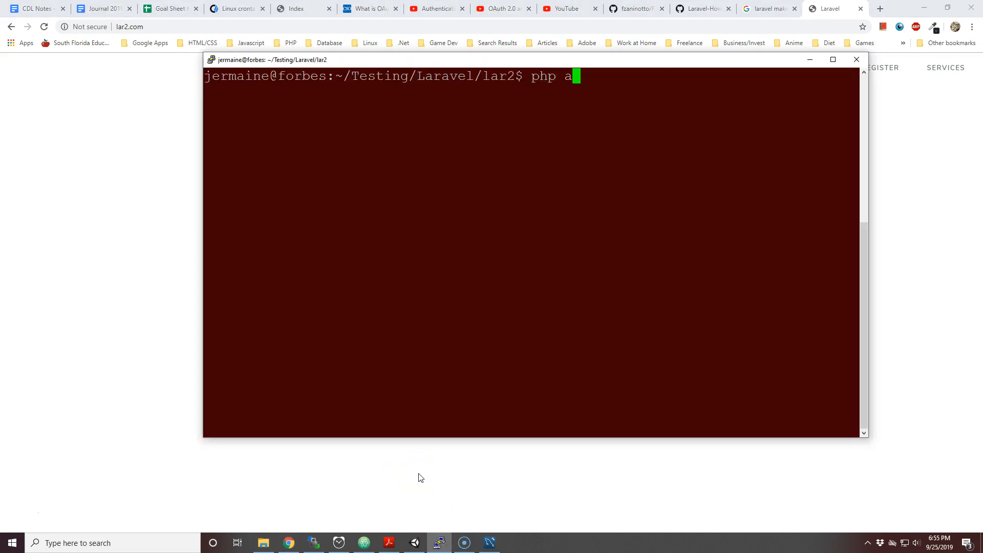
{"action": "type", "text": "rtisan mak"}
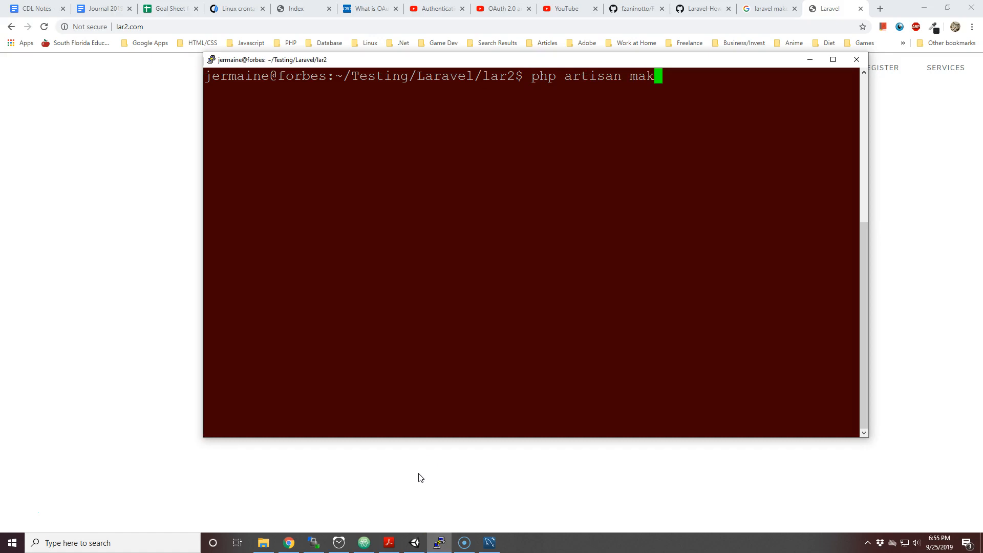
{"action": "type", "text": ":modle"}
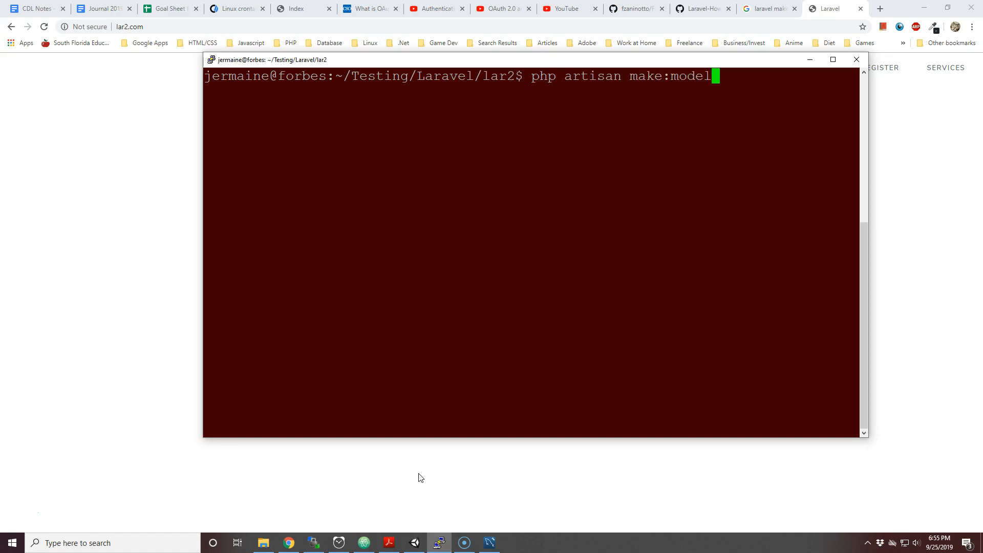
{"action": "type", "text": "Footba"}
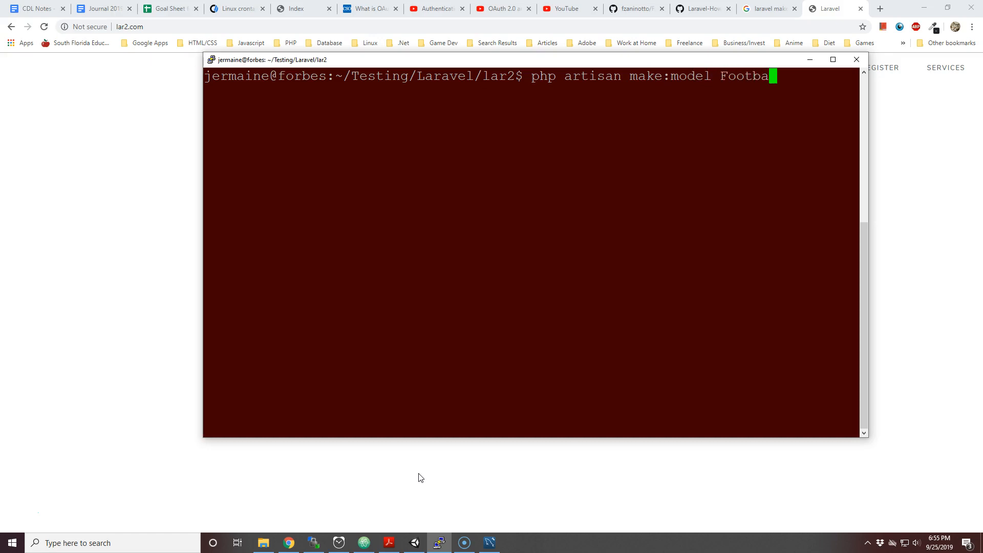
{"action": "type", "text": "llRoster -m"}
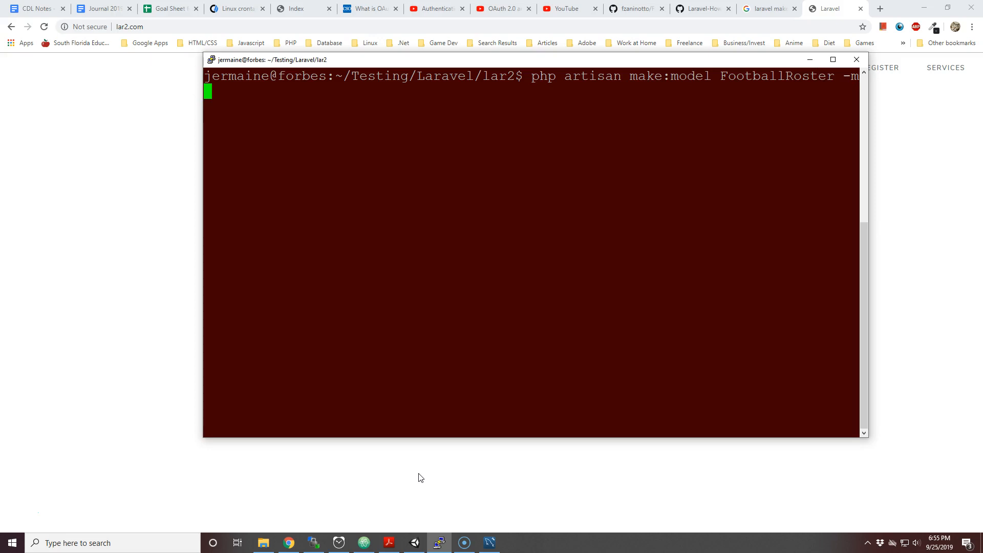
{"action": "key", "text": "enter"}
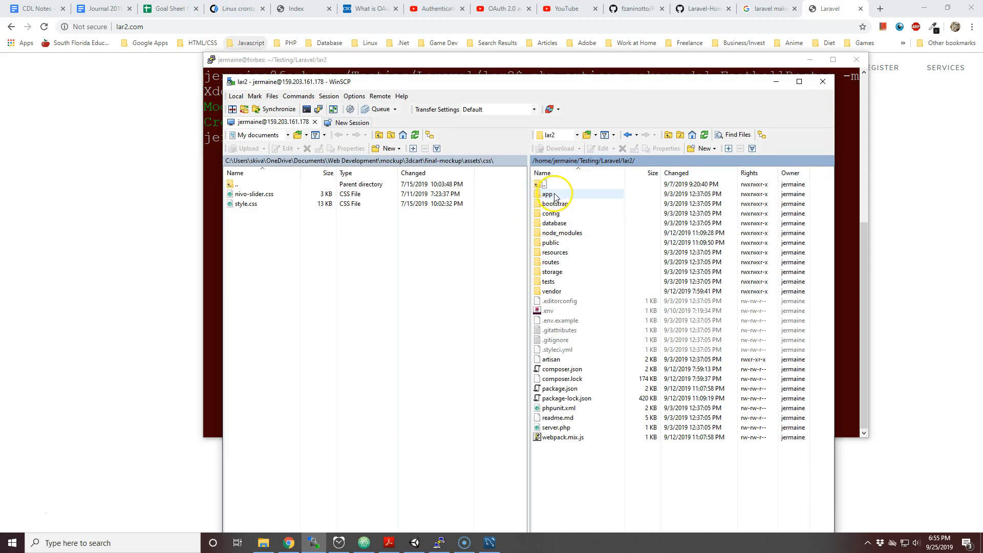
Open the create_football_rosters_table migration from lar2/database/migrations in Atom
{"action": "double_click", "coordinate": [548, 193]}
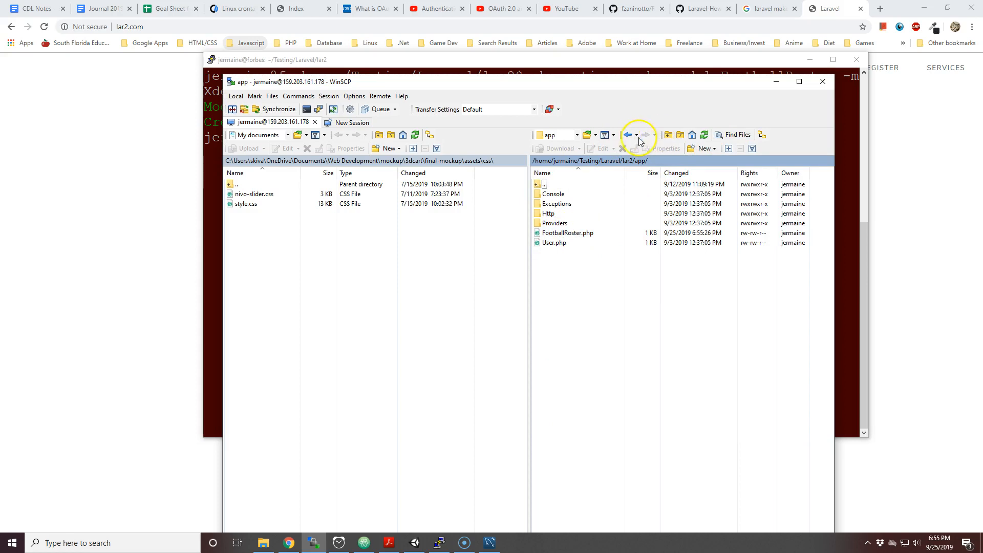
{"action": "left_click", "coordinate": [627, 134]}
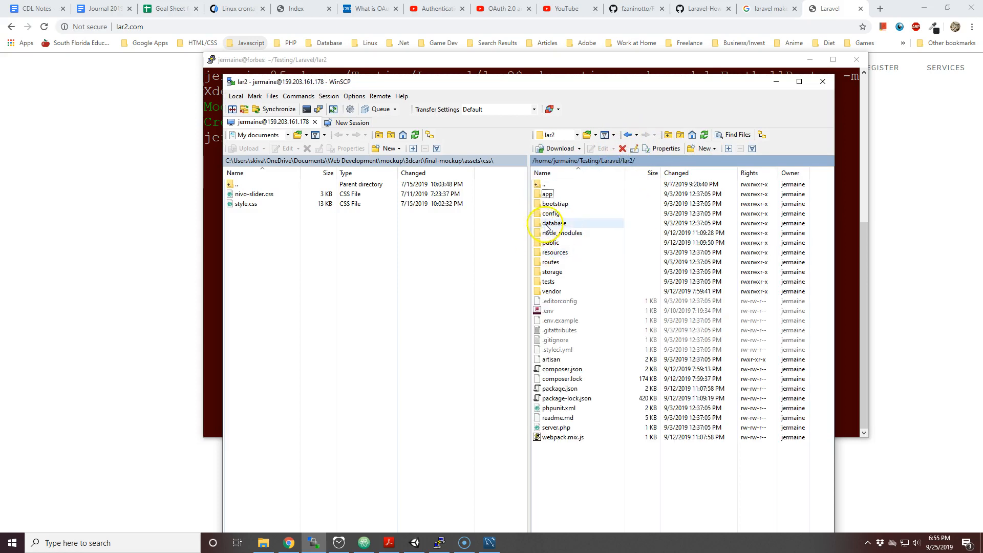
{"action": "double_click", "coordinate": [553, 223]}
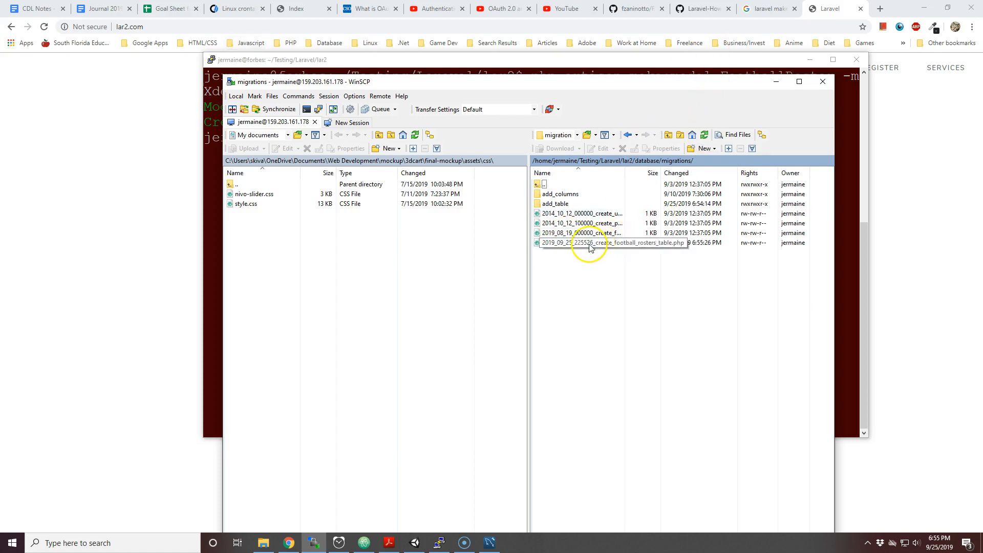
{"action": "left_click", "coordinate": [577, 243]}
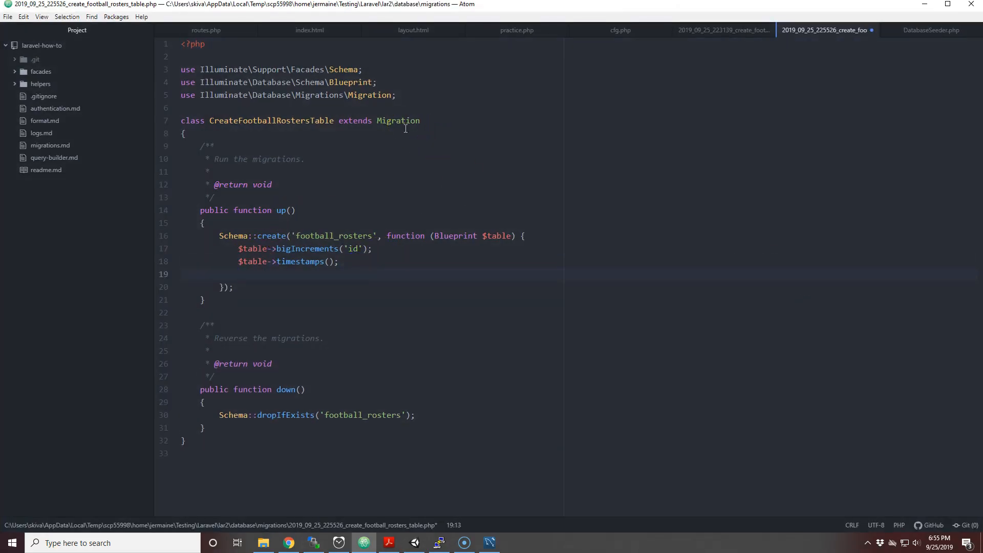
Add a name string column with length 100 to the migration
{"action": "left_click", "coordinate": [238, 274]}
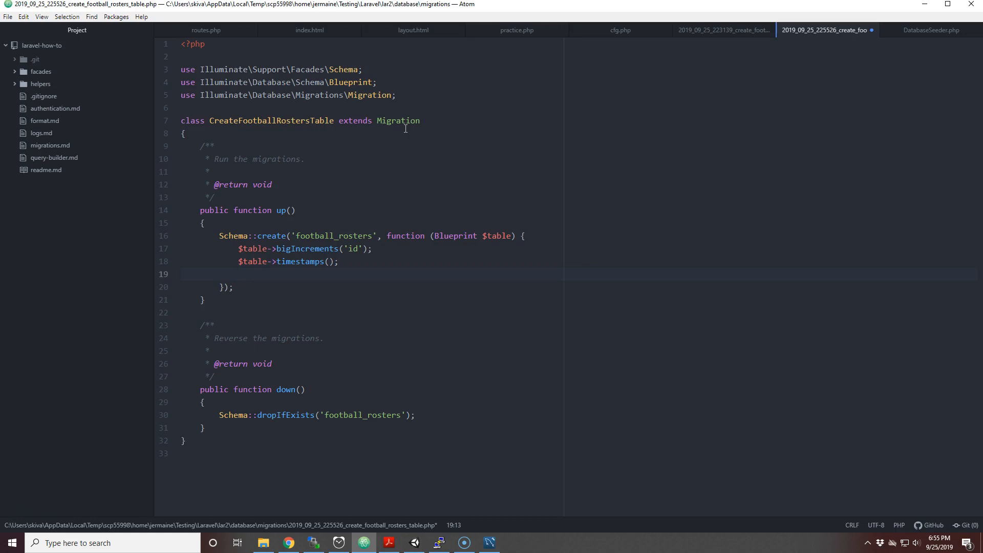
{"action": "type", "text": "$ta;"}
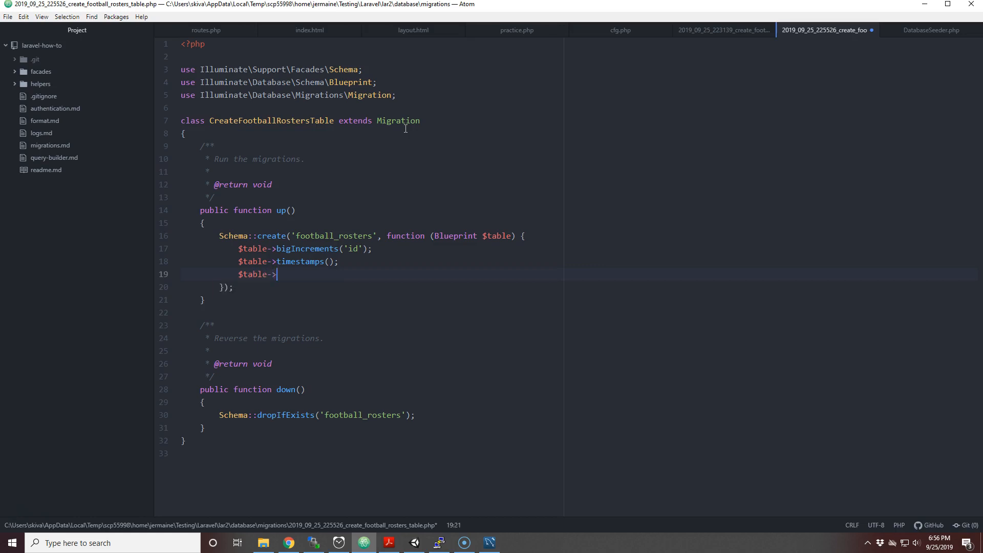
{"action": "type", "text": "n"}
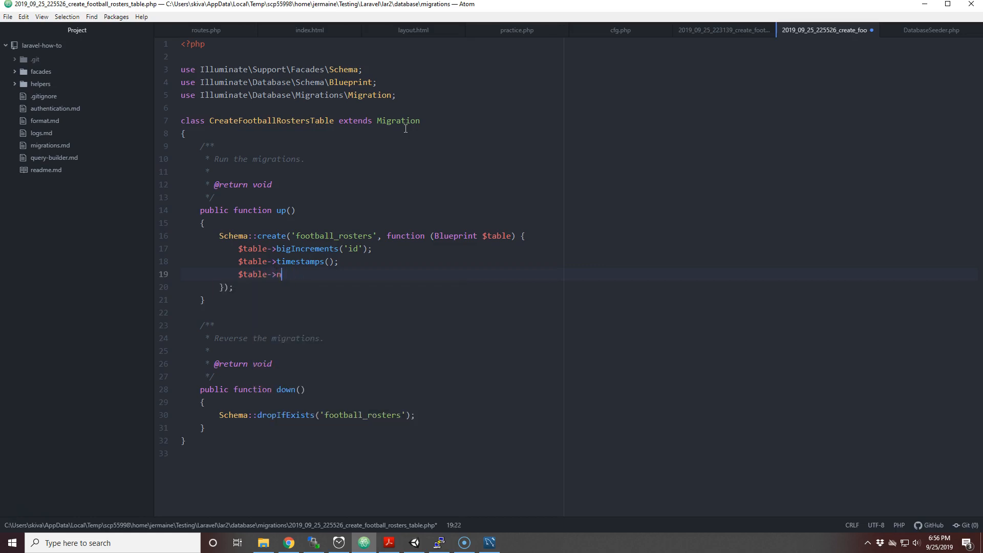
{"action": "type", "text": "strig"}
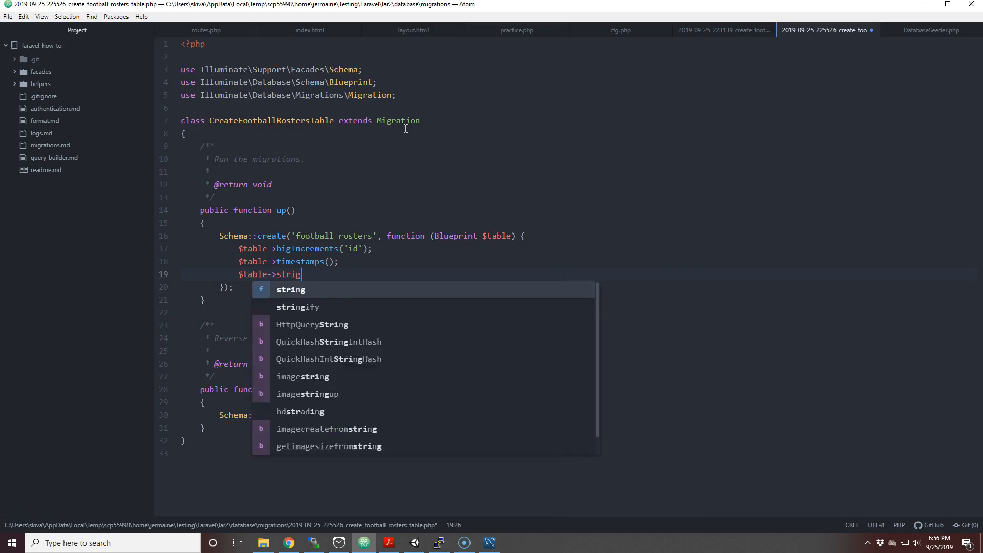
{"action": "type", "text": "n"}
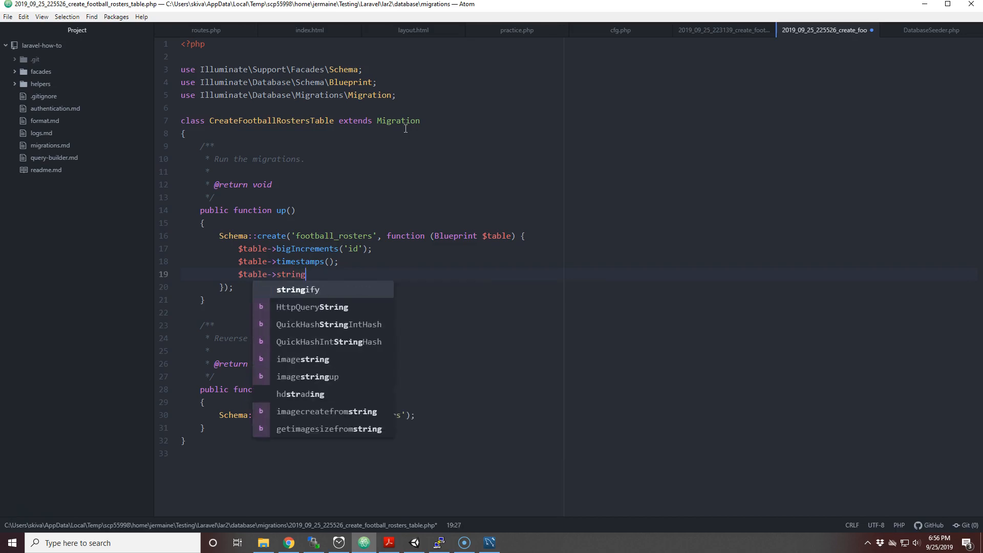
{"action": "type", "text": "(\"name\""}
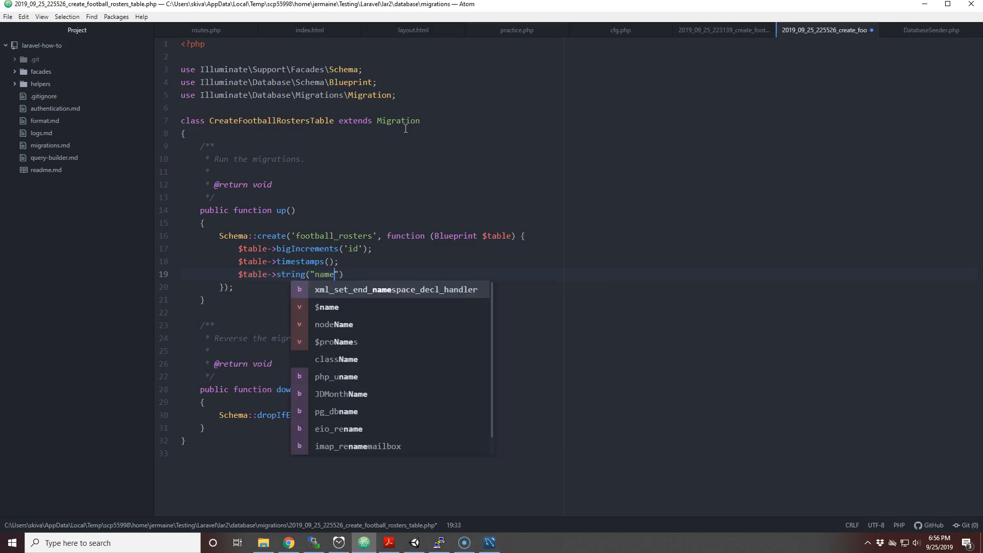
{"action": "type", "text": ","}
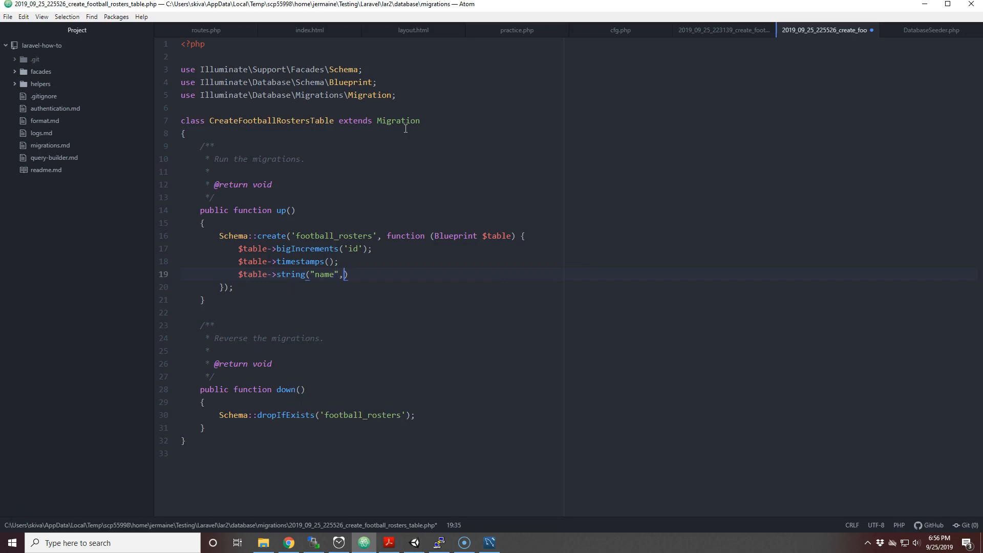
{"action": "type", "text": "100"}
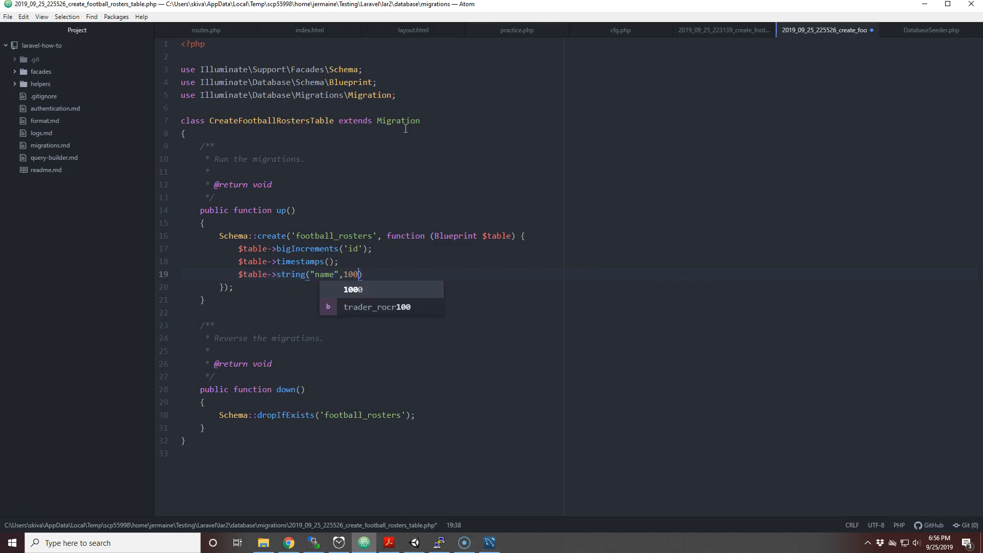
{"action": "key", "text": "enter"}
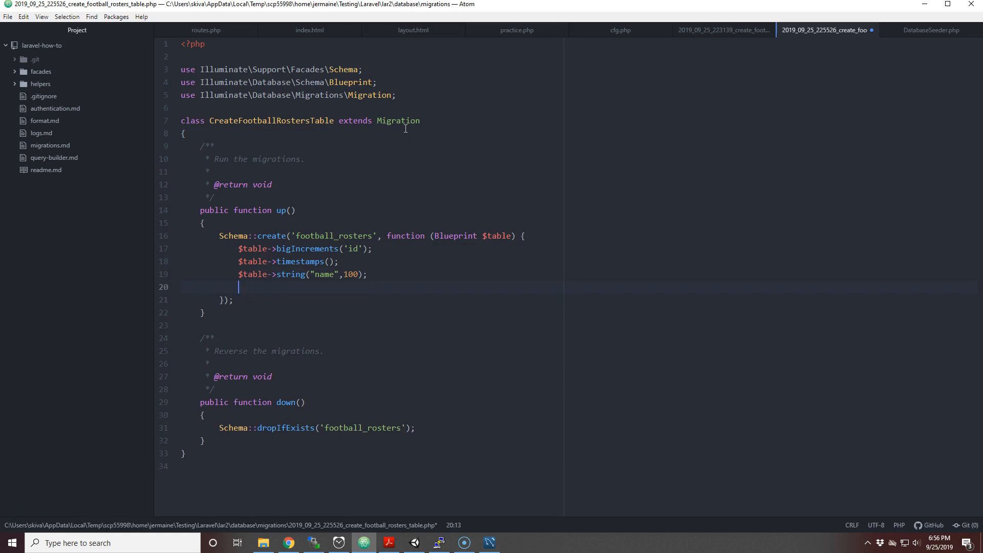
Add an integer weight column and turn the duplicated line into an enum call
{"action": "type", "text": "$table->weight("}
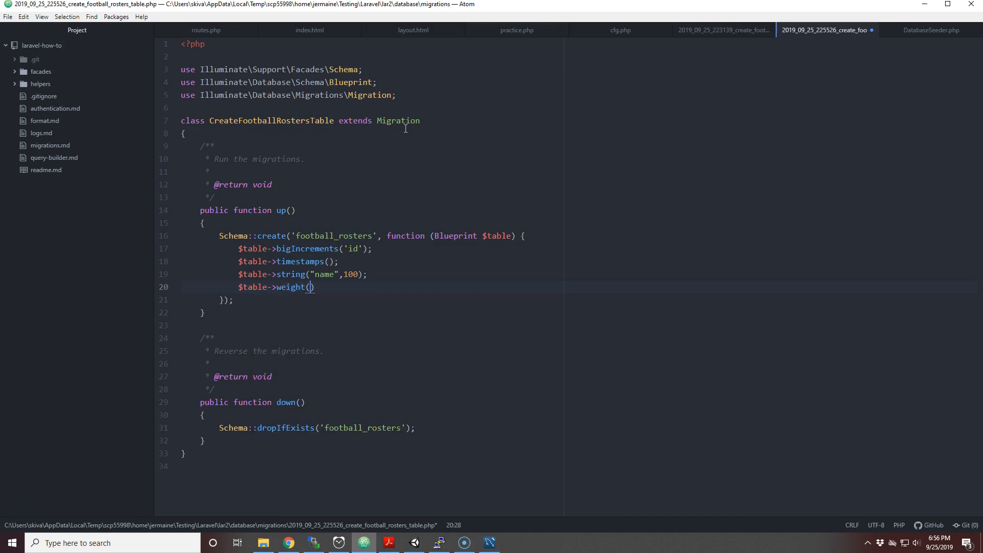
{"action": "type", "text": "\"\""}
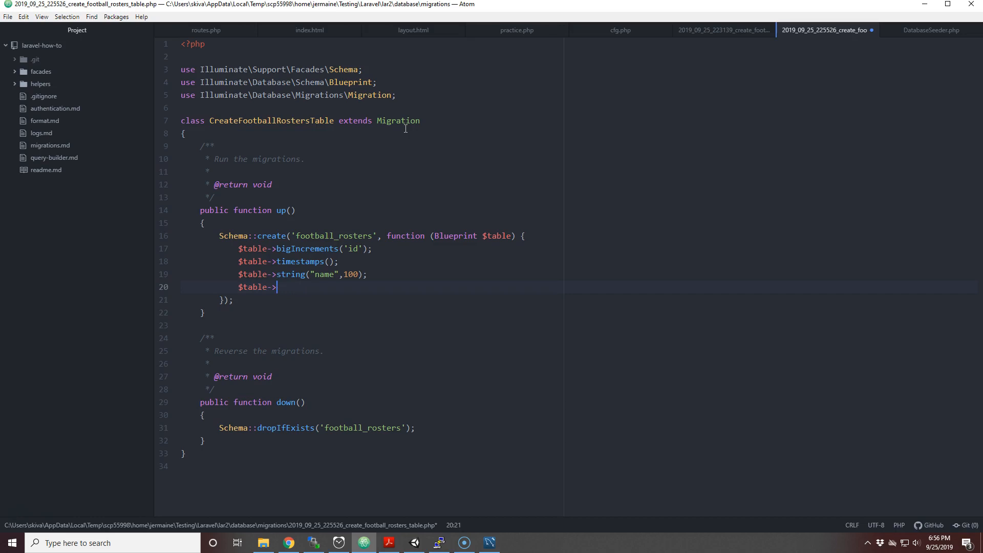
{"action": "type", "text": "integer("}
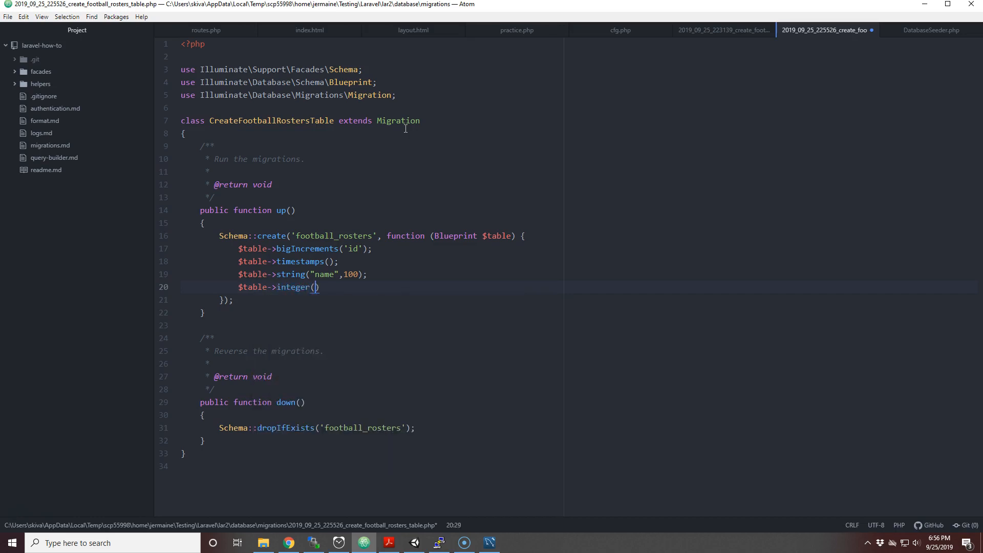
{"action": "type", "text": "\"weight"}
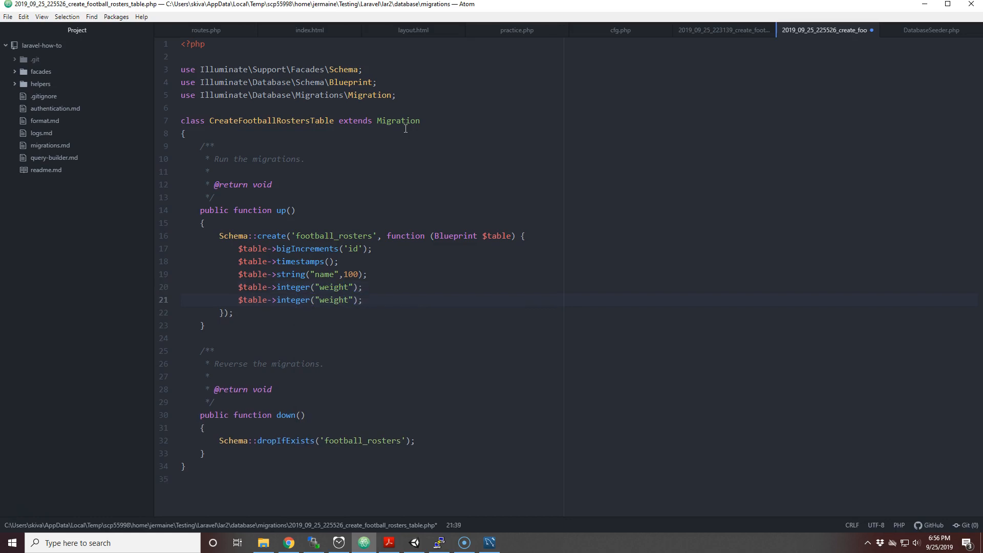
{"action": "left_click", "coordinate": [362, 299]}
{"action": "type", "text": "s"}
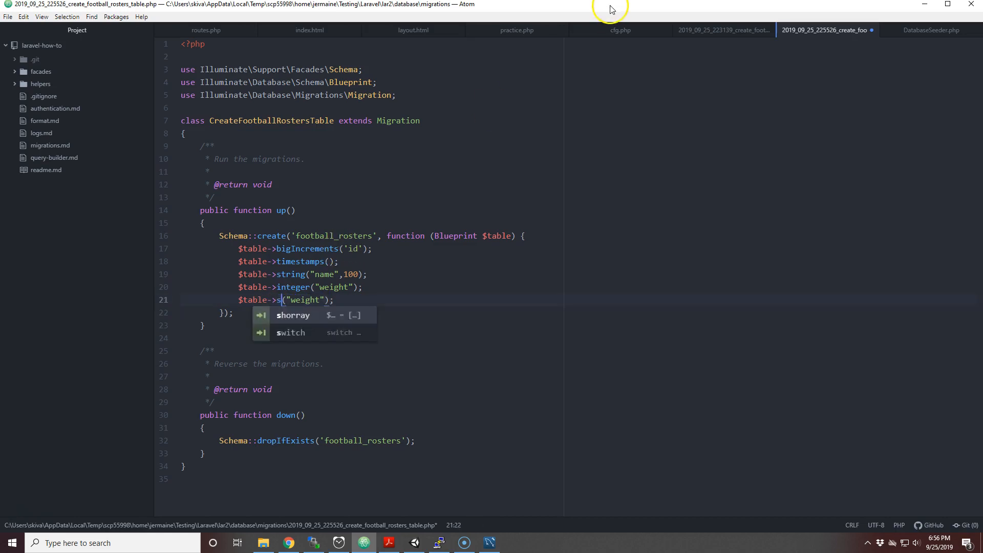
{"action": "type", "text": "tring"}
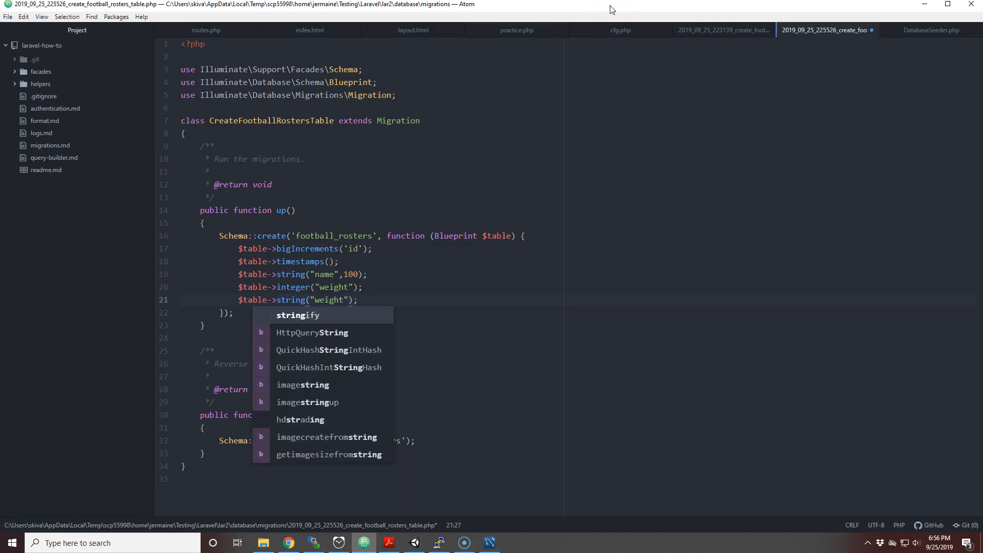
{"action": "key", "text": "BackSpace"}
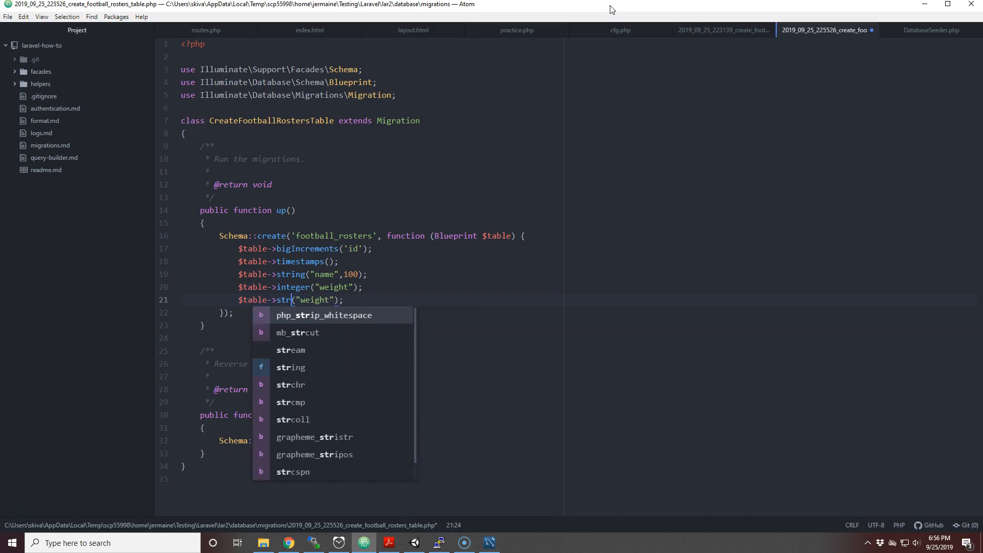
{"action": "type", "text": "enum"}
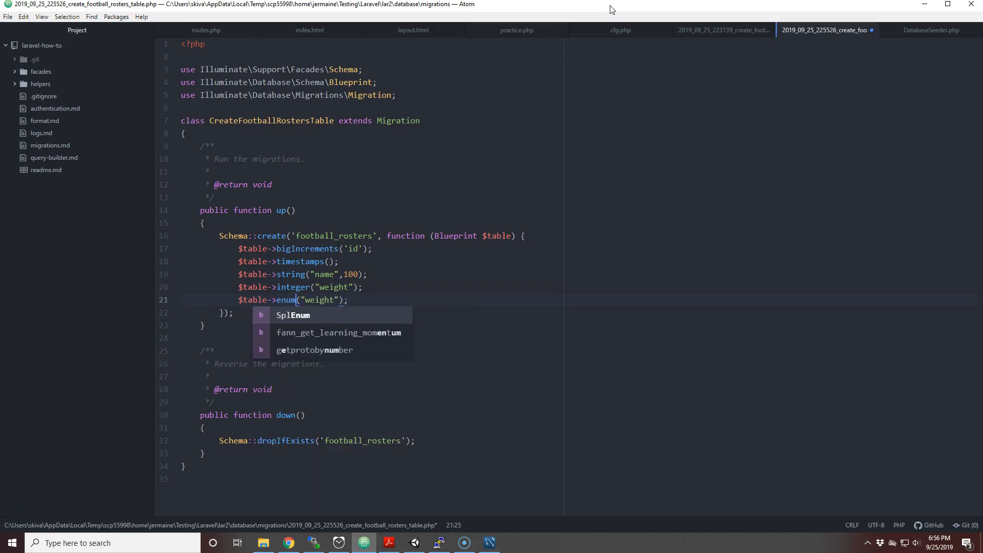
{"action": "mouse_move", "coordinate": [496, 212]}
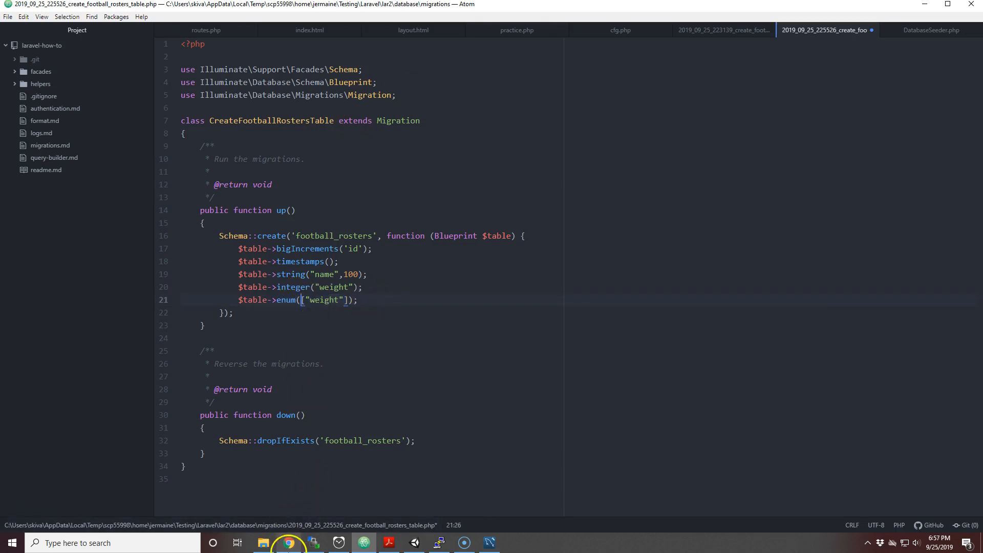
{"action": "left_click", "coordinate": [287, 543]}
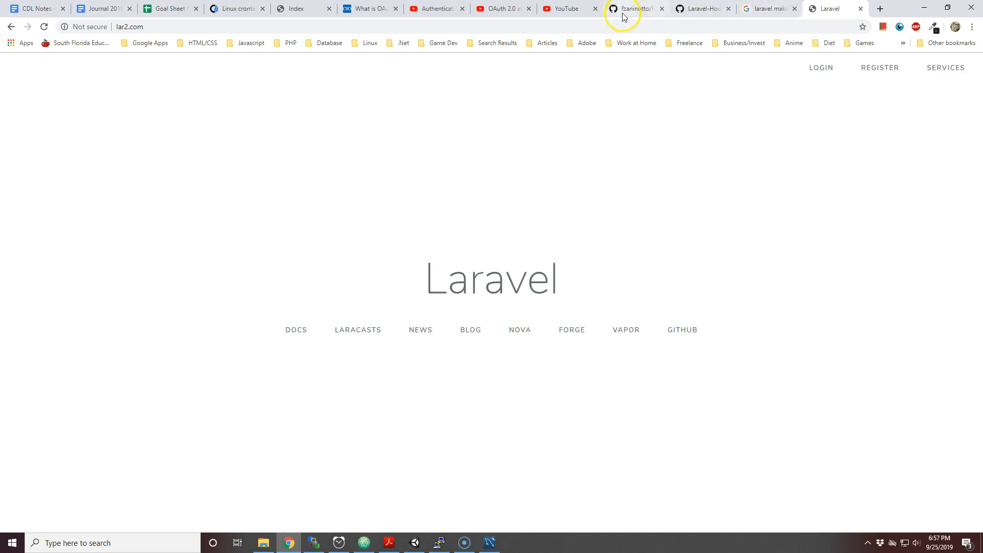
{"action": "left_click", "coordinate": [698, 9]}
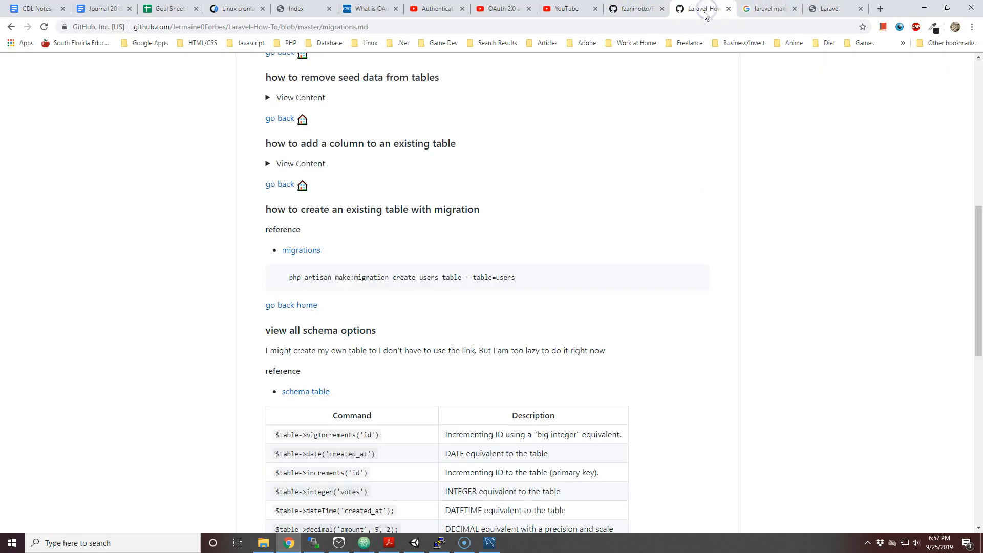
{"action": "scroll", "scroll_direction": "down", "scroll_amount": 3}
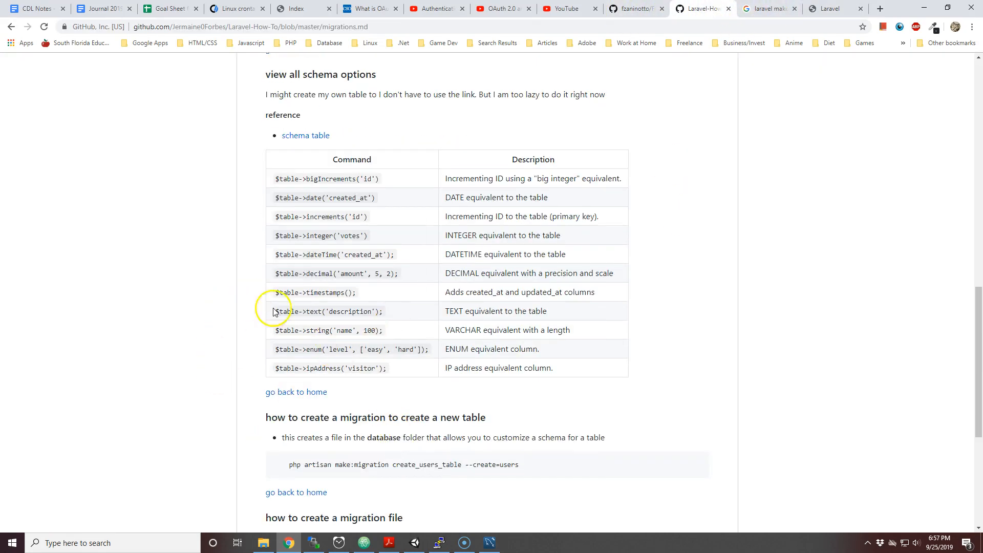
{"action": "mouse_move", "coordinate": [337, 368]}
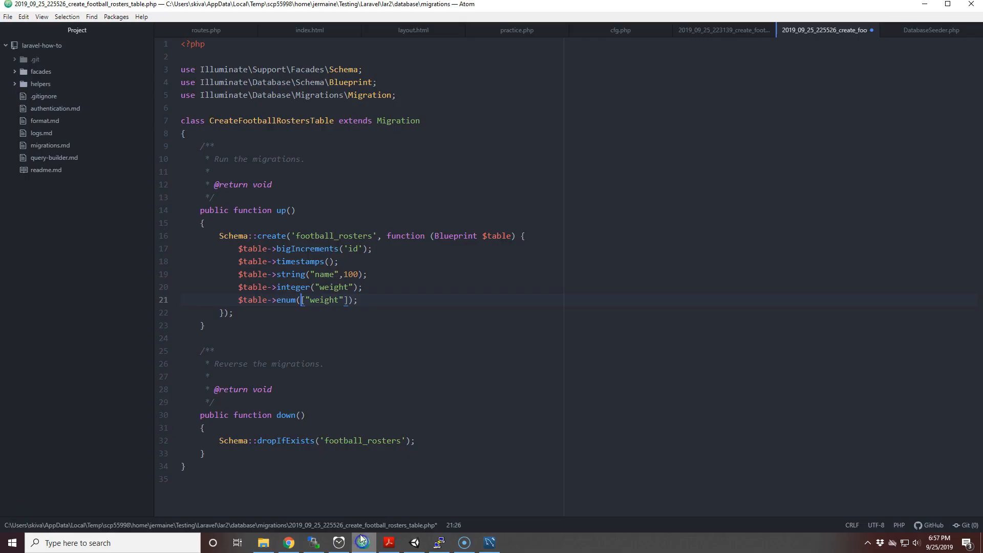
Define the position enum column with quarterback, runningback, wide receiver and linebacker values
{"action": "type", "text": "\"\""}
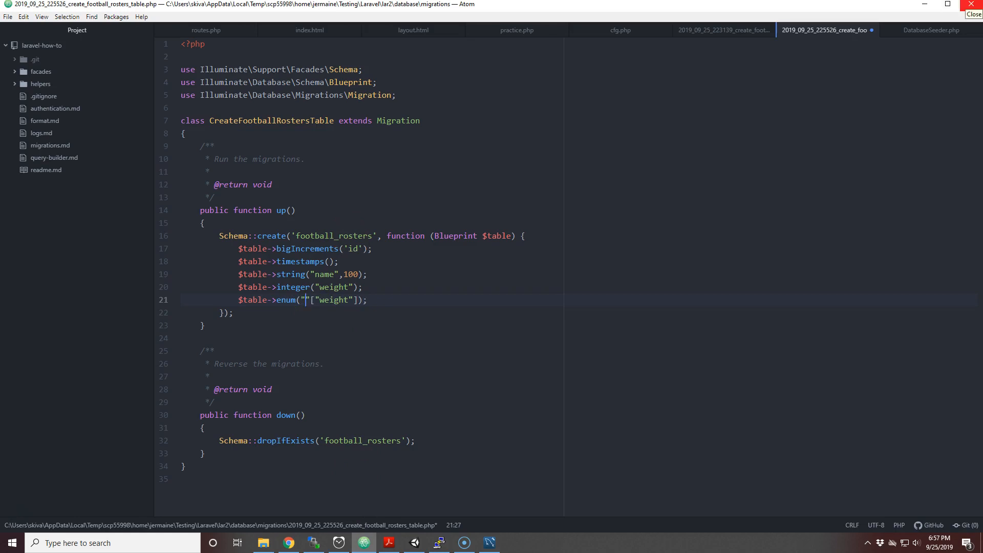
{"action": "type", "text": "position"}
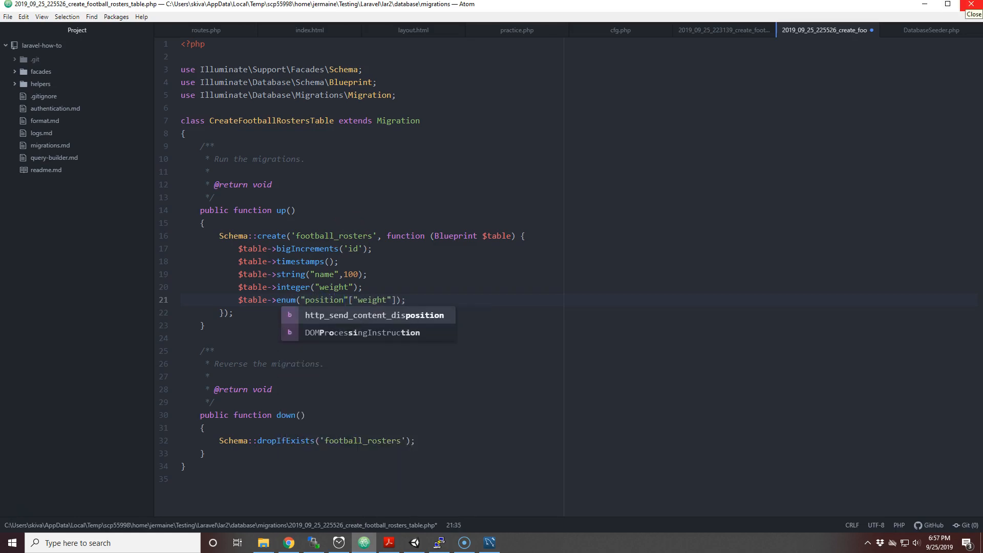
{"action": "type", "text": ","}
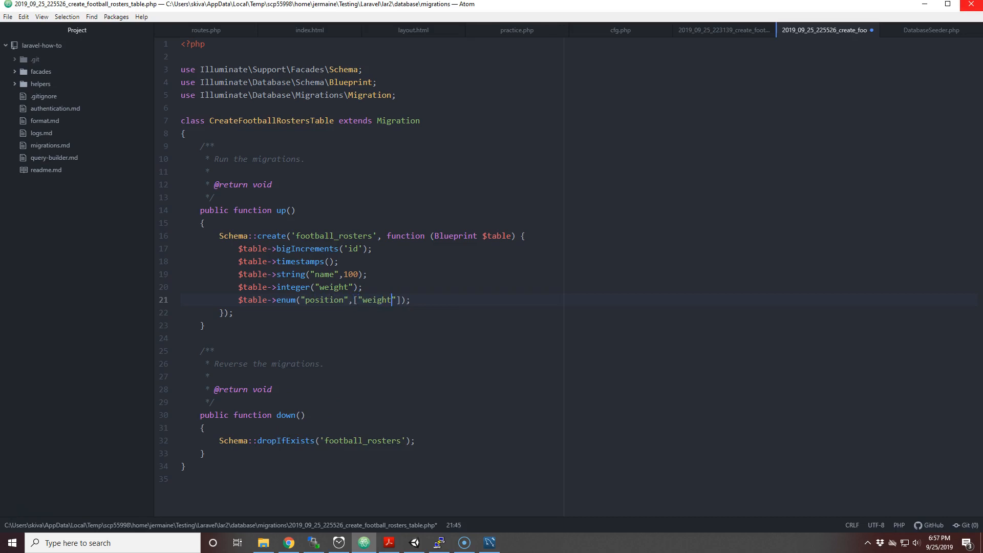
{"action": "key", "text": "BackSpace"}
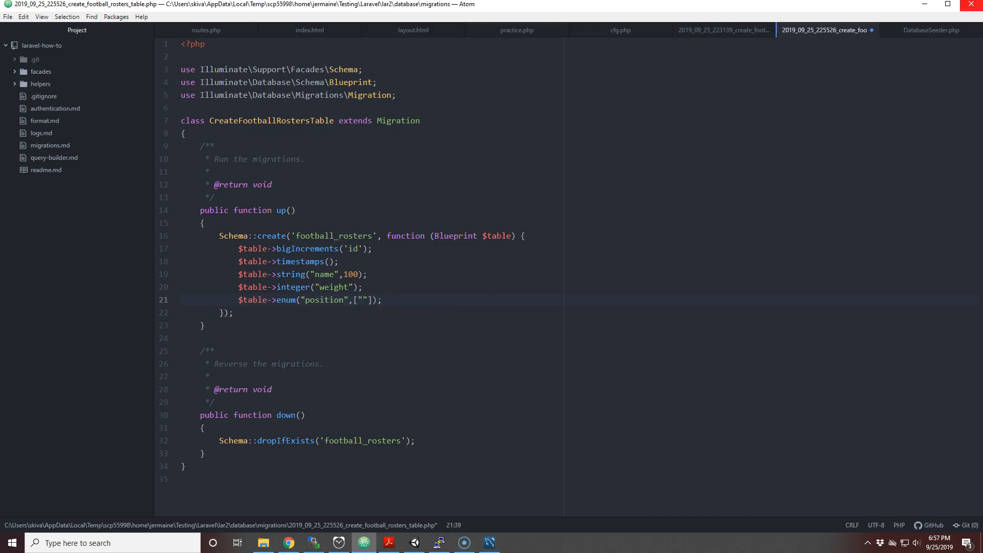
{"action": "type", "text": "qu"}
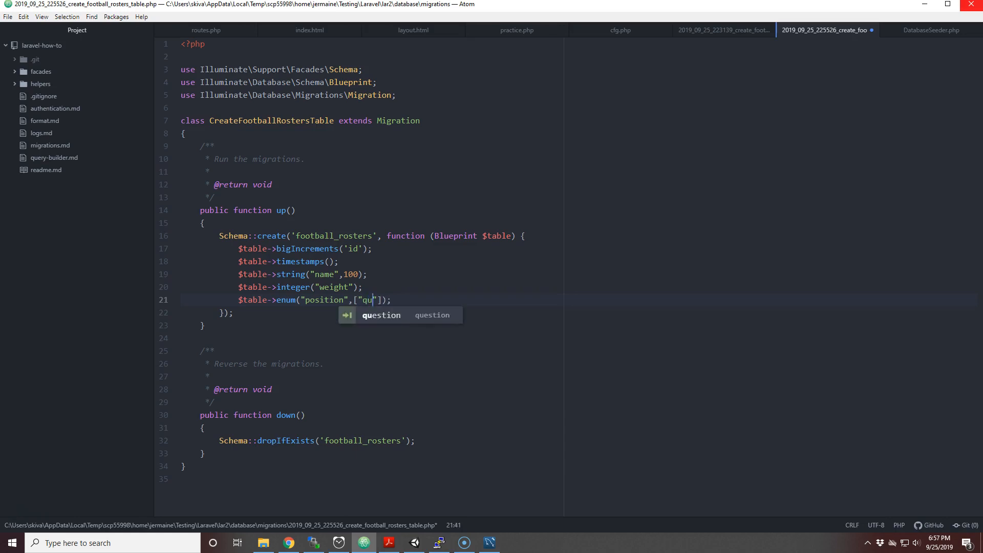
{"action": "type", "text": "arterbac"}
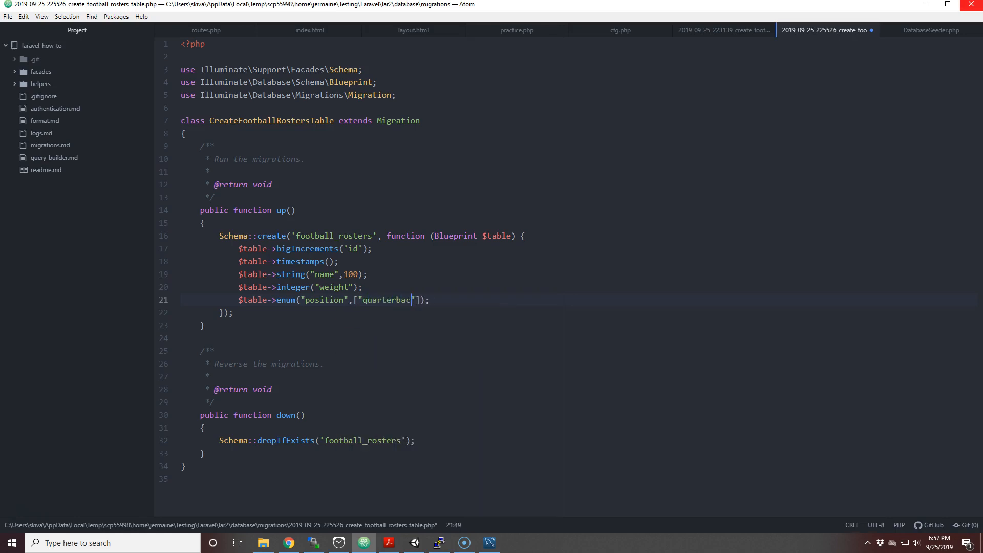
{"action": "type", "text": "k"}
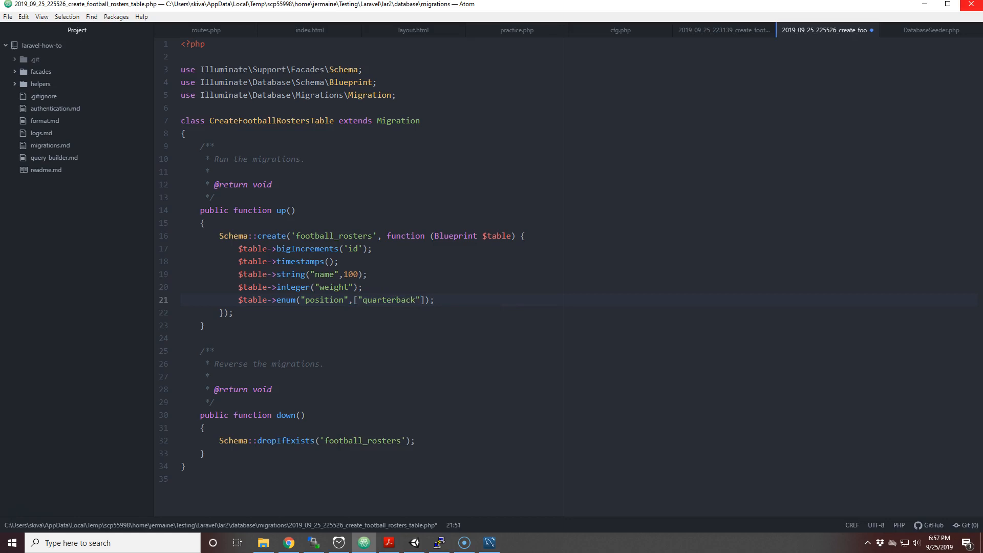
{"action": "type", "text": "\","}
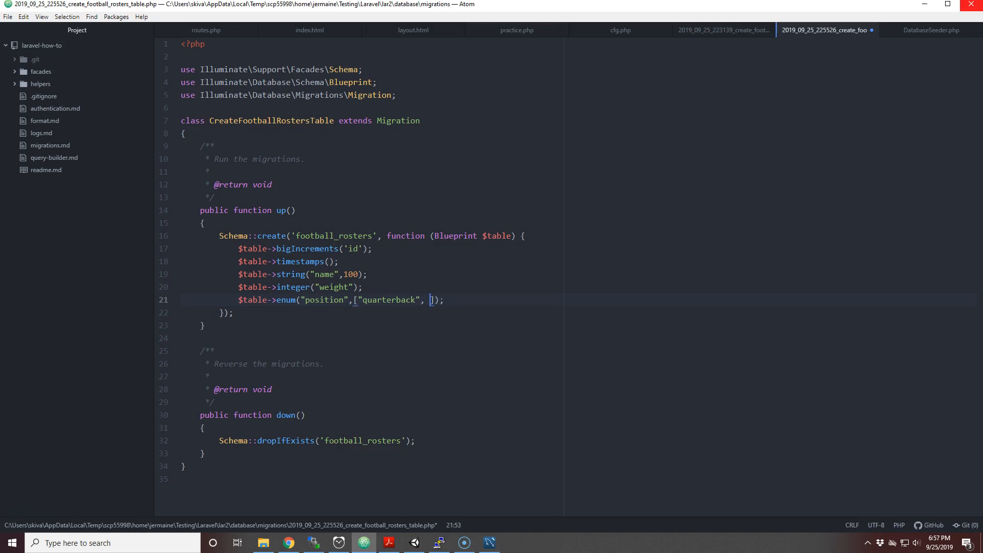
{"action": "type", "text": "running b"}
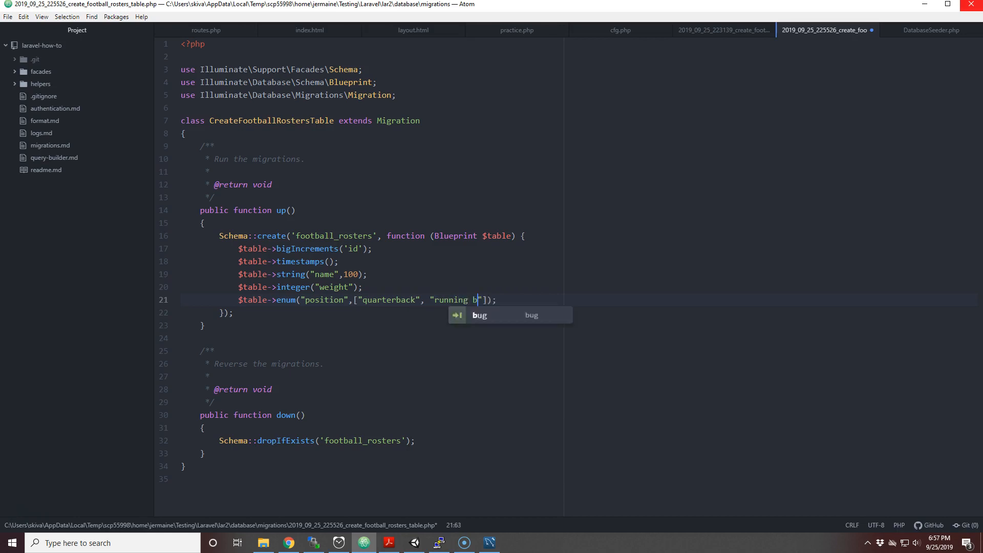
{"action": "type", "text": "ack"}
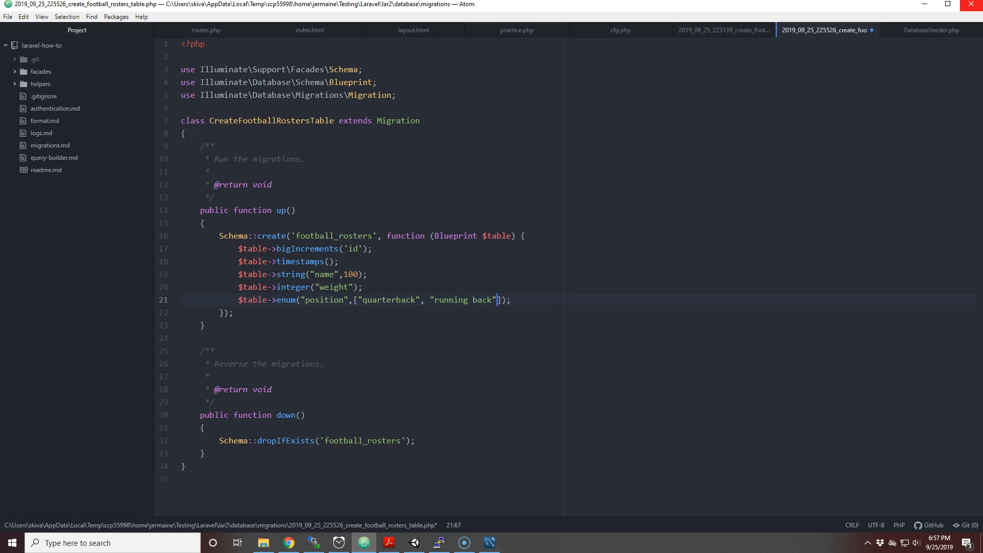
{"action": "type", "text": ", \"\""}
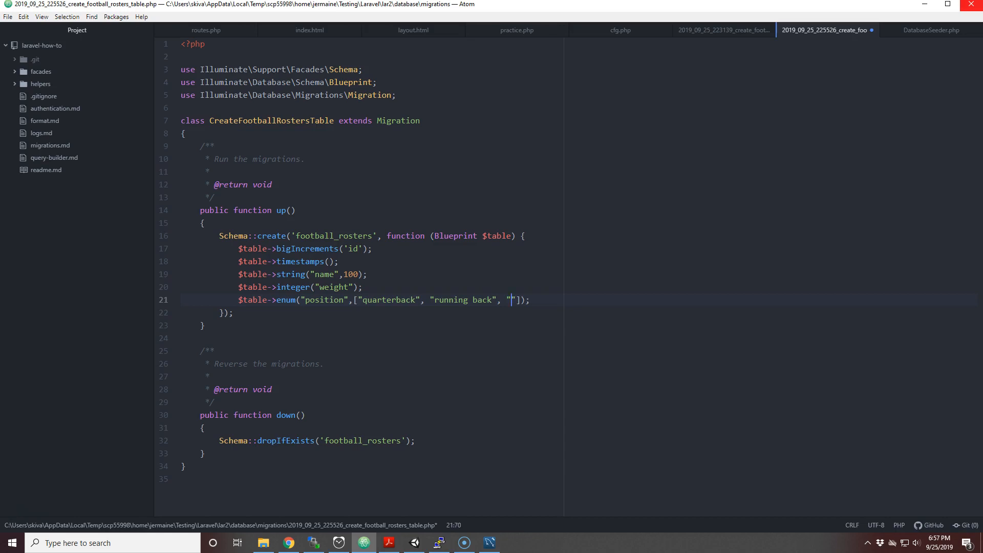
{"action": "type", "text": "wide receiver\", \"li"}
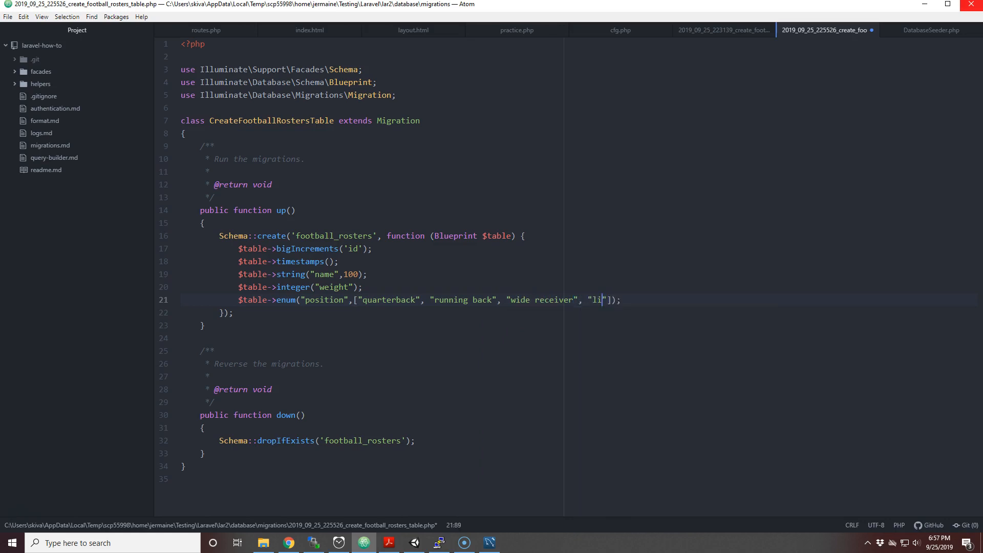
{"action": "type", "text": "ne"}
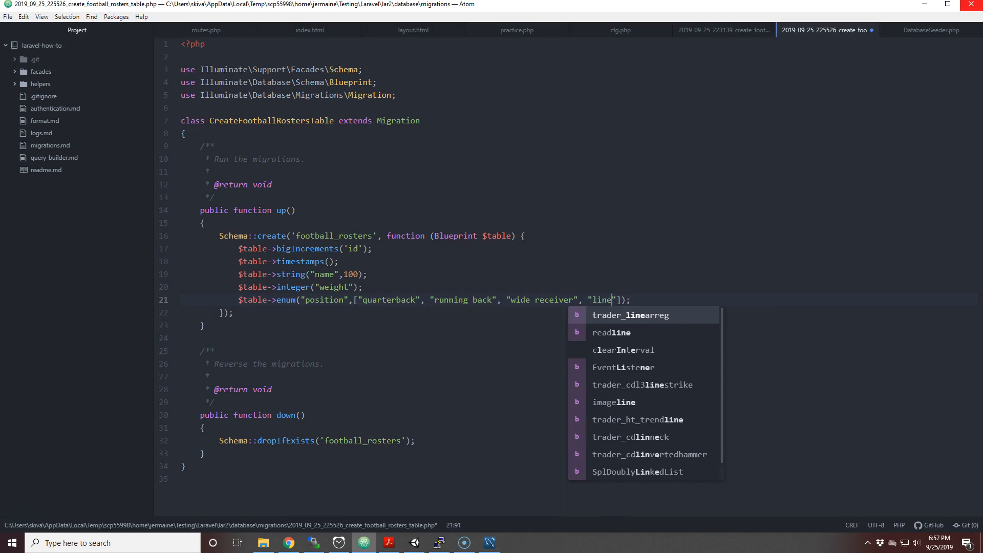
{"action": "type", "text": "backer"}
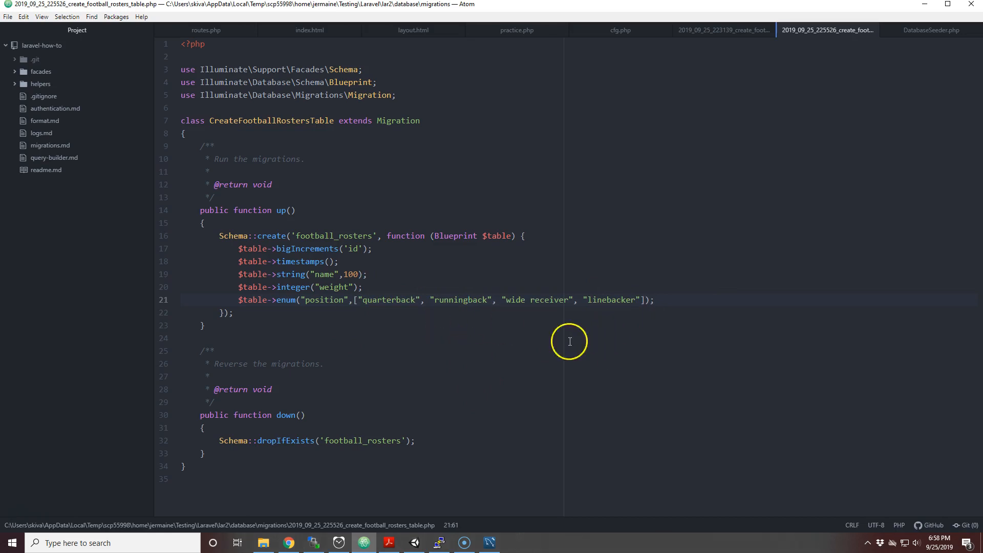
{"action": "left_click", "coordinate": [439, 542]}
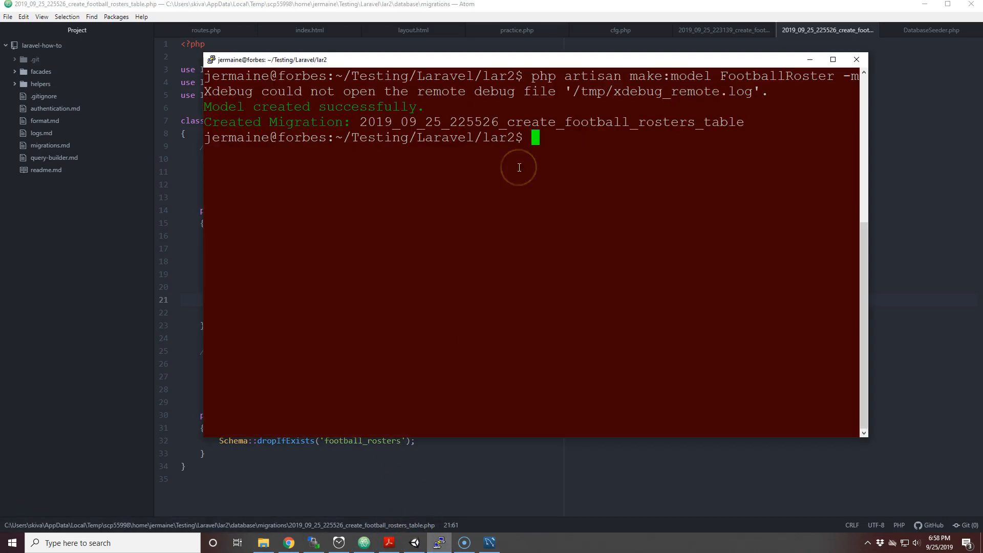
Run php artisan migrate to create the football_rosters table
{"action": "type", "text": "php arti"}
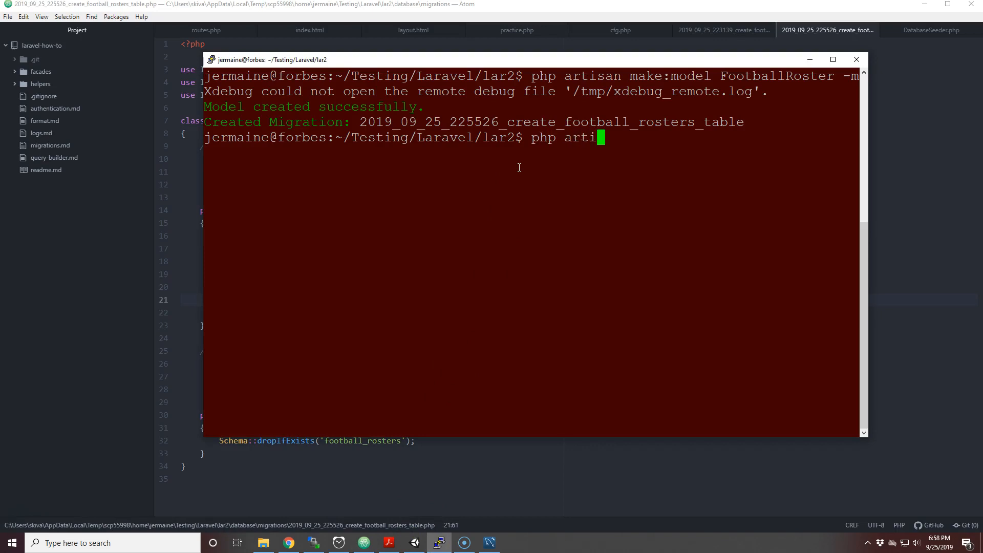
{"action": "type", "text": "san migrate"}
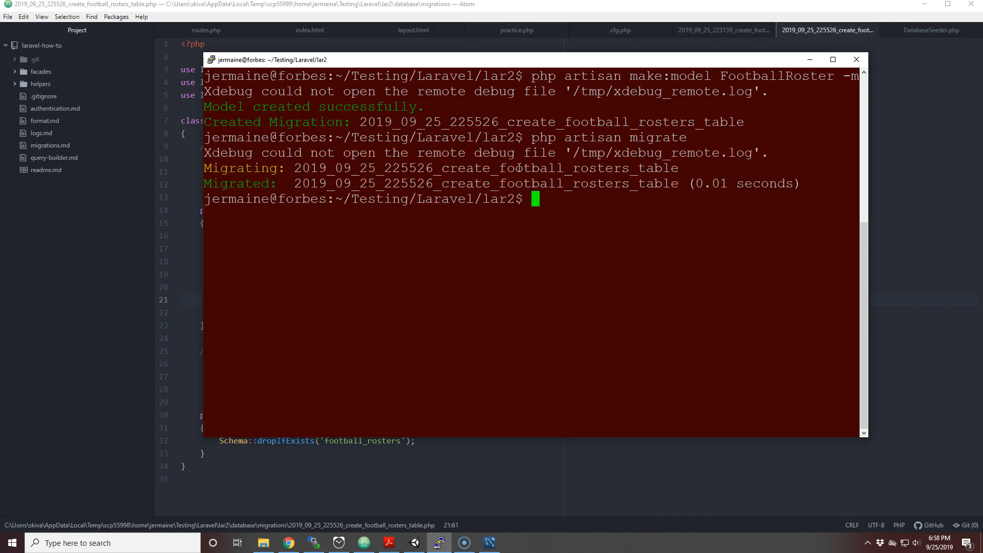
{"action": "mouse_move", "coordinate": [411, 313]}
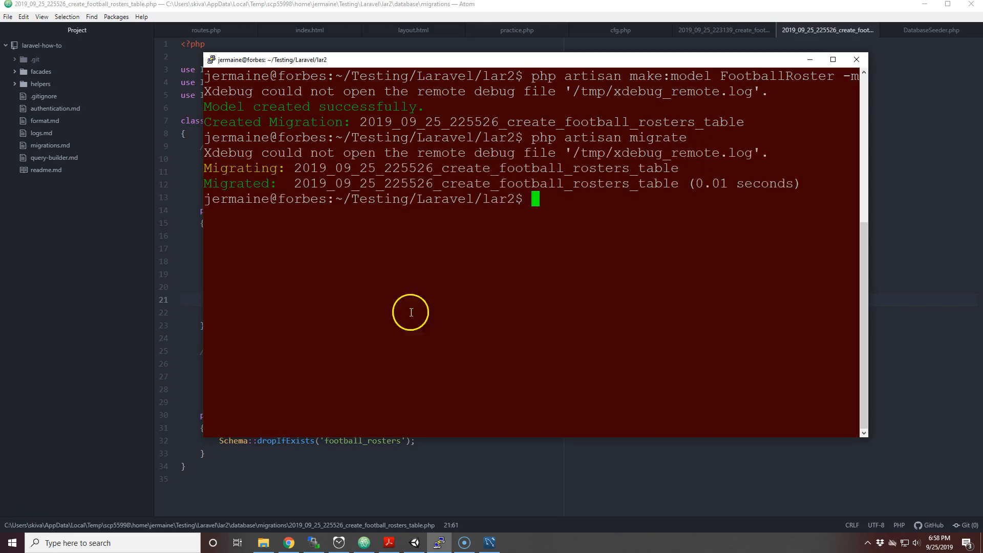
{"action": "mouse_move", "coordinate": [449, 475]}
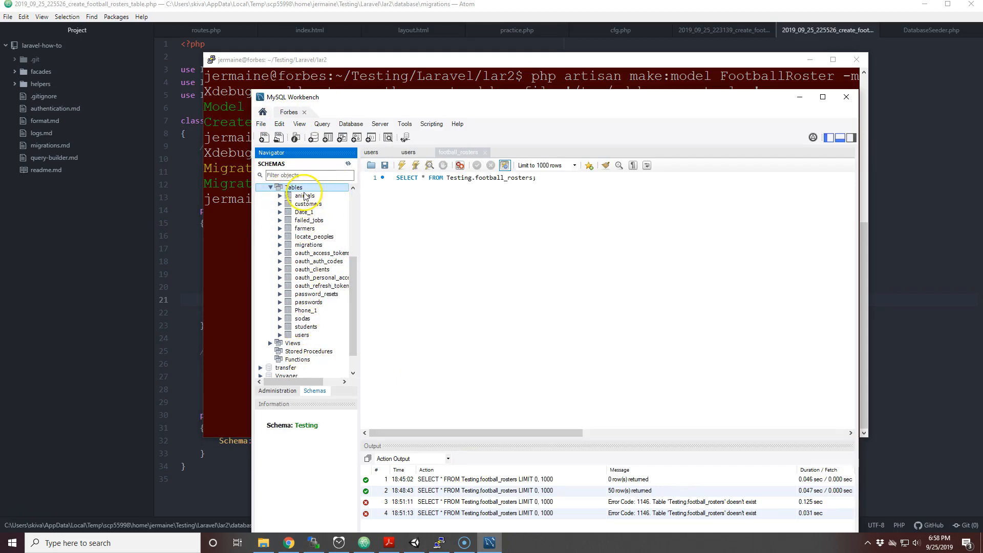
Refresh the Testing schema's tables so football_rosters appears
{"action": "right_click", "coordinate": [293, 187]}
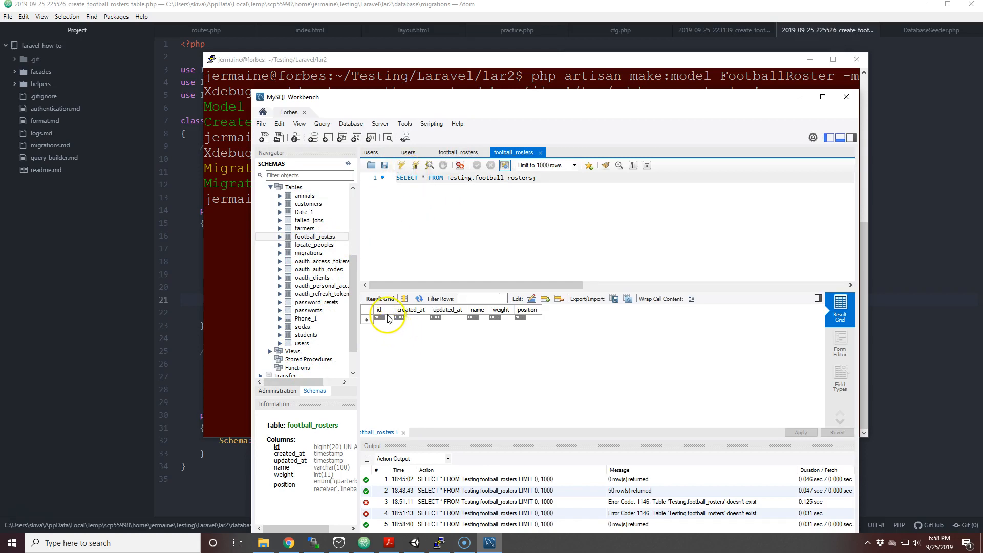
{"action": "mouse_move", "coordinate": [447, 310]}
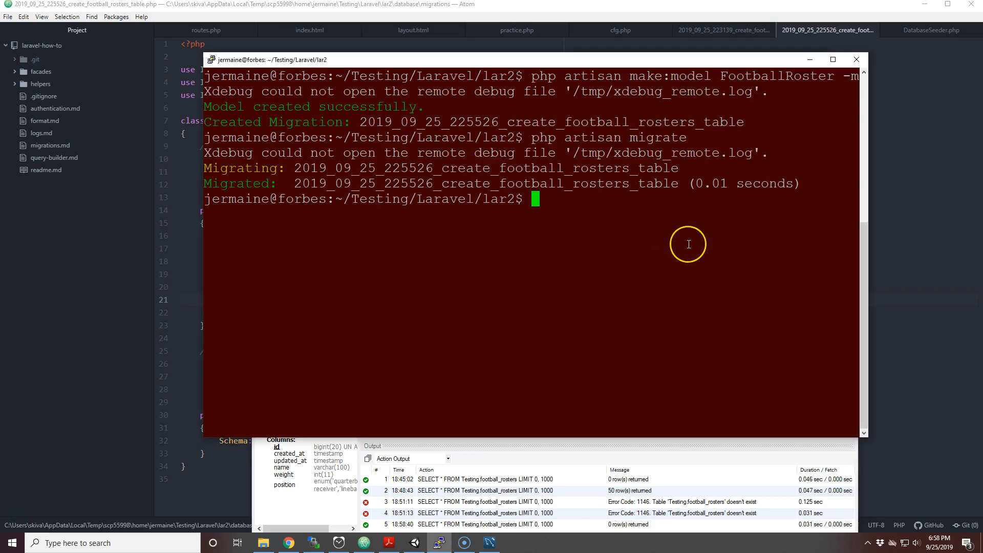
Generate FootballRosterFactory with php artisan make:factory and the football_rosters table option
{"action": "type", "text": "php artisan make:"}
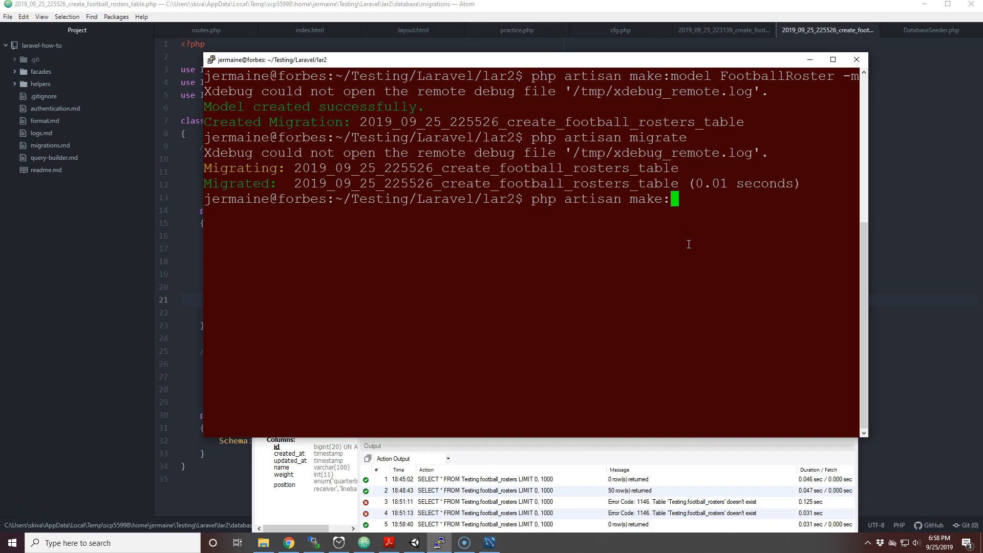
{"action": "type", "text": "factory F"}
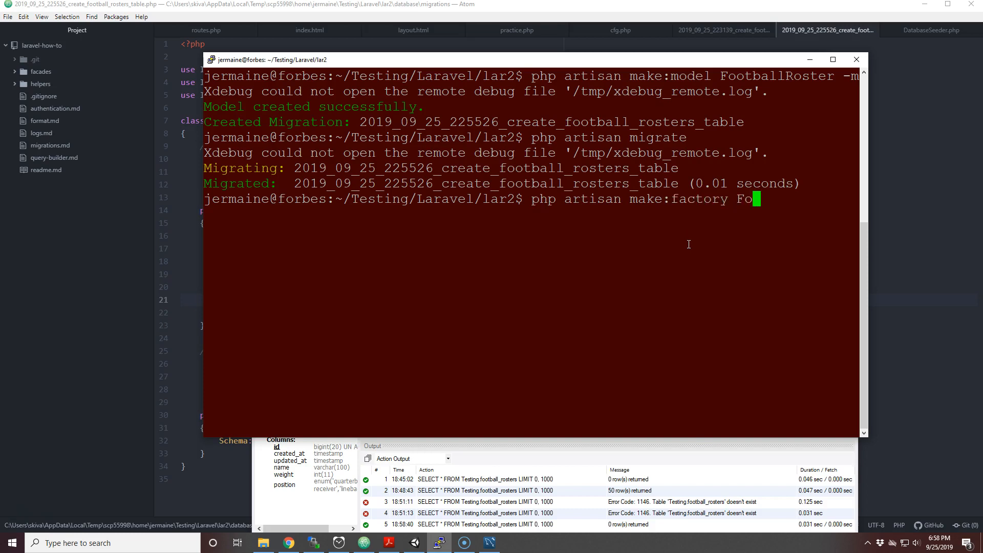
{"action": "type", "text": "otballRosterFactory --"}
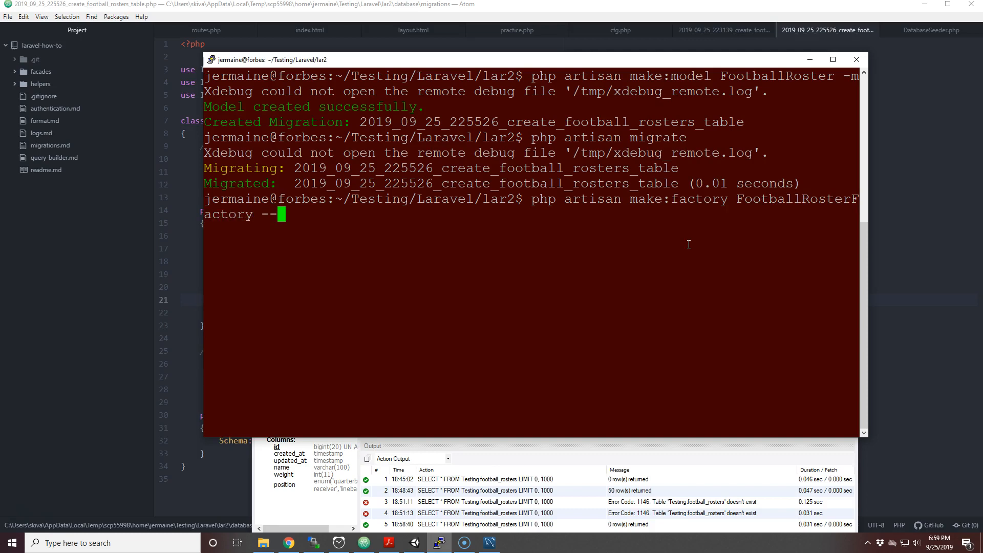
{"action": "type", "text": "table"}
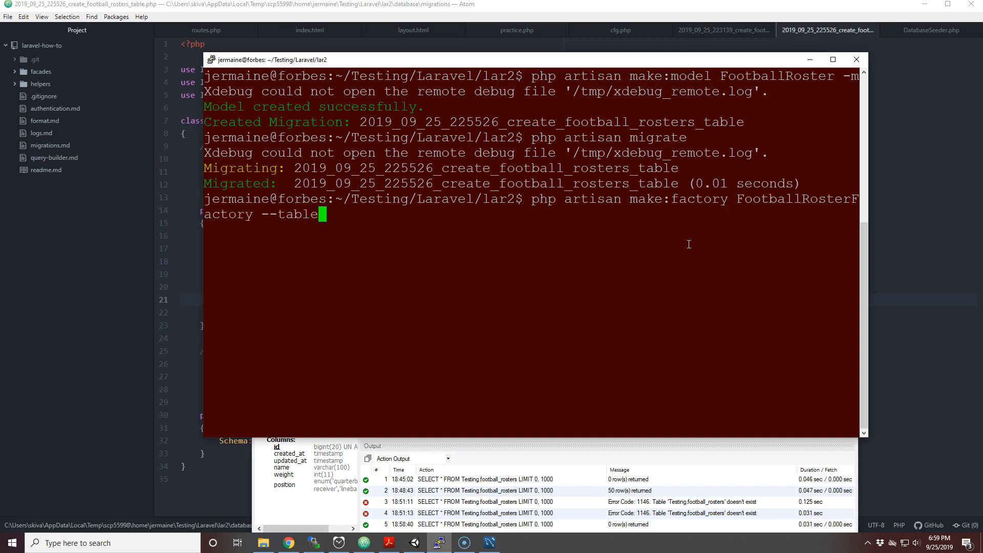
{"action": "type", "text": "="}
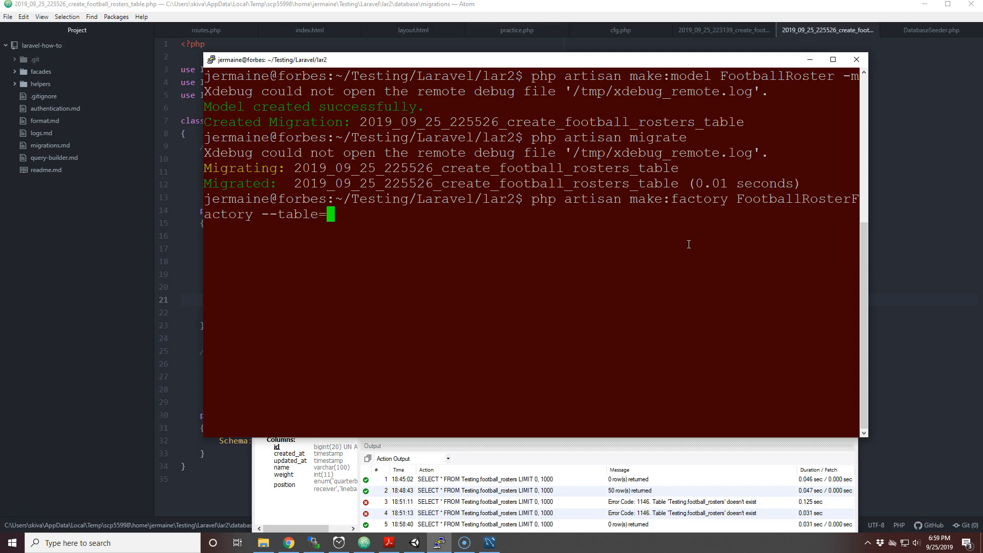
{"action": "type", "text": "footb"}
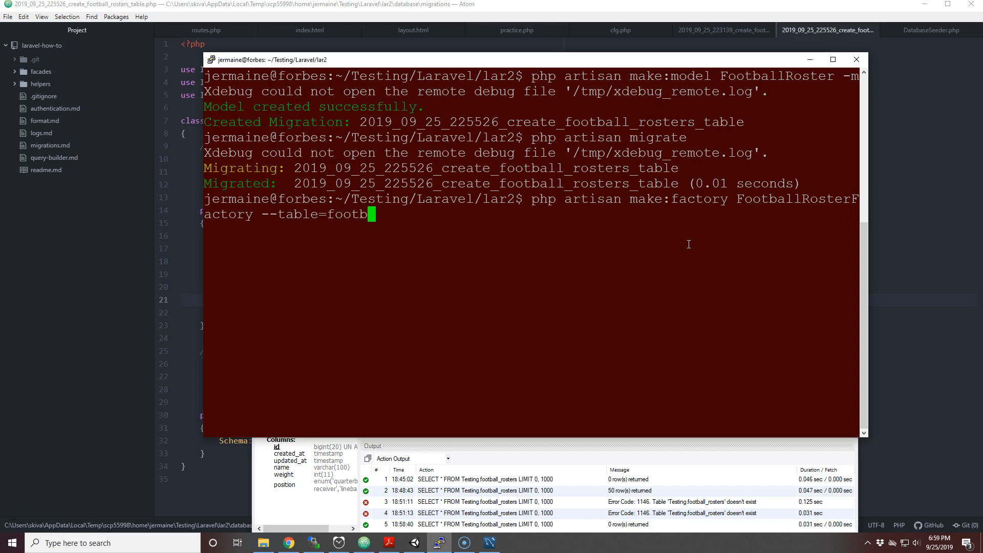
{"action": "type", "text": "all_rose"}
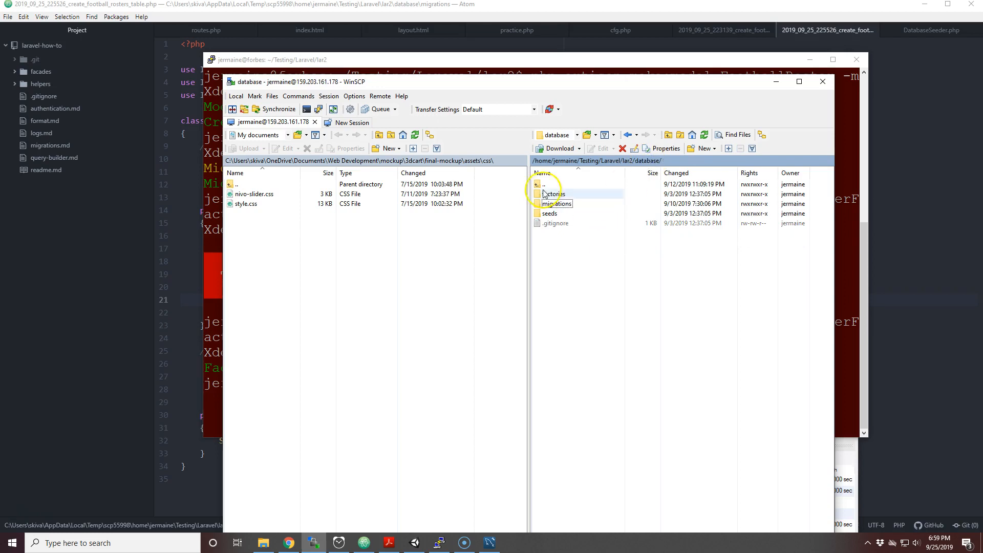
Open FootballRosterFactory.php from the database factories folder in Atom
{"action": "double_click", "coordinate": [553, 193]}
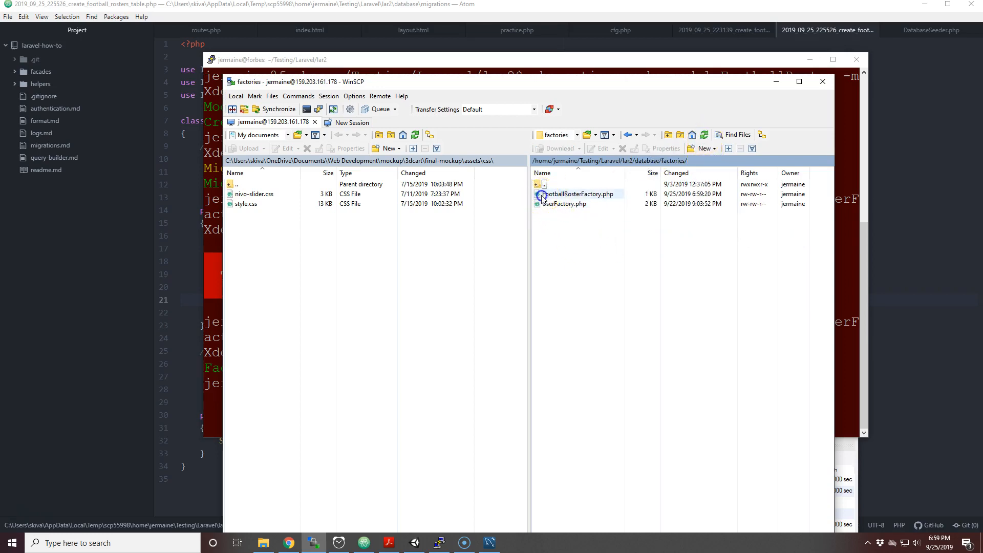
{"action": "double_click", "coordinate": [575, 194]}
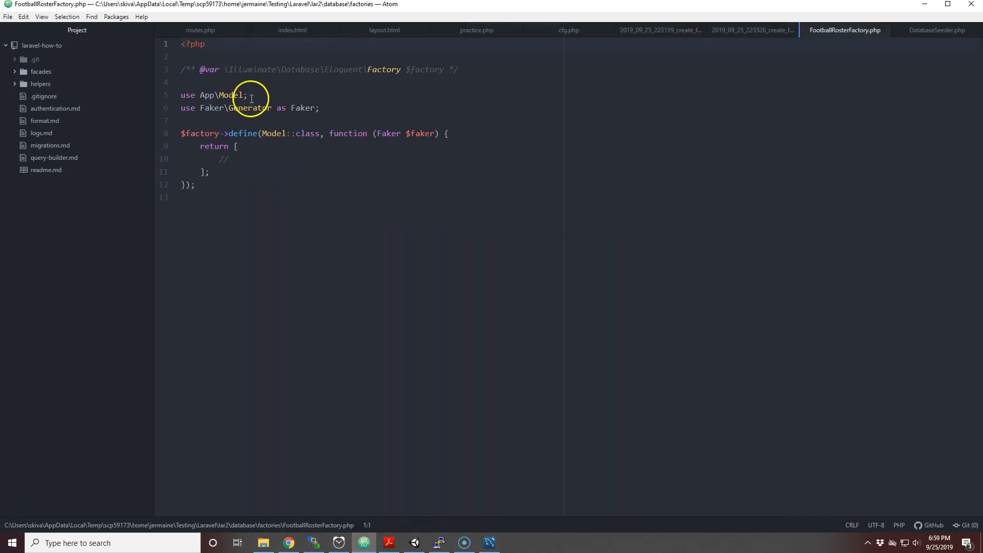
Replace the placeholder Model with FootballRoster in the use statement and define() call
{"action": "left_click", "coordinate": [248, 95]}
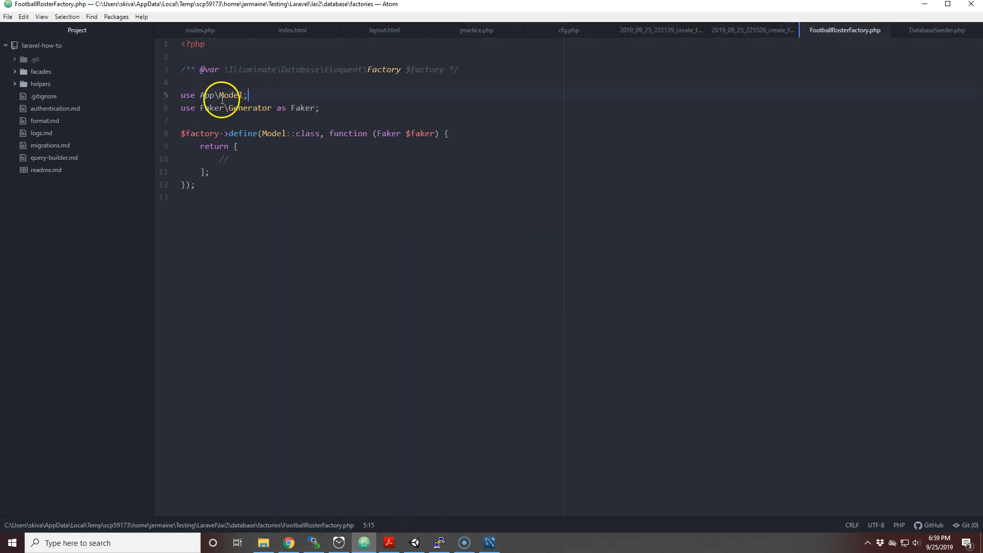
{"action": "double_click", "coordinate": [231, 95]}
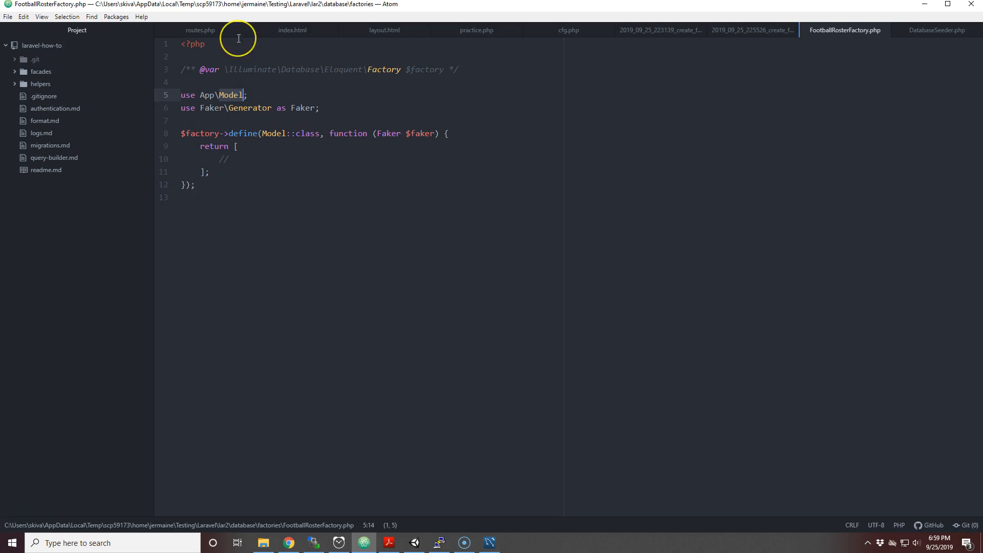
{"action": "type", "text": "F"}
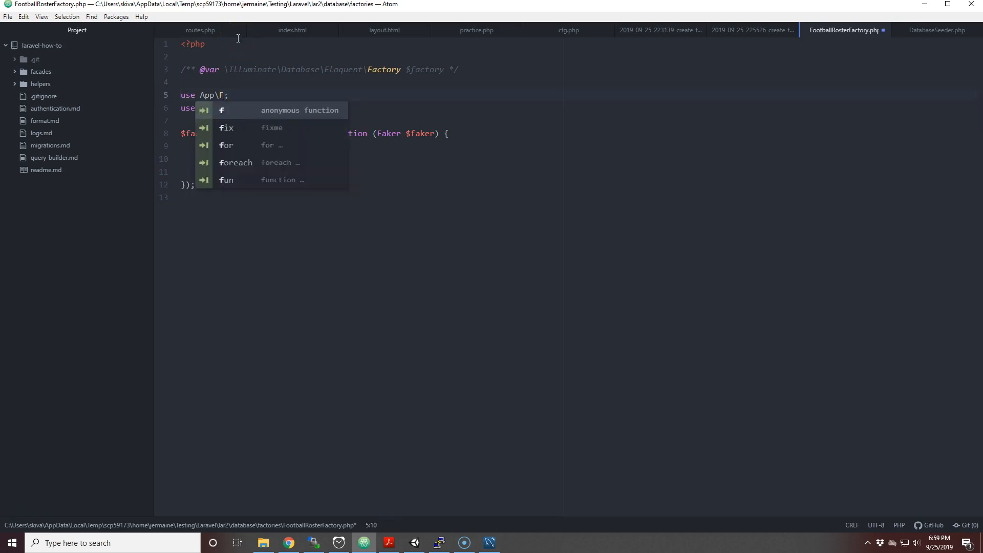
{"action": "type", "text": "ootballRoster"}
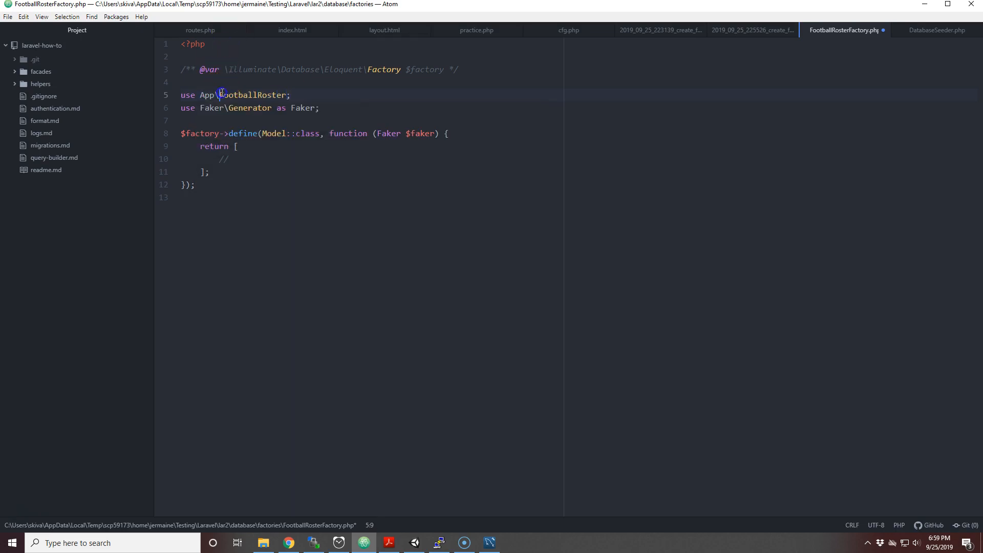
{"action": "double_click", "coordinate": [254, 95]}
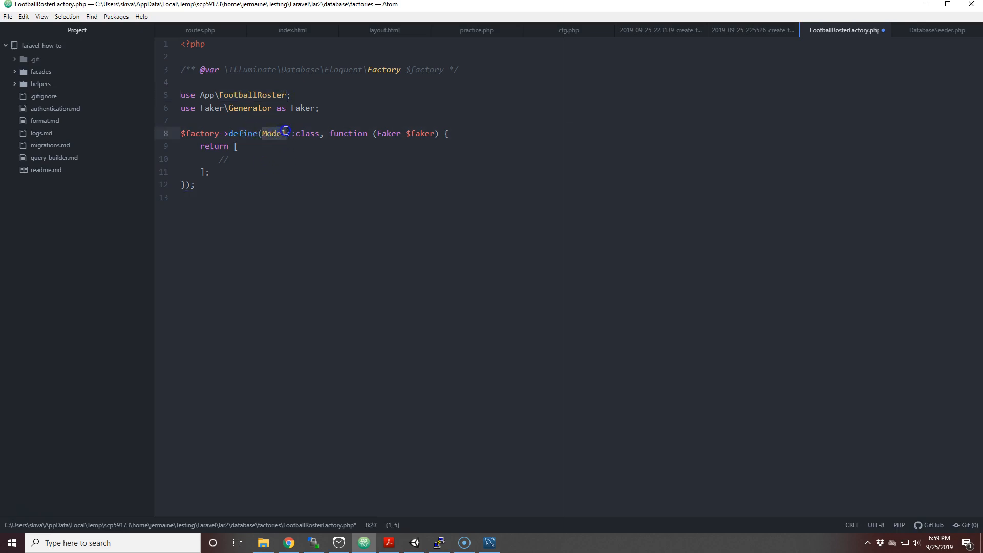
{"action": "type", "text": "FootballRoster"}
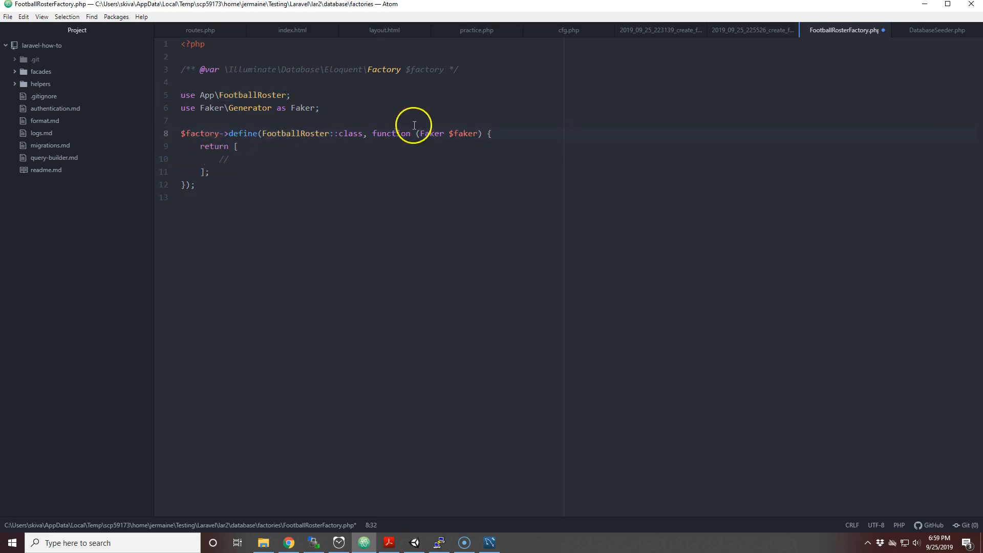
{"action": "left_click", "coordinate": [288, 543]}
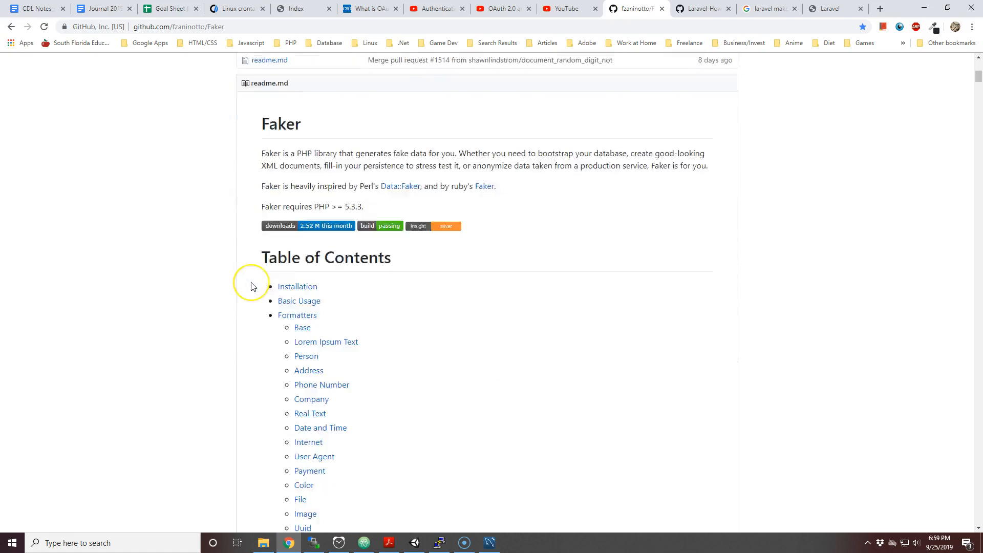
Scroll through the Faker readme's formatter table of contents on GitHub
{"action": "scroll", "scroll_direction": "down", "scroll_amount": 3}
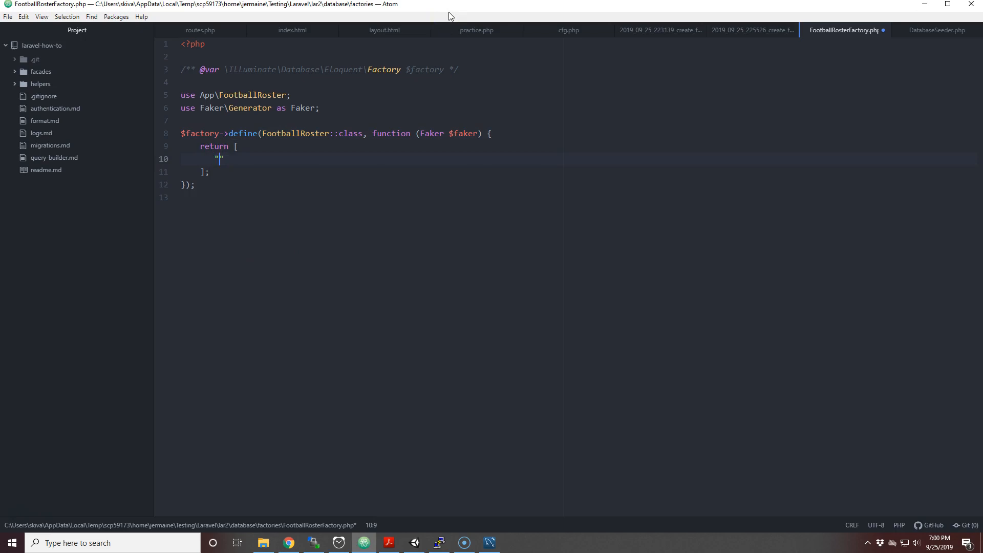
Add name, weight and position keys, without values, to the factory's return array
{"action": "type", "text": "nam"}
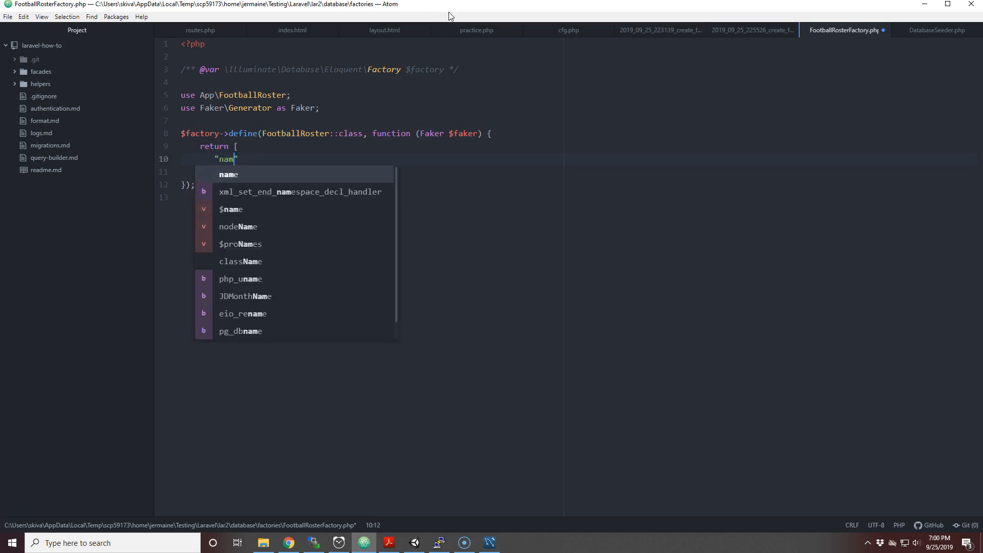
{"action": "key", "text": "Enter"}
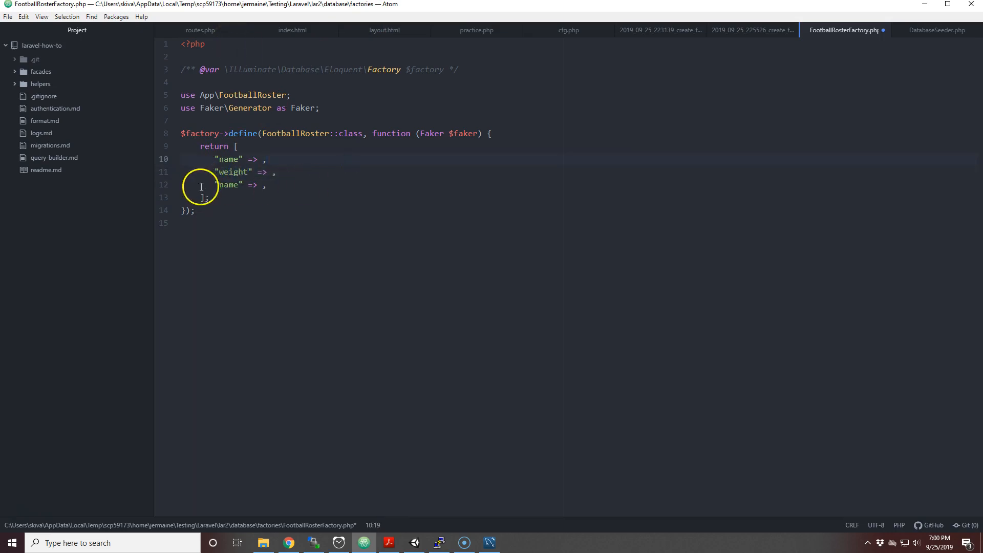
{"action": "type", "text": "p"}
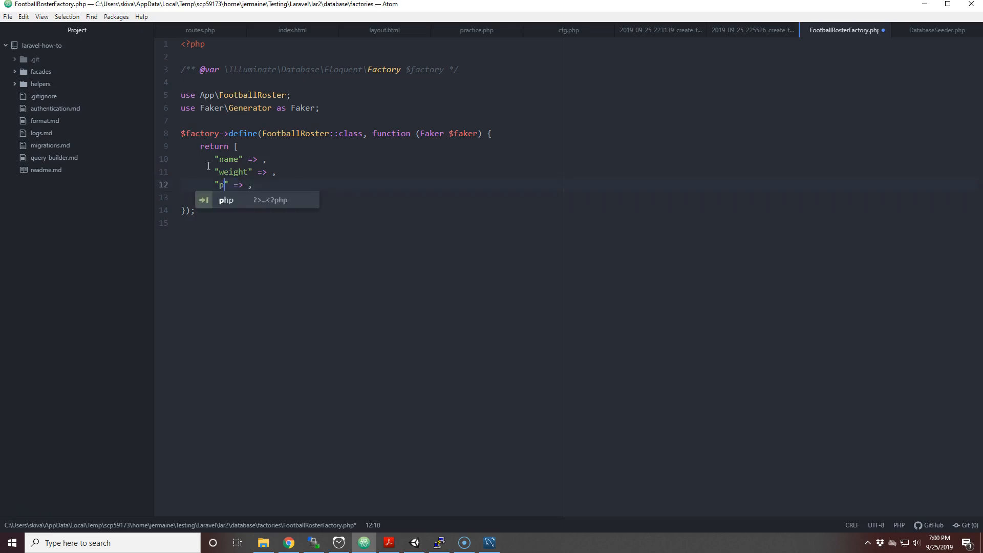
{"action": "type", "text": "ositi"}
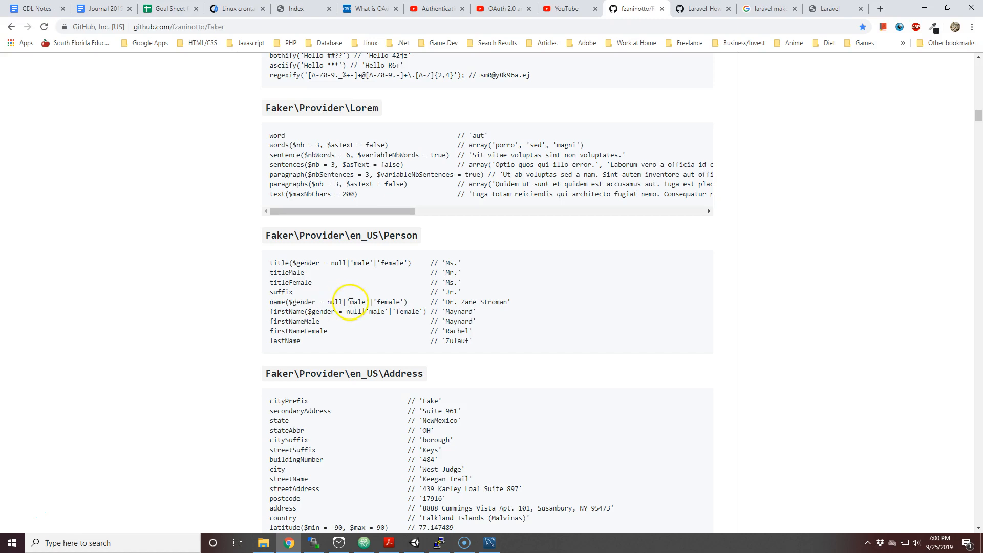
{"action": "mouse_move", "coordinate": [476, 306]}
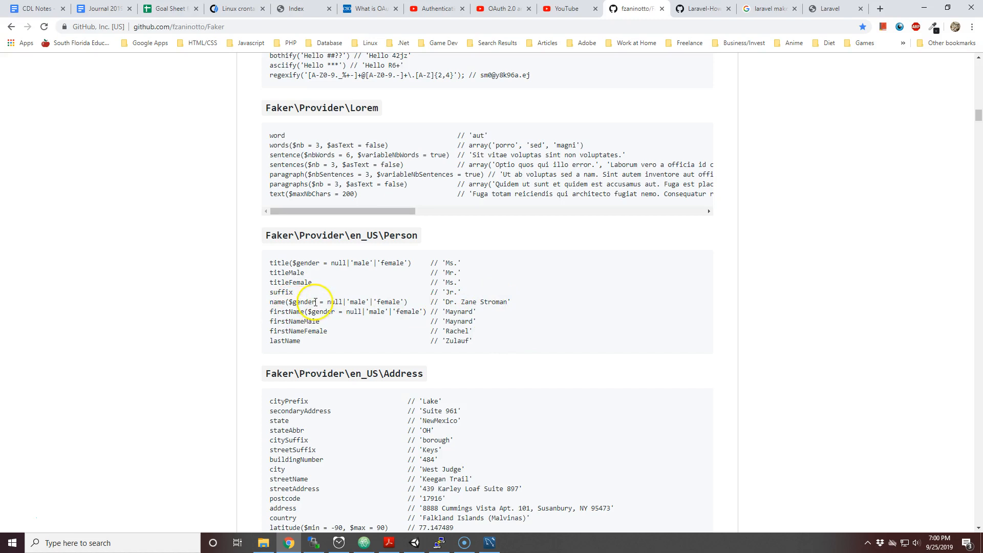
{"action": "mouse_move", "coordinate": [347, 318]}
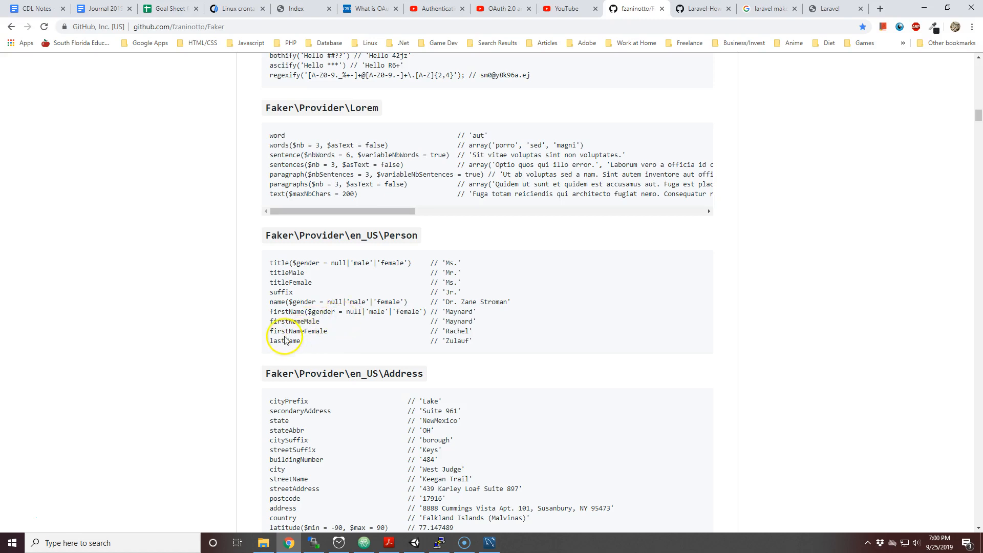
{"action": "mouse_move", "coordinate": [300, 321]}
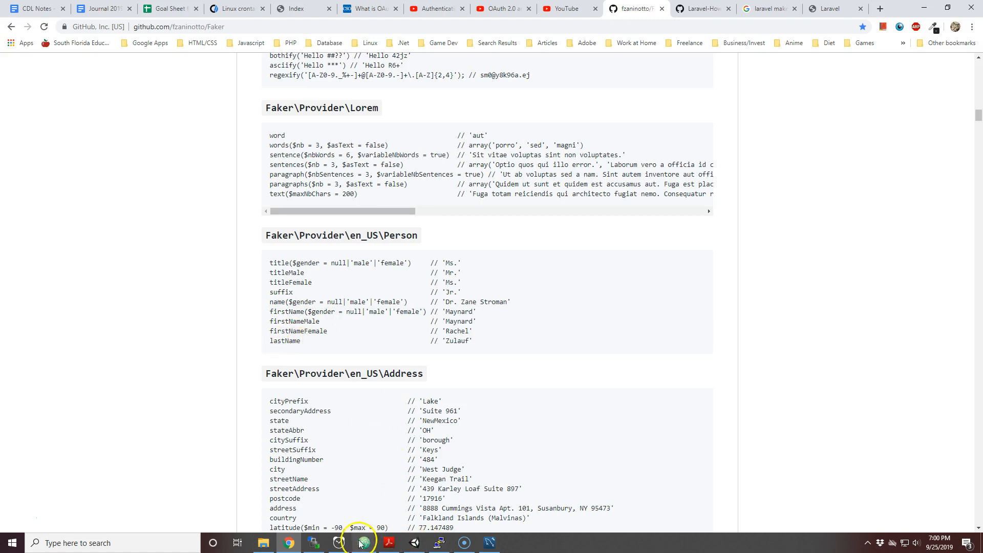
Return to FootballRosterFactory.php in Atom after reviewing Faker's Person formatters
{"action": "left_click", "coordinate": [363, 543]}
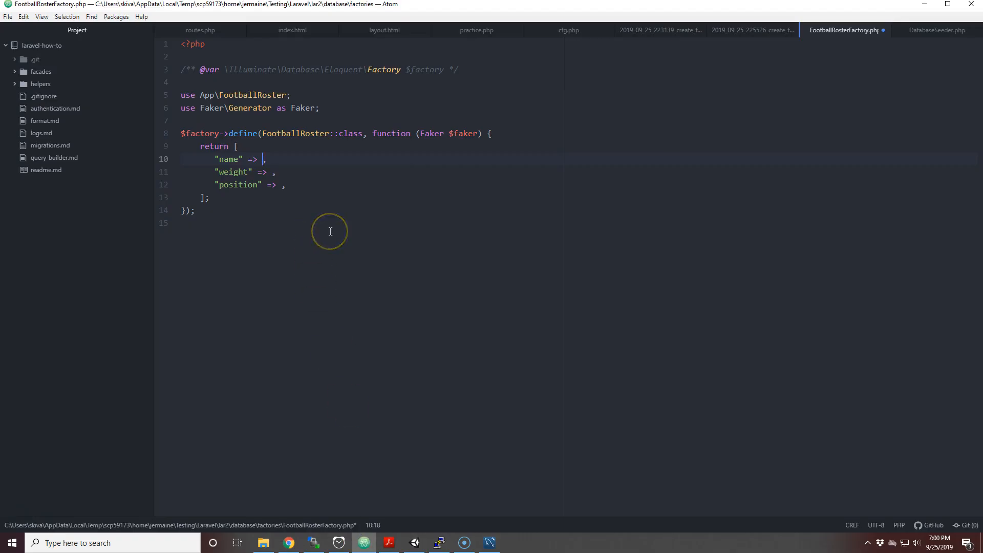
Set the name value to $faker->firstNameMale." ".$faker->lastName
{"action": "type", "text": "$faker_"}
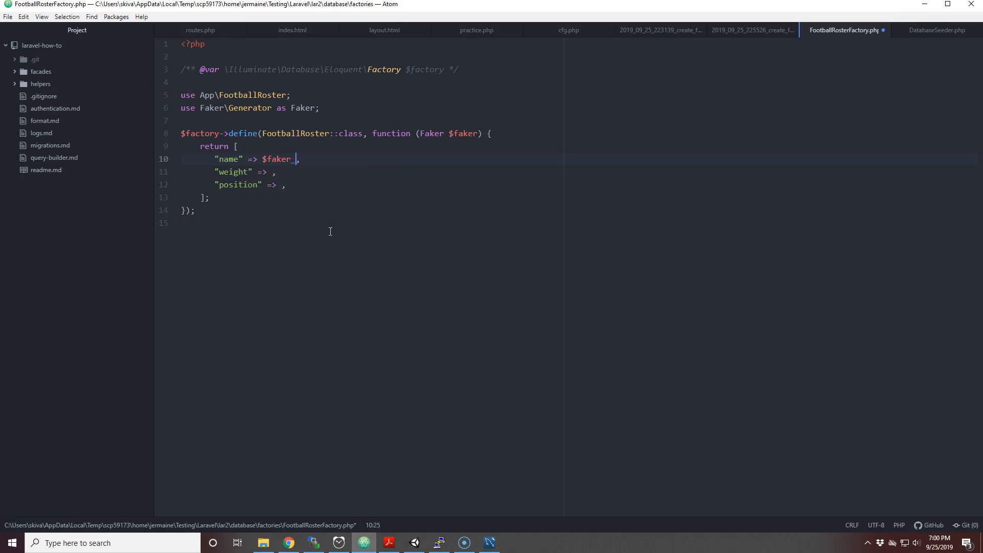
{"action": "type", "text": "->f"}
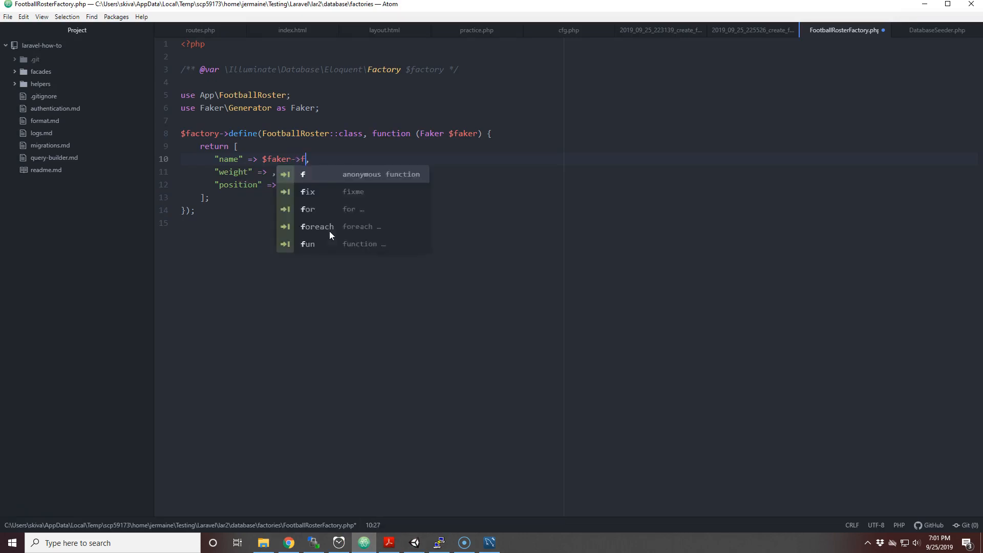
{"action": "type", "text": "irst"}
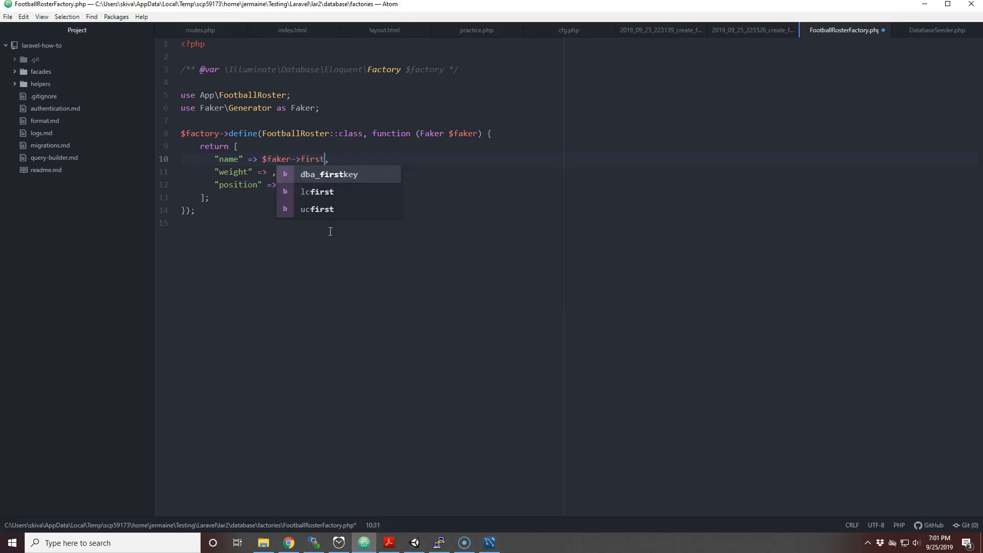
{"action": "type", "text": "NameMale"}
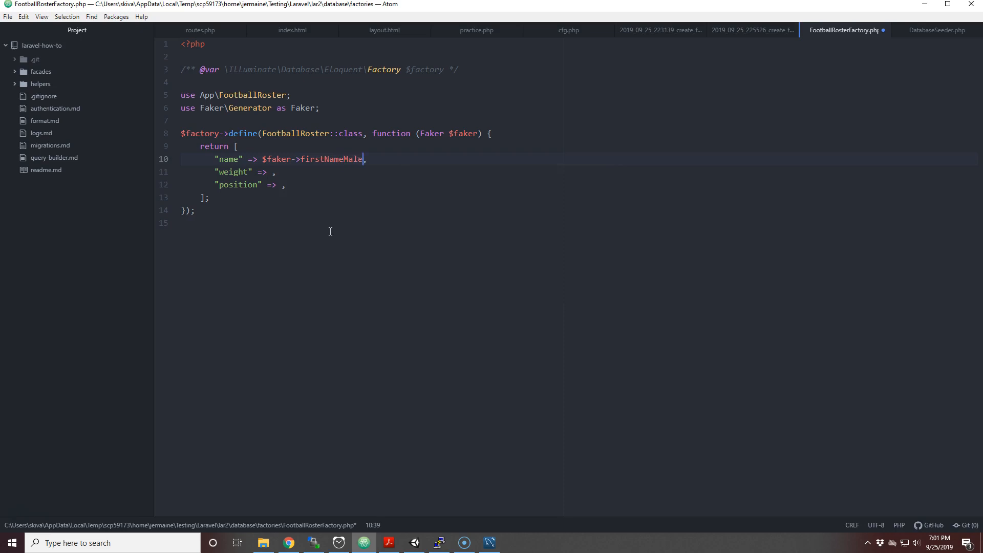
{"action": "type", "text": ","}
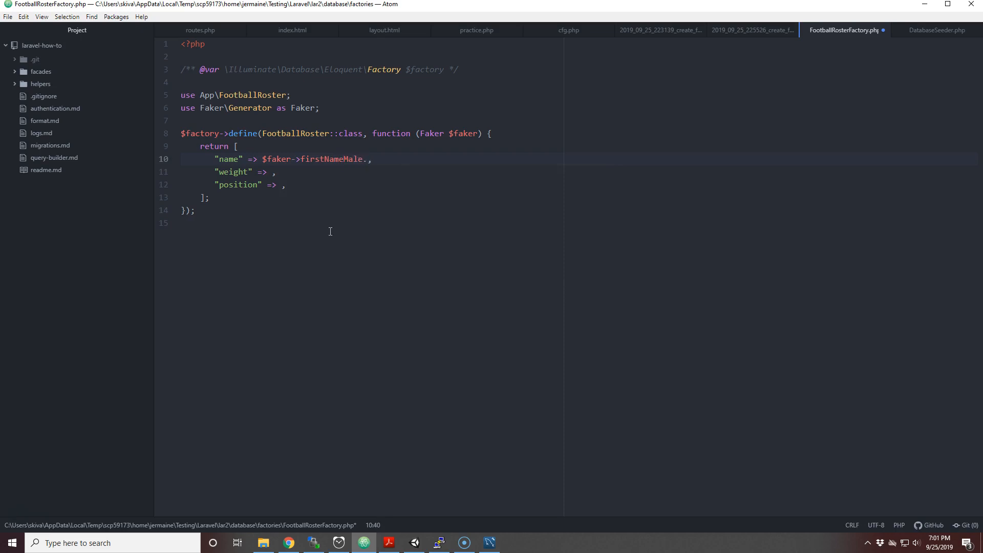
{"action": "type", "text": "\" \""}
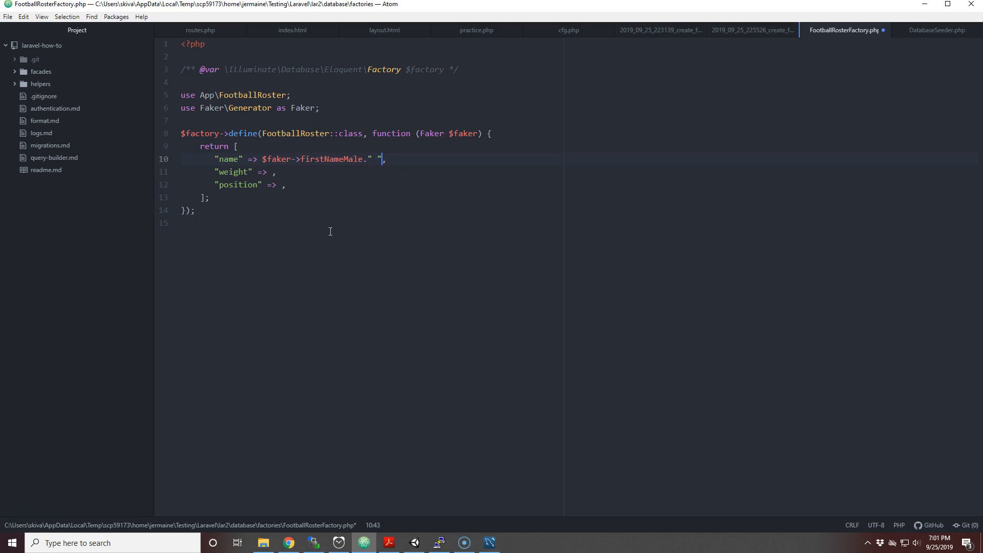
{"action": "type", "text": ".$"}
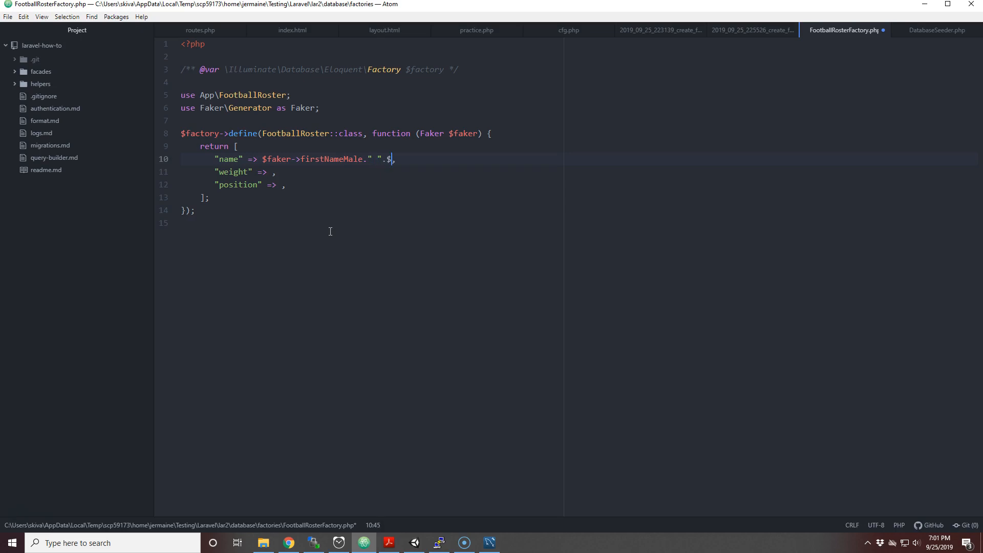
{"action": "type", "text": "faker->l"}
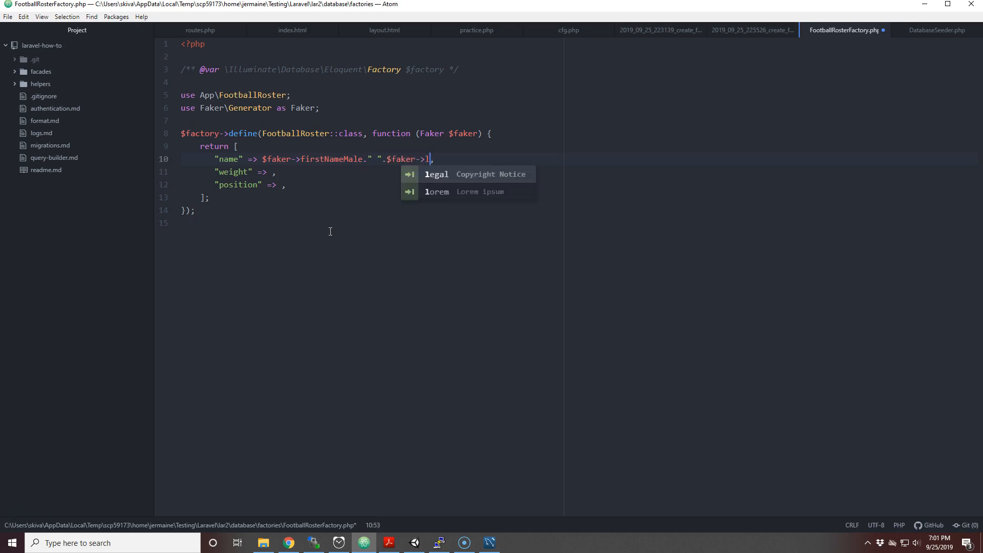
{"action": "type", "text": "astName"}
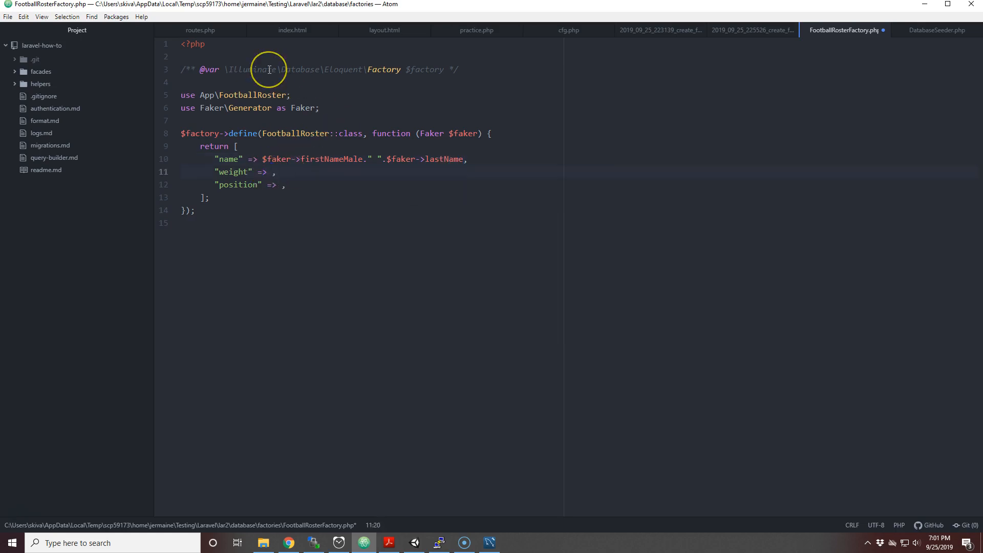
Begin typing a $faker call for the weight value
{"action": "type", "text": "$fake"}
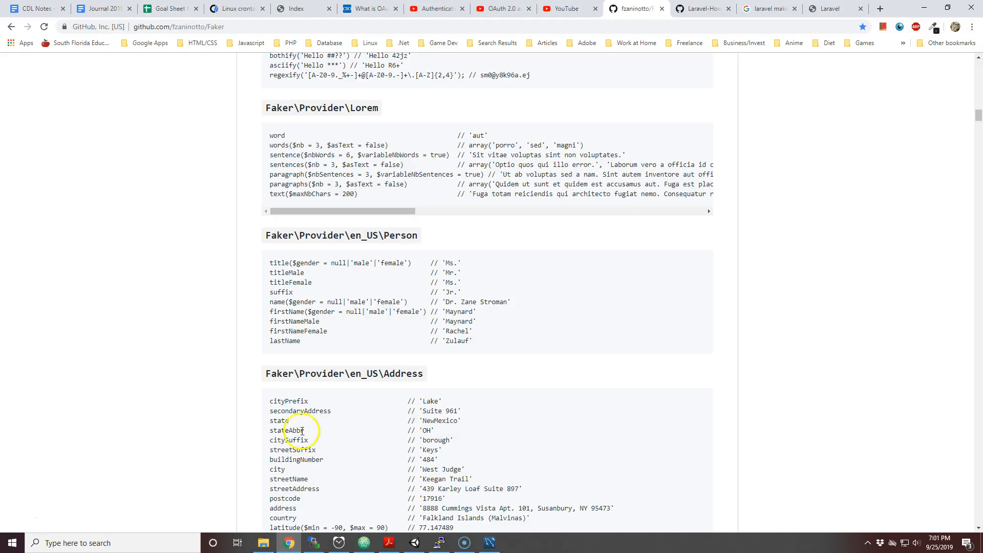
{"action": "scroll", "scroll_direction": "up", "scroll_amount": 3}
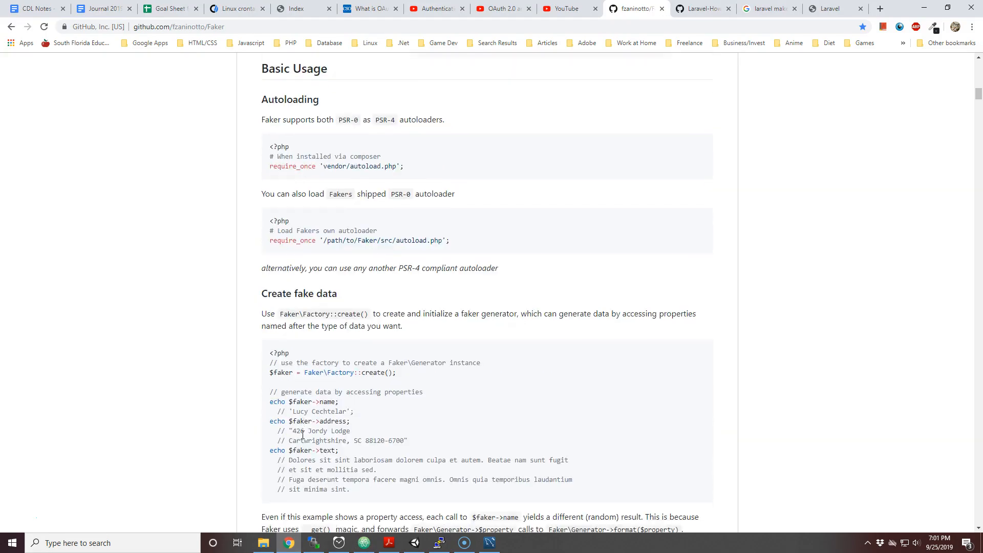
{"action": "scroll", "scroll_direction": "down", "scroll_amount": 3}
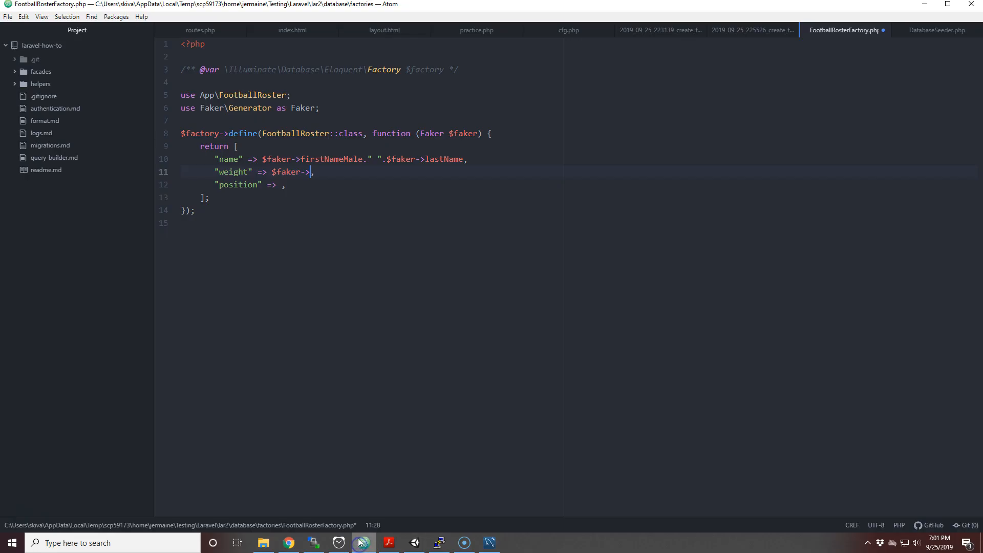
Complete the weight value as $faker->numberBetween(170, 300)
{"action": "type", "text": "n"}
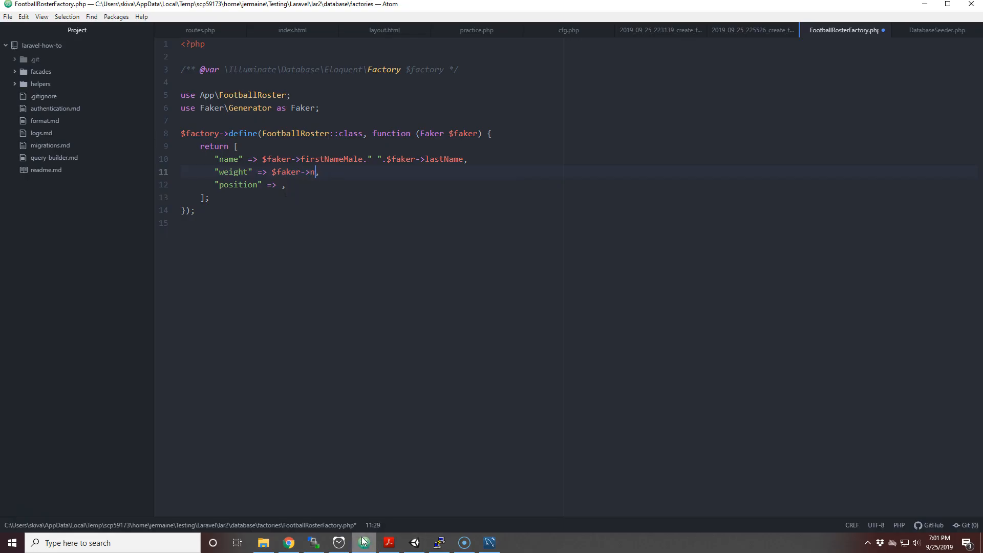
{"action": "type", "text": "umberBetween("}
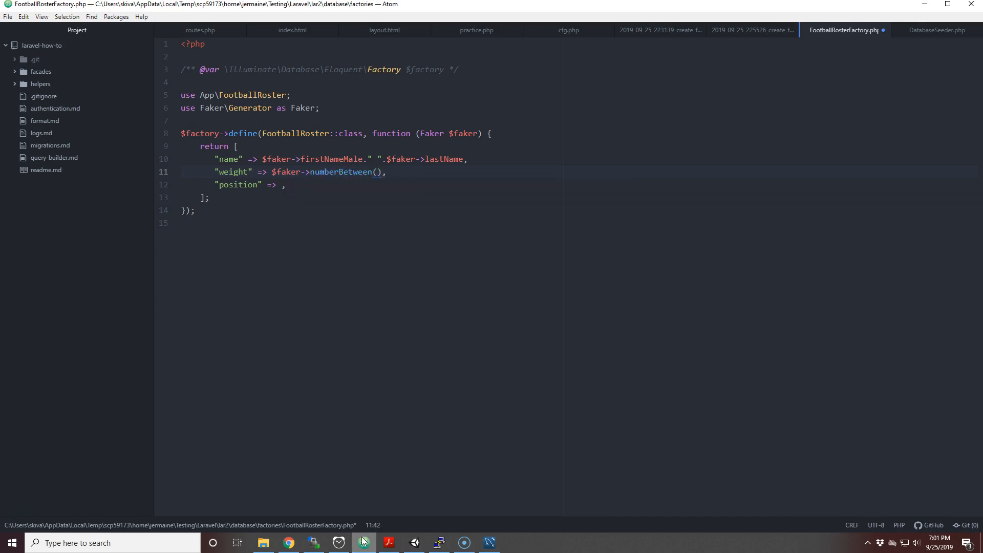
{"action": "type", "text": "1"}
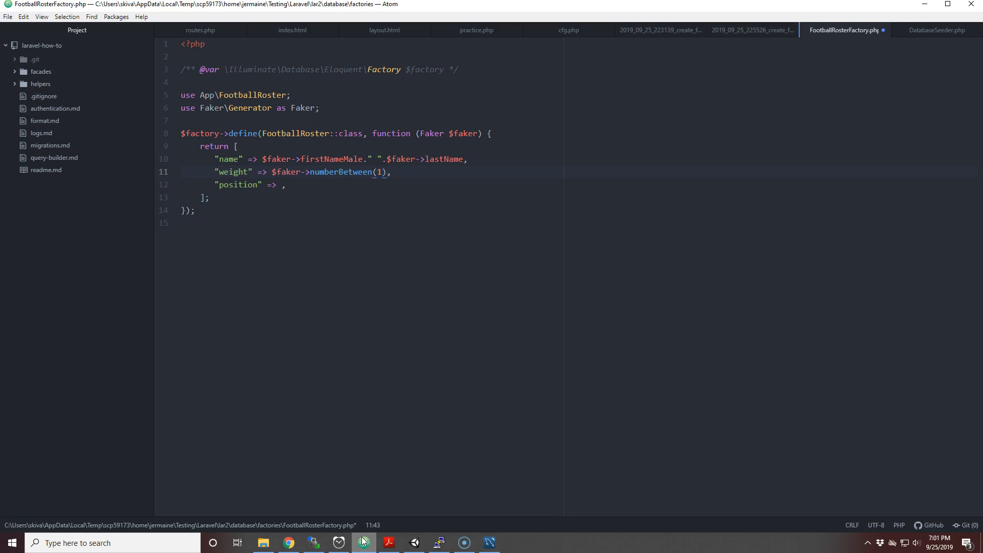
{"action": "type", "text": "70"}
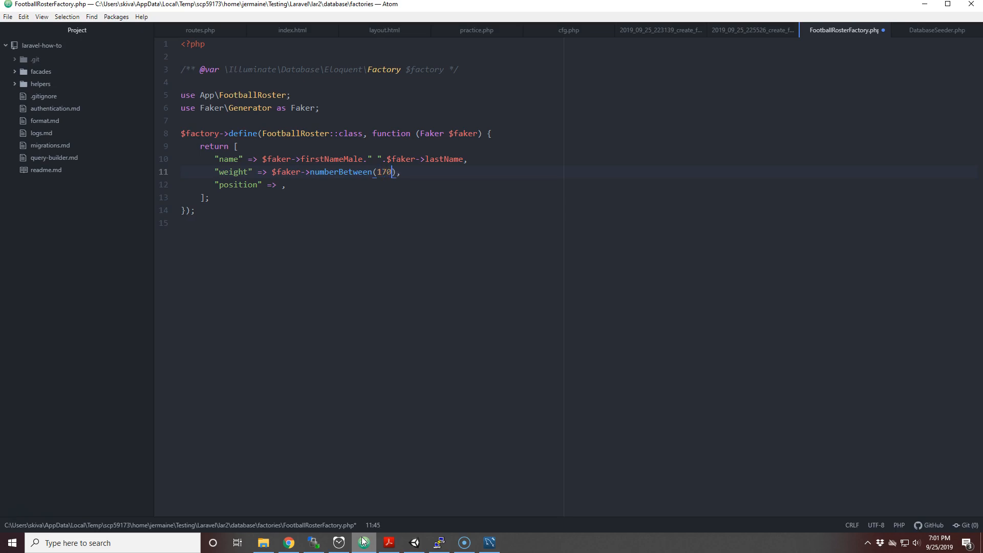
{"action": "type", "text": ", 3"}
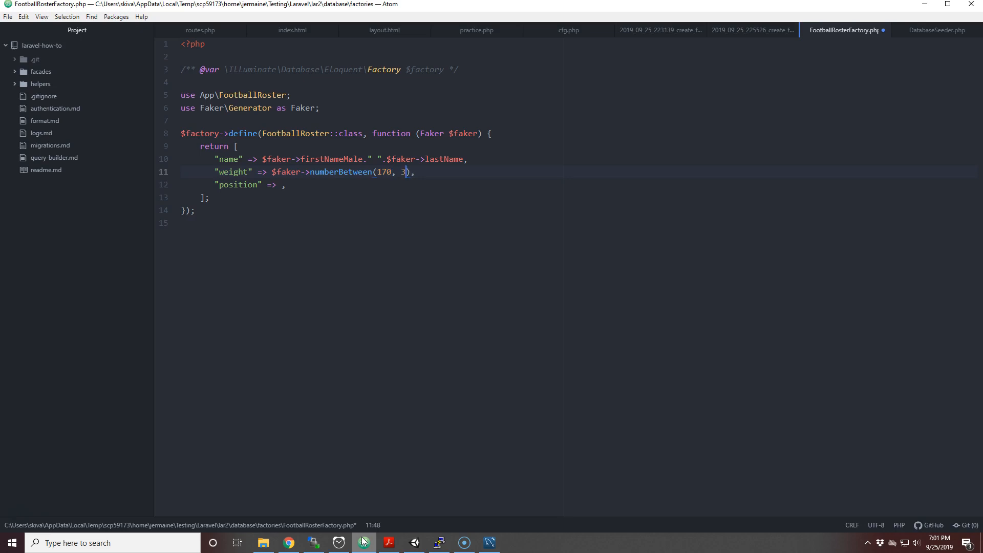
{"action": "type", "text": "00"}
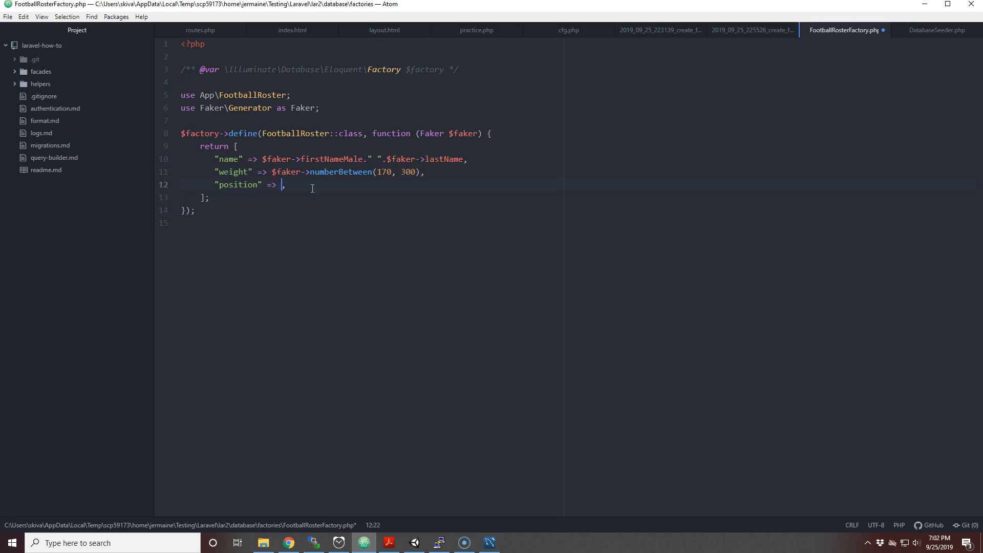
Start the position value with $faker-> after checking the readme's number formatters
{"action": "type", "text": "$"}
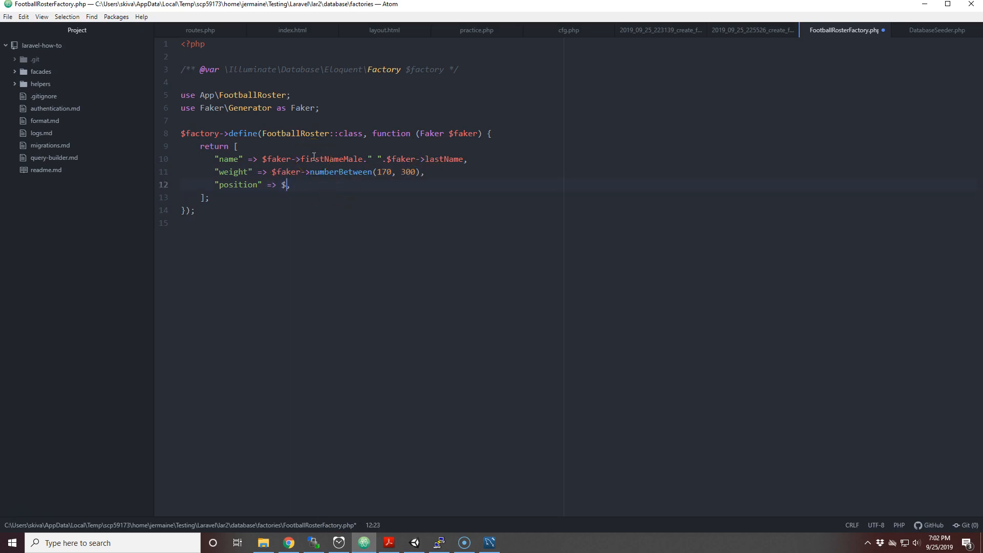
{"action": "type", "text": "faker"}
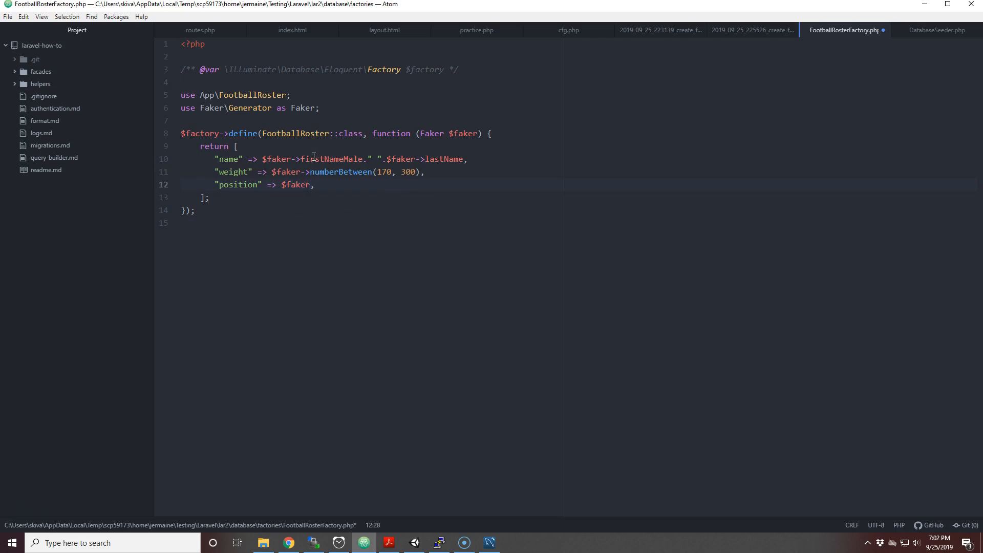
{"action": "type", "text": "->"}
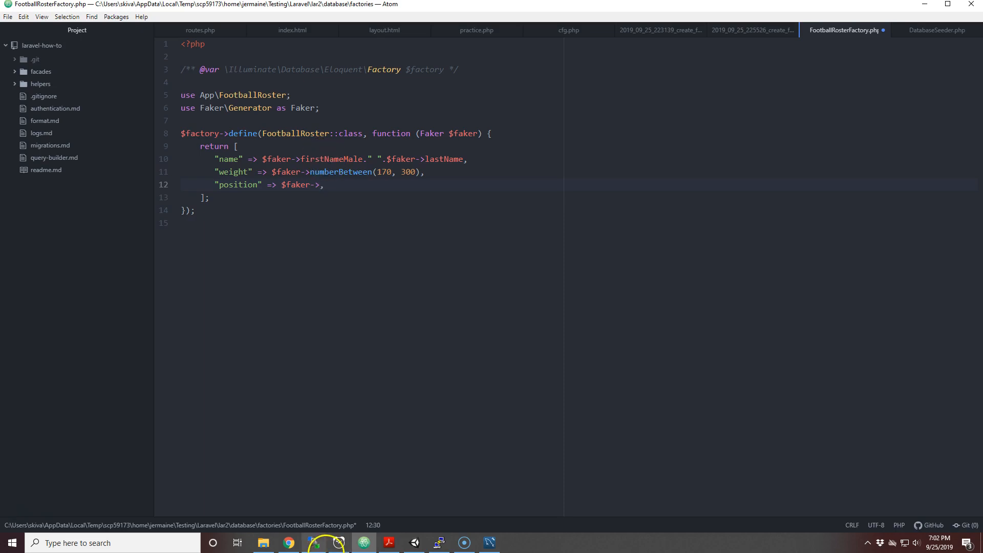
{"action": "left_click", "coordinate": [288, 542]}
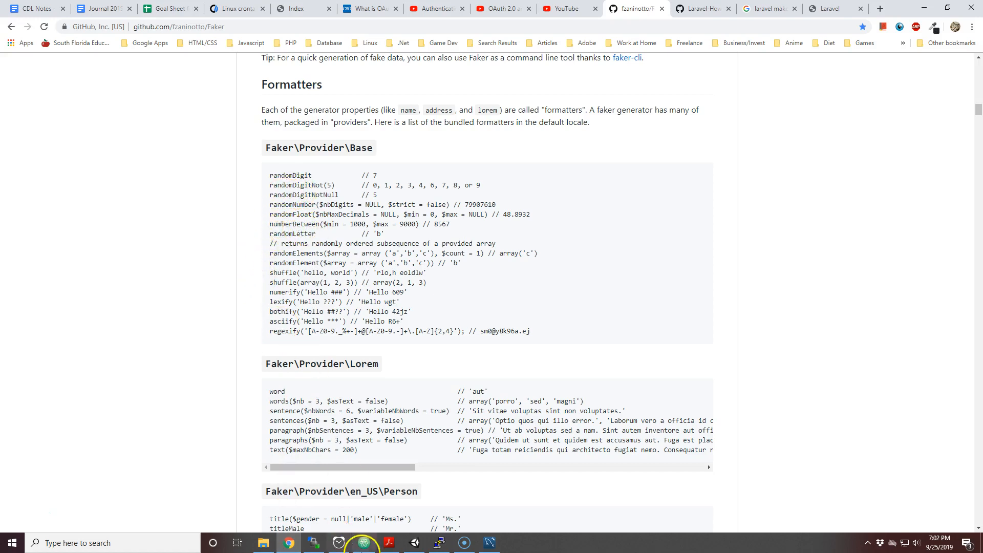
{"action": "left_click", "coordinate": [364, 542]}
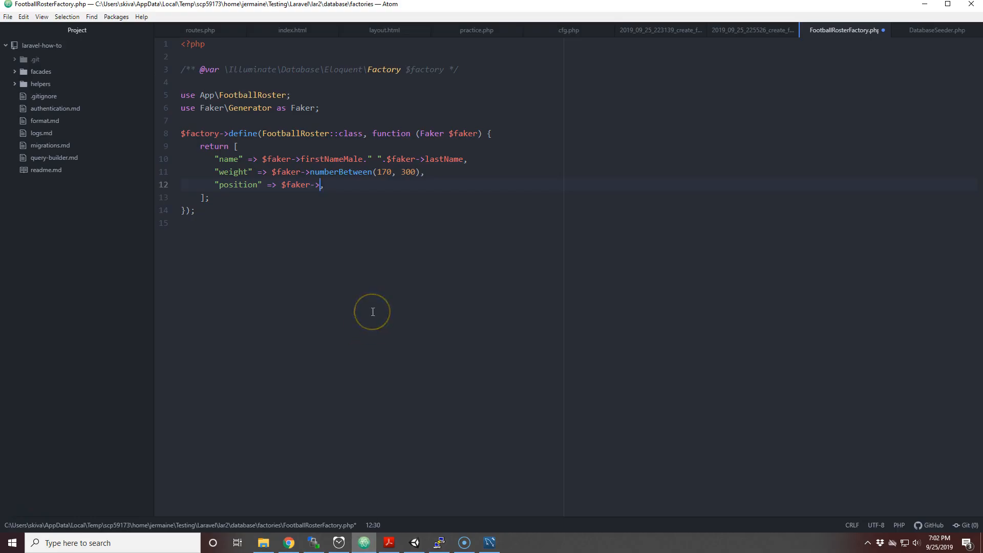
Finish position as numberBetween(1,4), matching the migration's four position values
{"action": "type", "text": "n"}
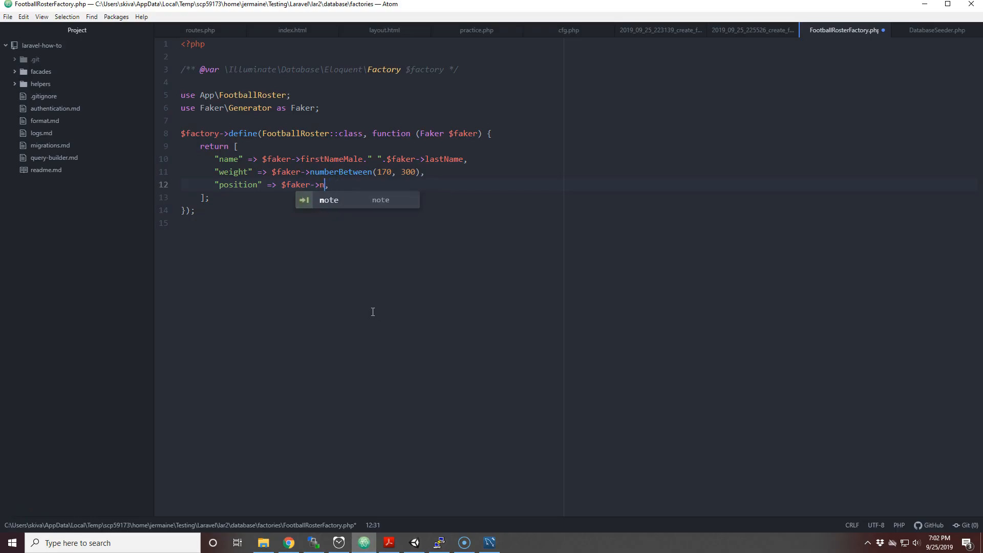
{"action": "type", "text": "umberBetween"}
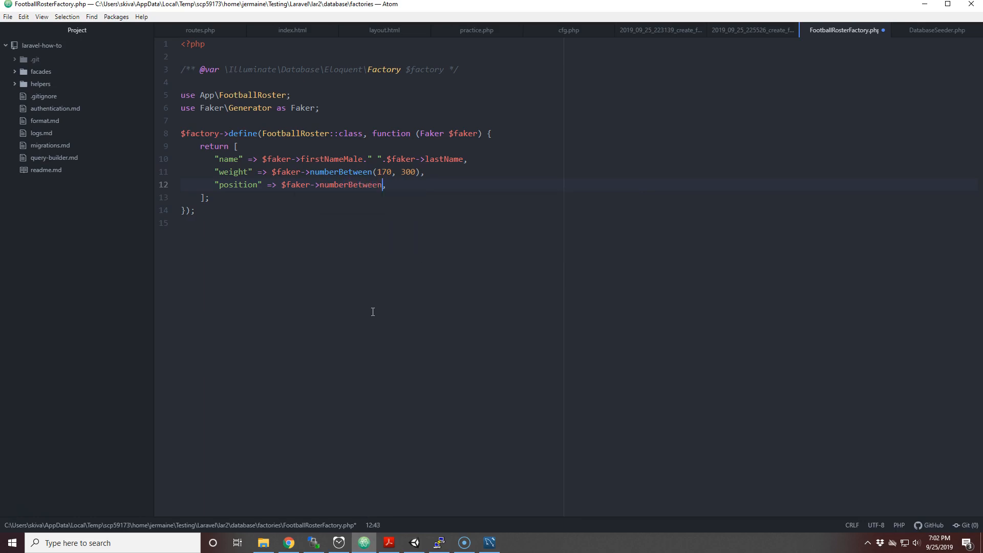
{"action": "type", "text": "("}
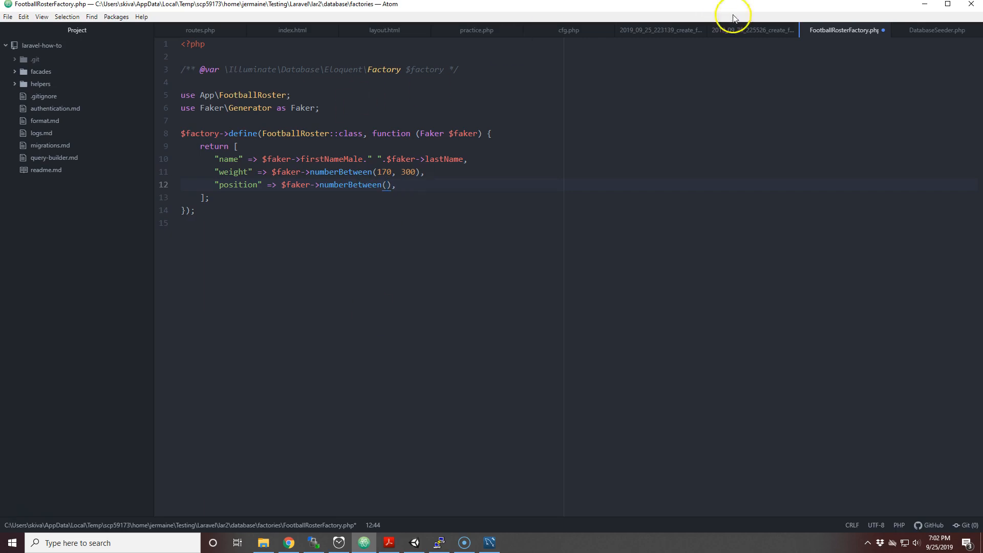
{"action": "left_click", "coordinate": [753, 30]}
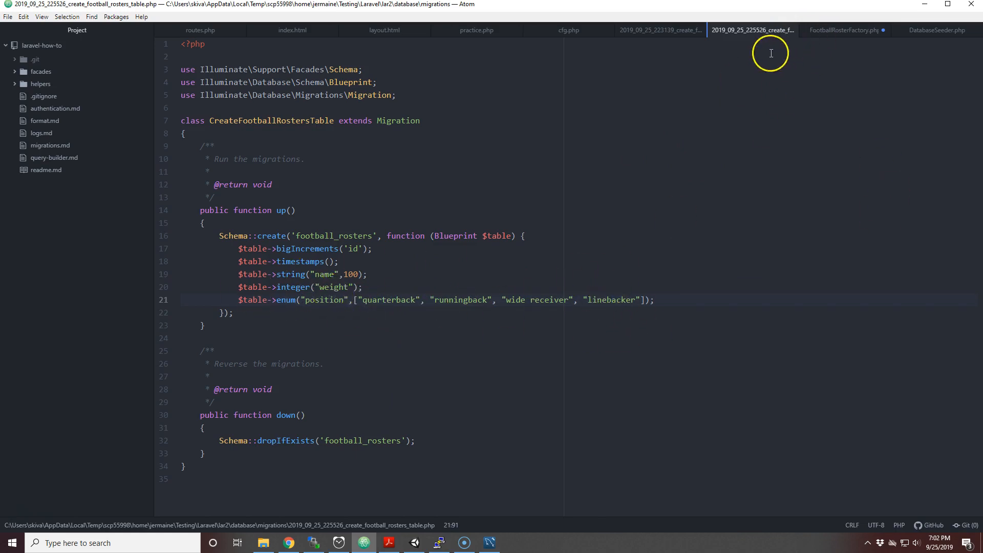
{"action": "left_click", "coordinate": [844, 30]}
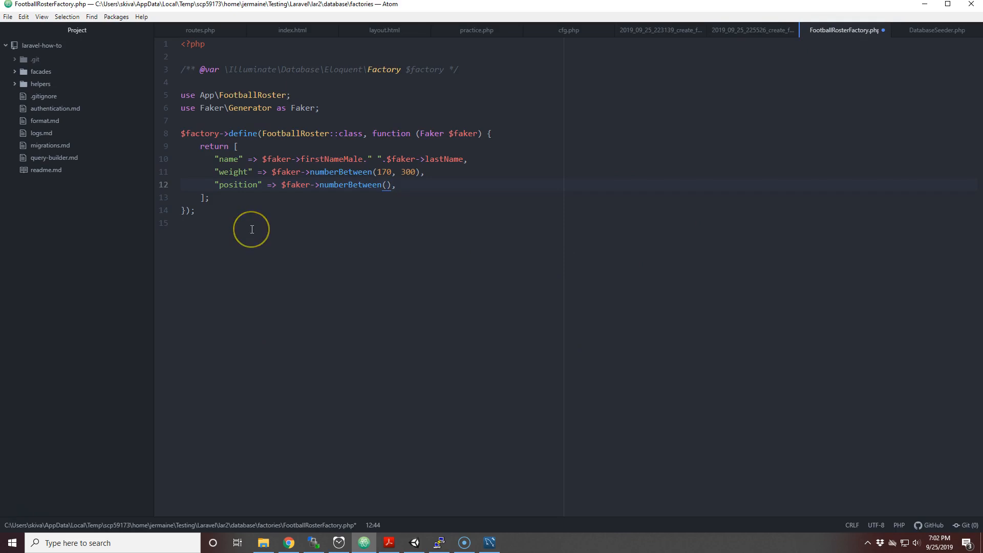
{"action": "type", "text": "1,4"}
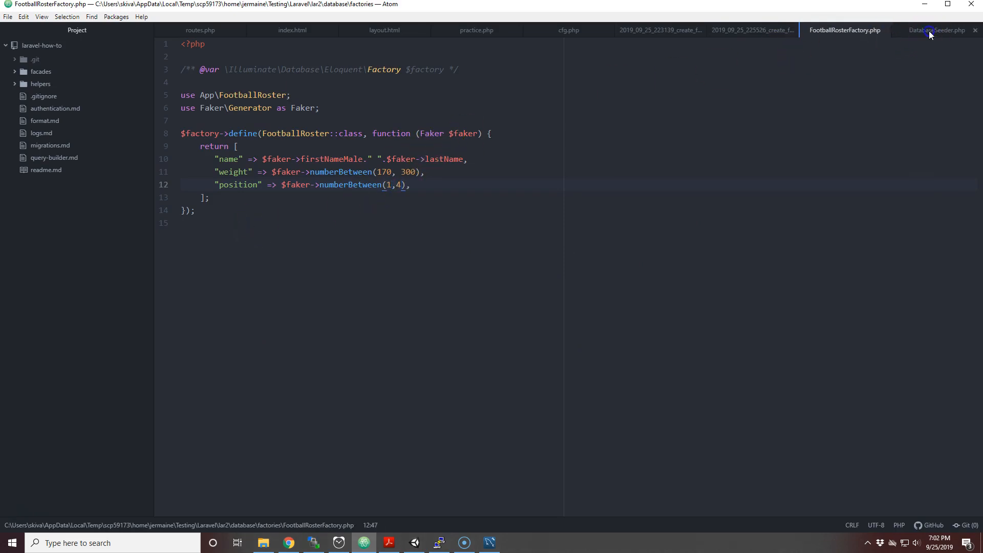
{"action": "left_click", "coordinate": [937, 30]}
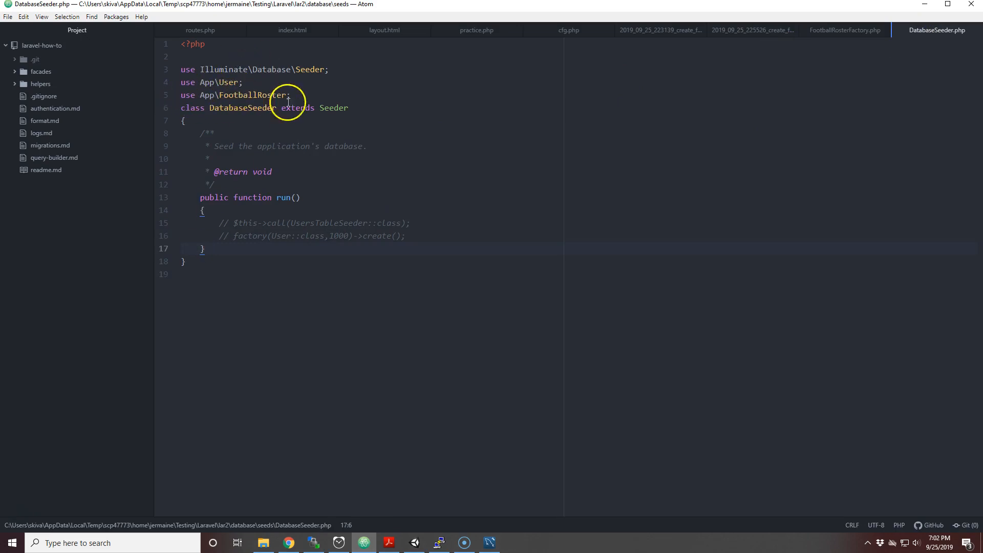
Add factory(FootballRoster::class,100)->create() to DatabaseSeeder's run method and save it
{"action": "left_click", "coordinate": [408, 235]}
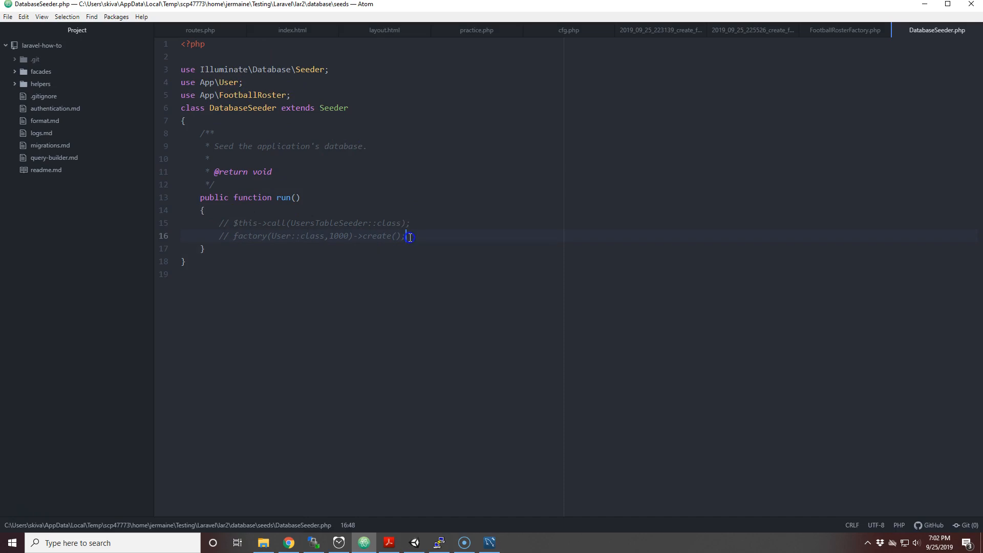
{"action": "key", "text": "Enter"}
{"action": "type", "text": "factory(User::class,1000)->create();"}
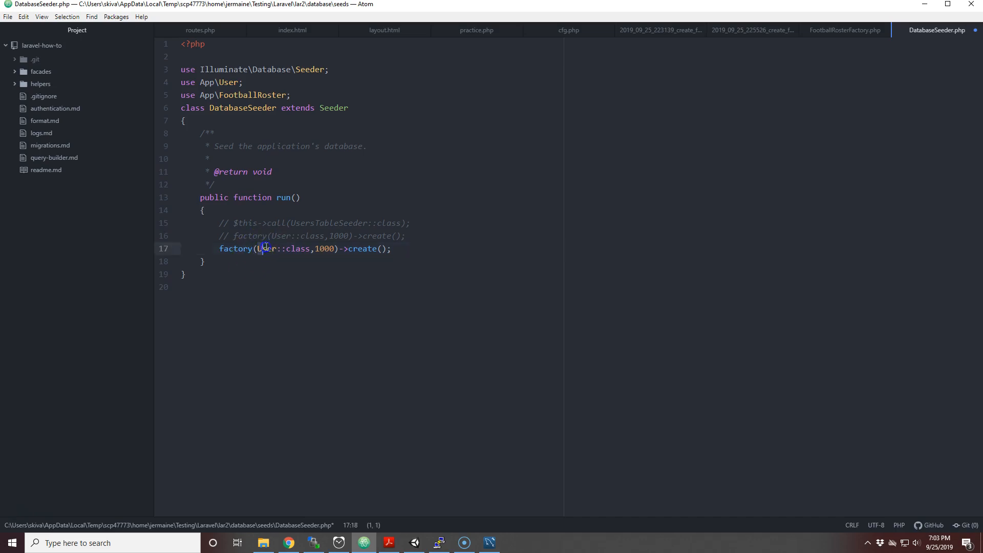
{"action": "type", "text": "F"}
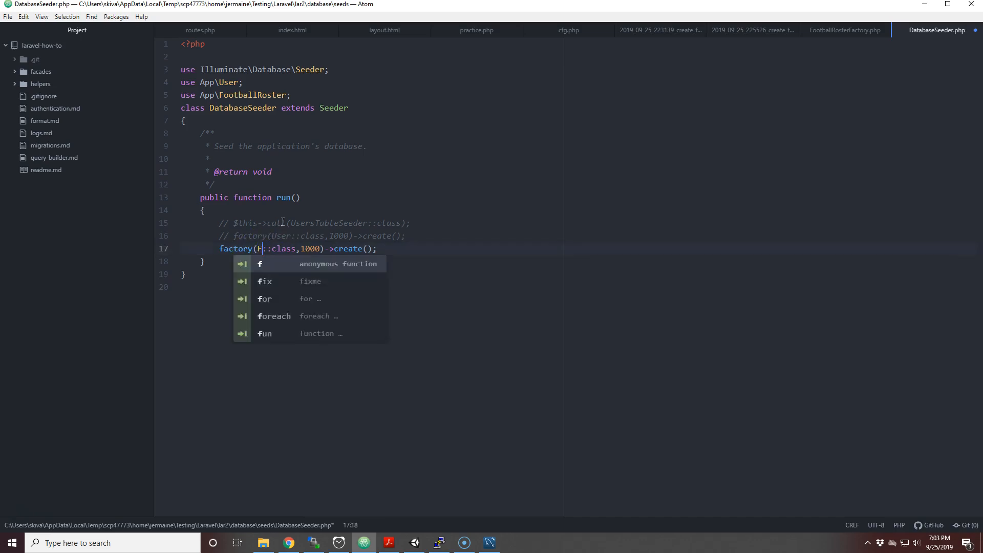
{"action": "type", "text": "ootballR"}
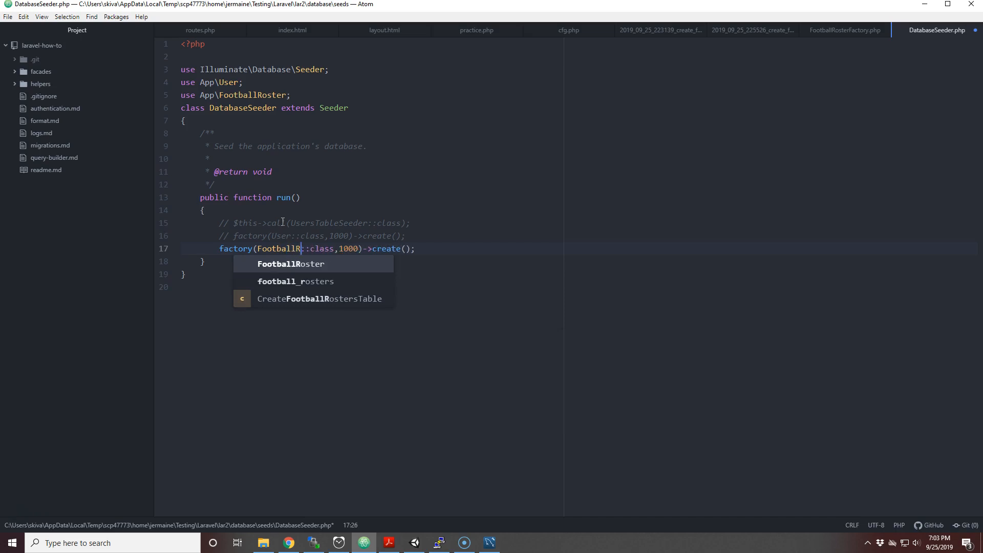
{"action": "key", "text": "tab"}
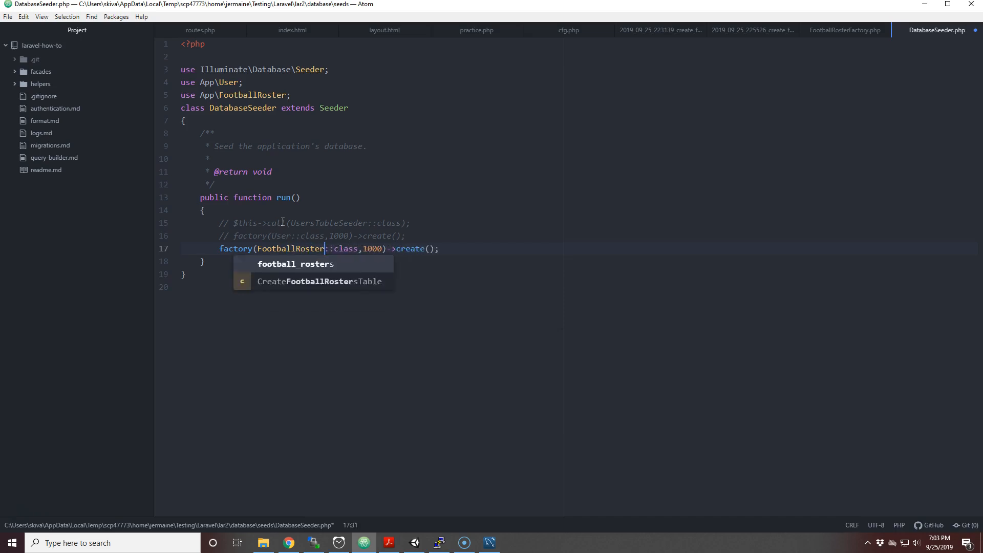
{"action": "mouse_move", "coordinate": [378, 270]}
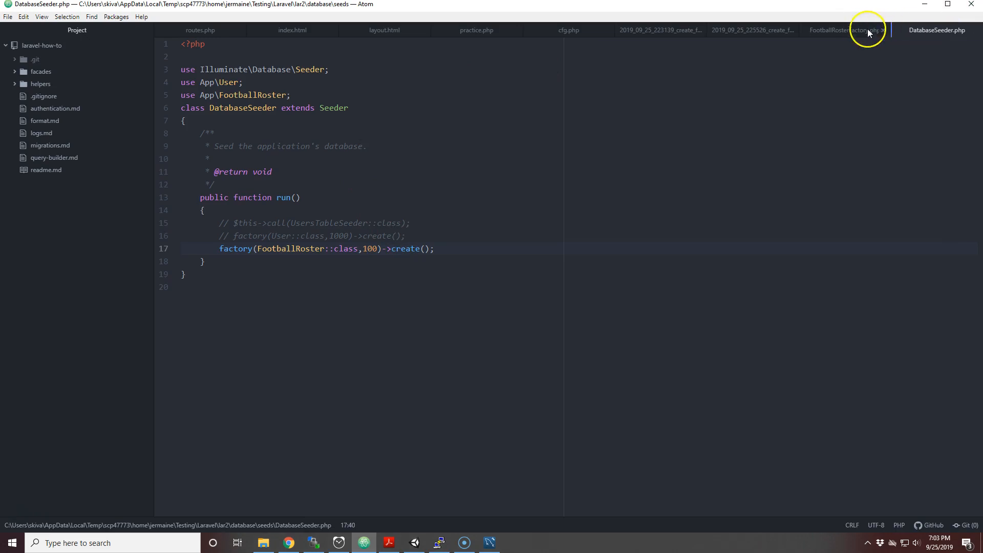
{"action": "left_click", "coordinate": [844, 30]}
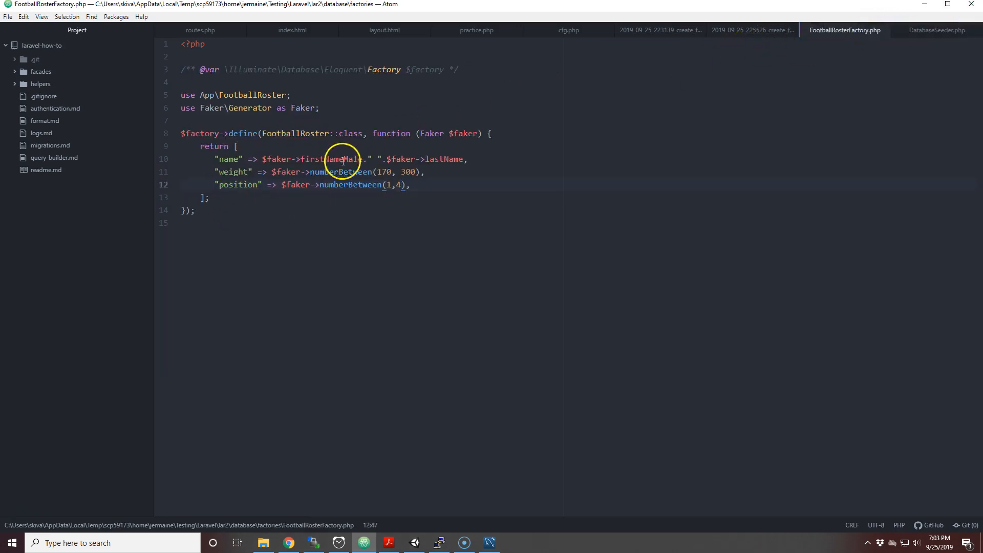
{"action": "mouse_move", "coordinate": [554, 184]}
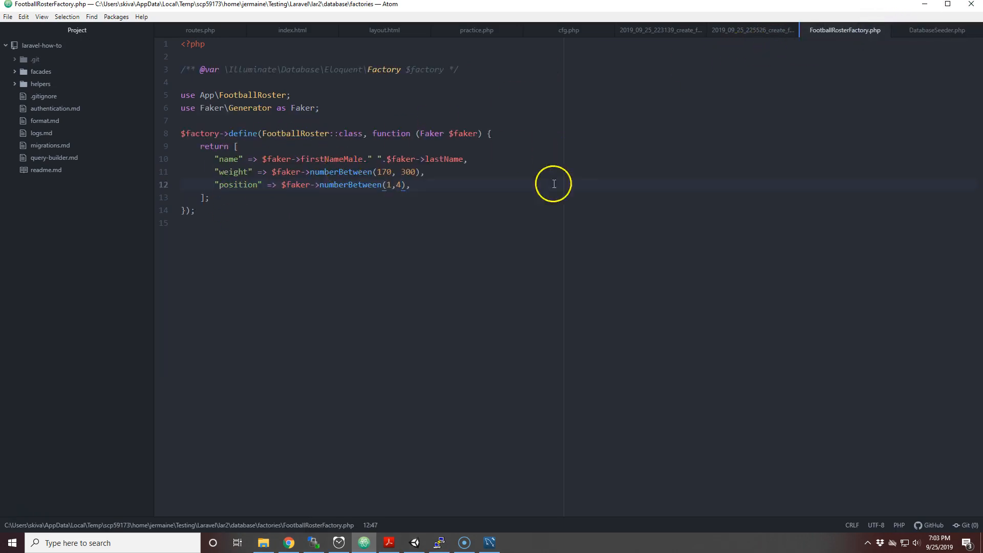
{"action": "left_click", "coordinate": [438, 542]}
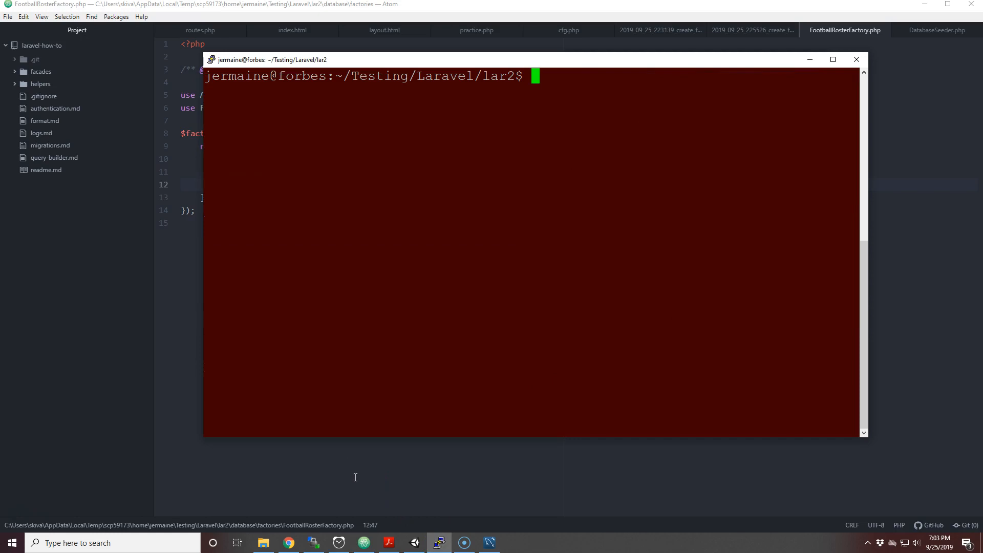
Run php artisan db:seed in the PuTTY terminal
{"action": "type", "text": "php artisan db:seed"}
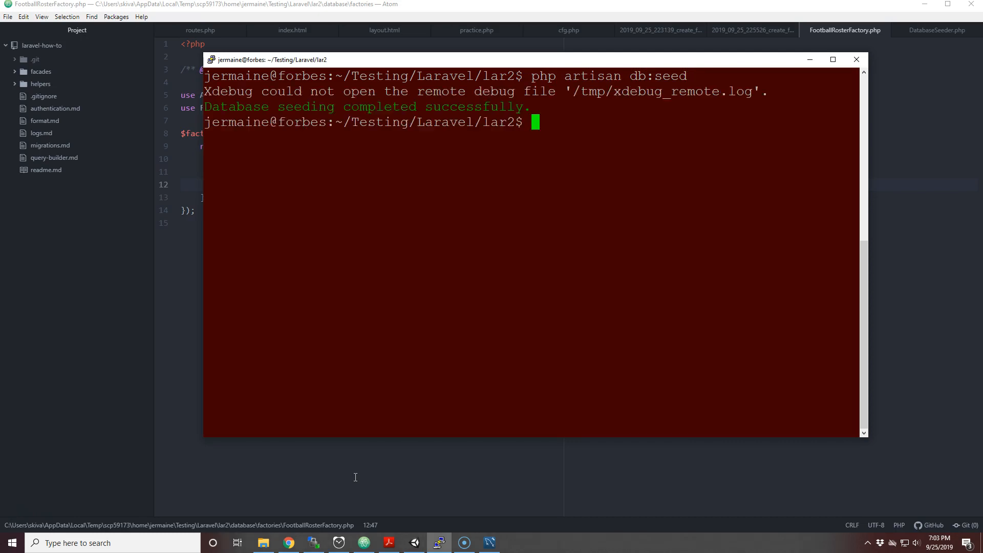
{"action": "mouse_move", "coordinate": [340, 207]}
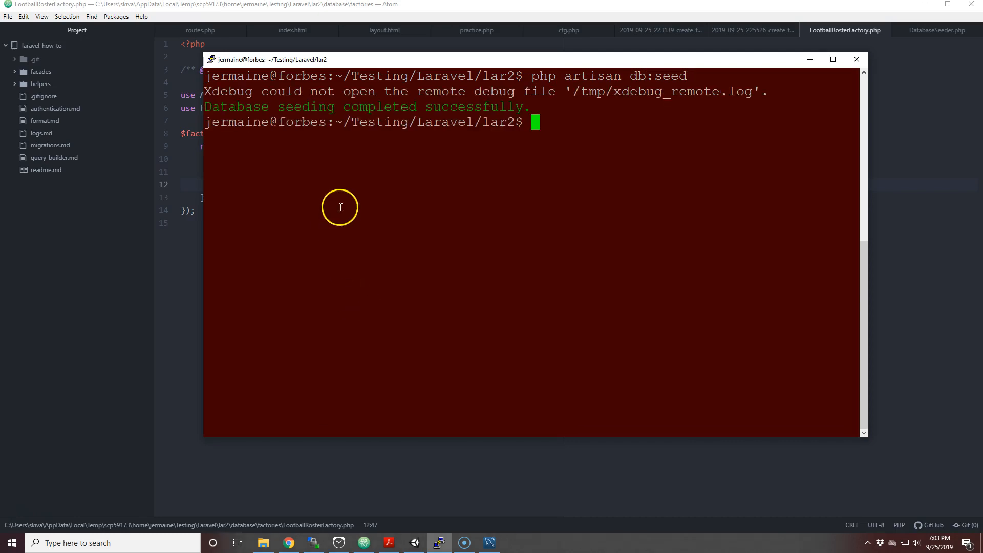
{"action": "mouse_move", "coordinate": [562, 99]}
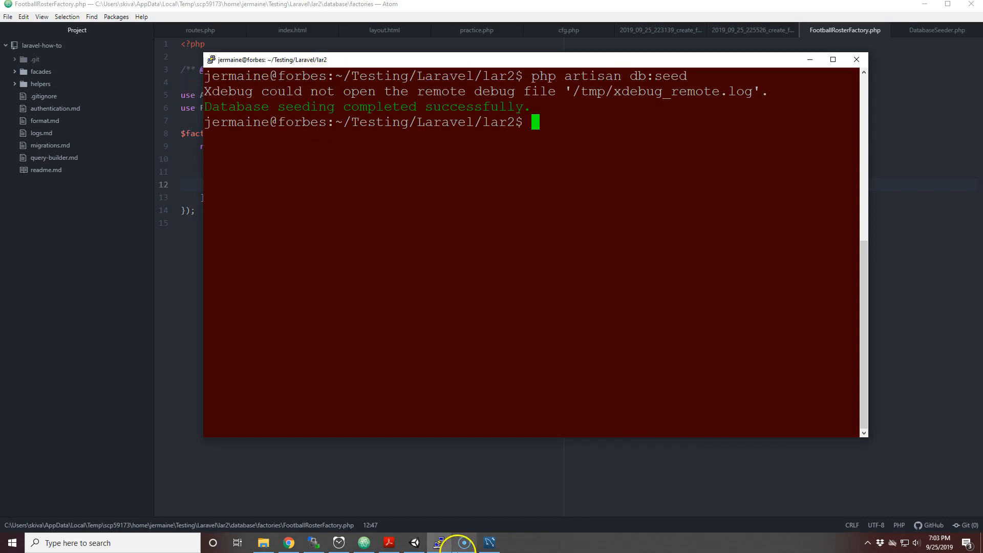
Rerun SELECT * FROM Testing.football_rosters in MySQL Workbench to view the seeded players
{"action": "left_click", "coordinate": [439, 542]}
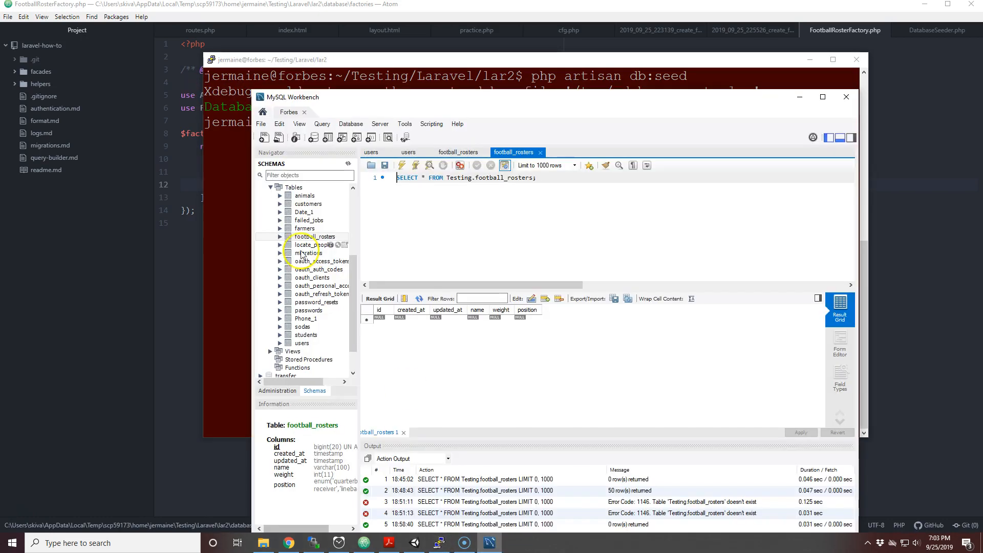
{"action": "mouse_move", "coordinate": [402, 165]}
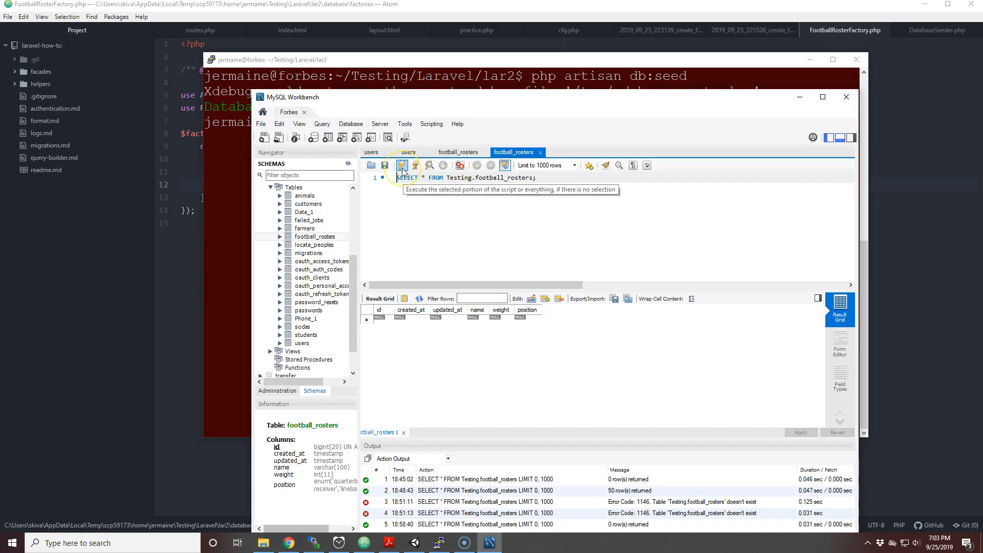
{"action": "left_click", "coordinate": [402, 165]}
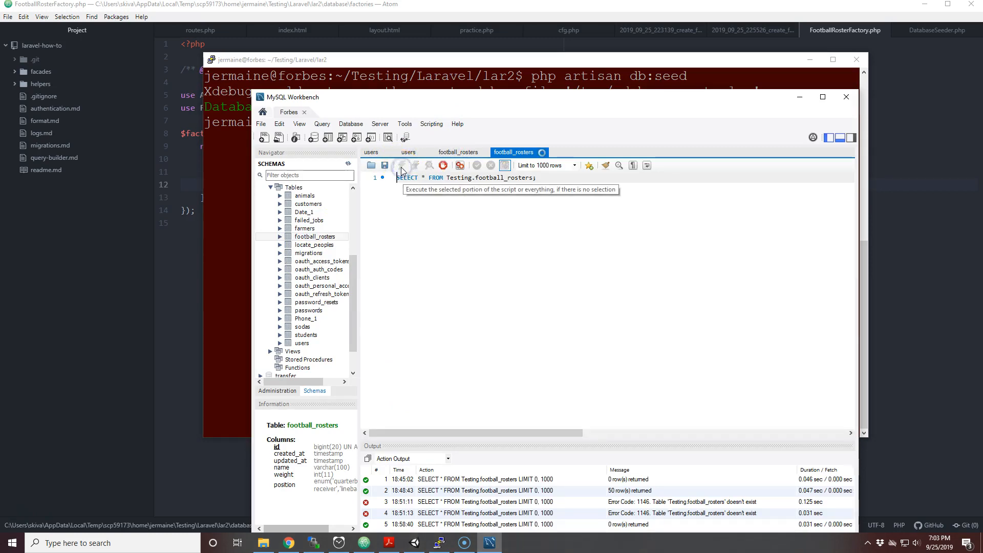
{"action": "left_click", "coordinate": [401, 165]}
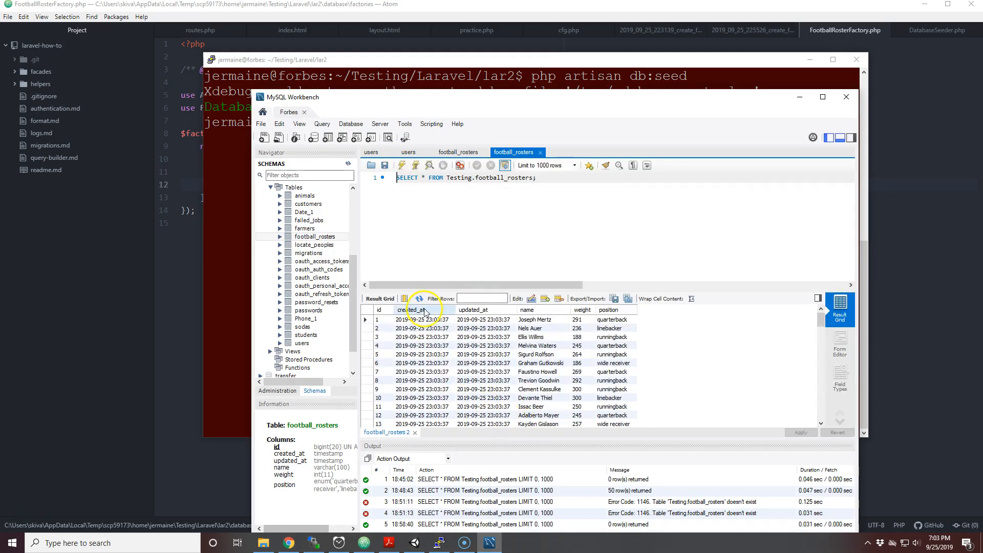
{"action": "mouse_move", "coordinate": [500, 321]}
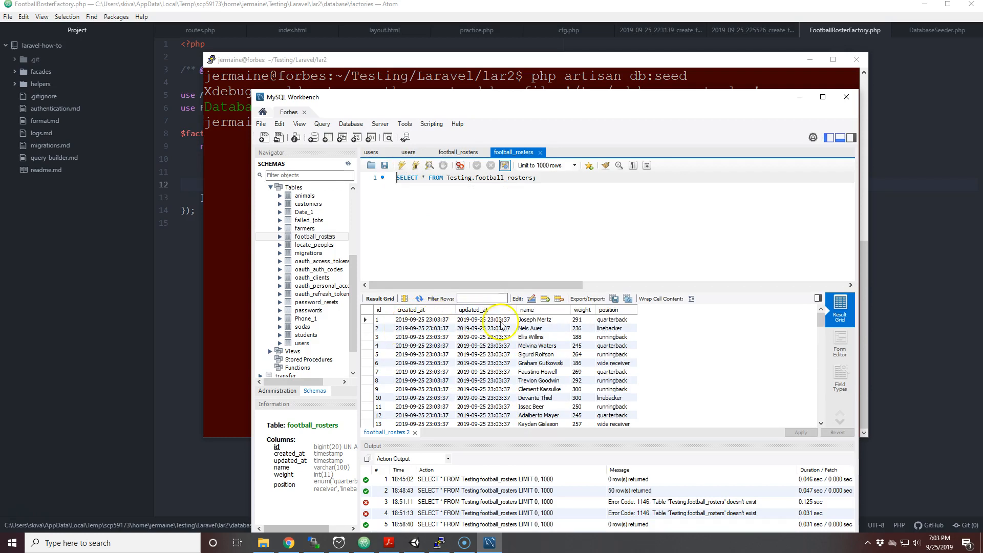
{"action": "mouse_move", "coordinate": [530, 333]}
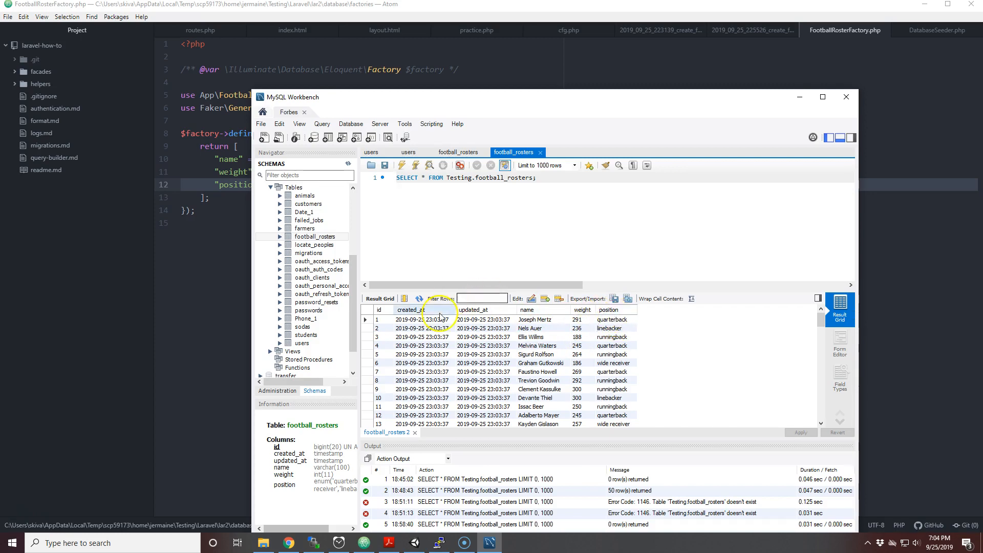
{"action": "mouse_move", "coordinate": [186, 260]}
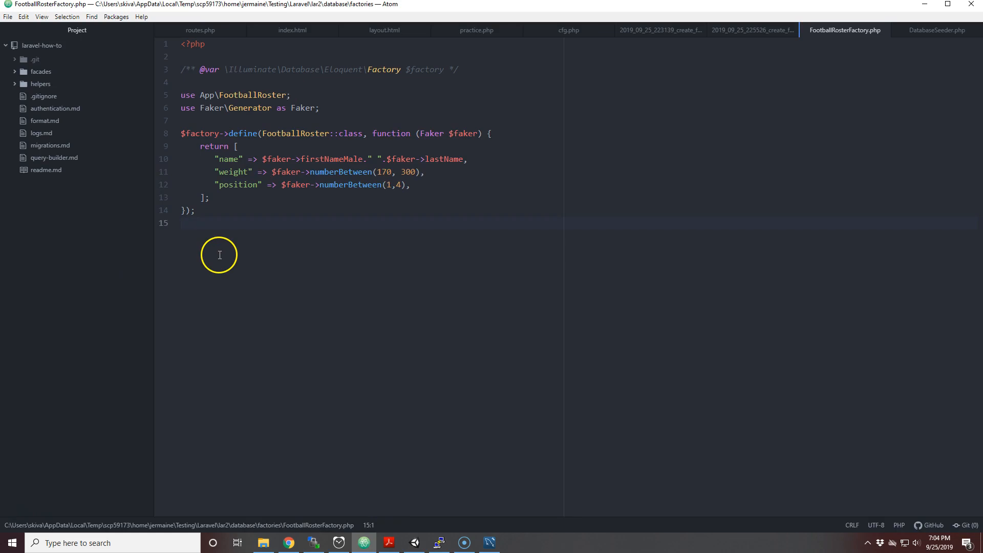
{"action": "left_click", "coordinate": [181, 223]}
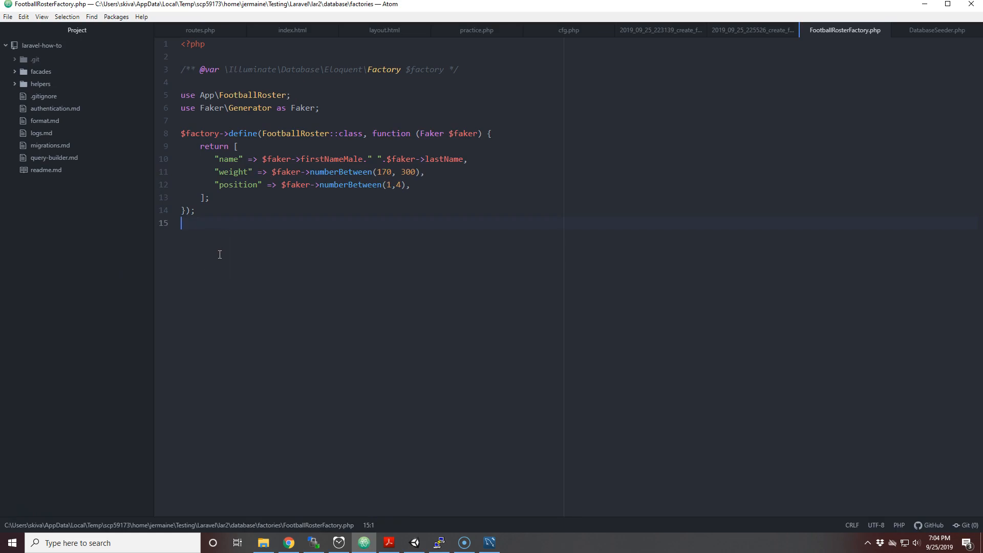